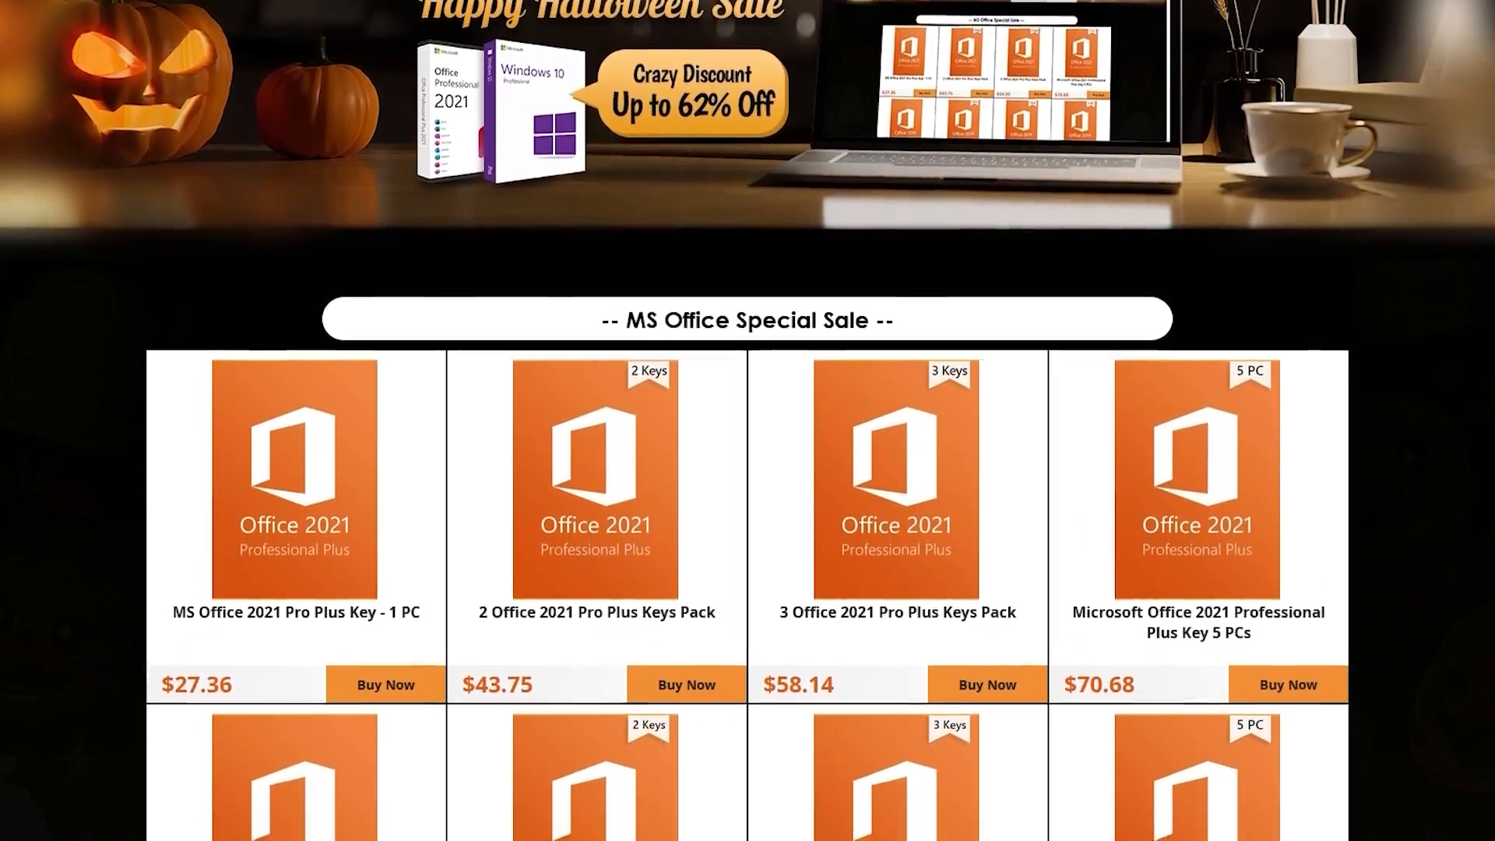
Step: Scroll the Keysfan sale listings and the Windows 10 Pro Key product details
{"action": "scroll", "scroll_direction": "down", "scroll_amount": 3}
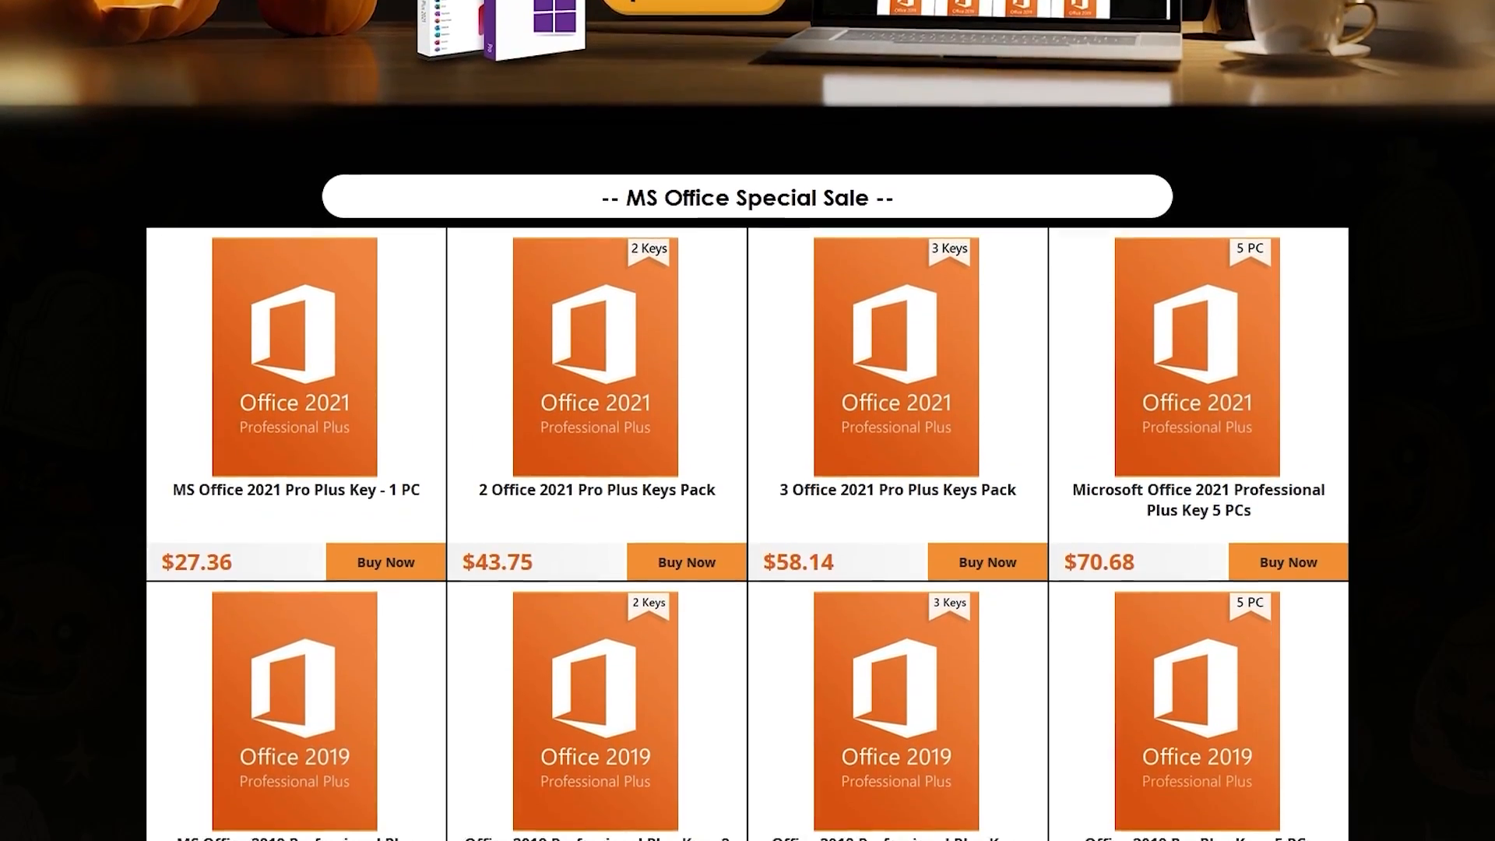
{"action": "scroll", "scroll_direction": "down", "scroll_amount": 3}
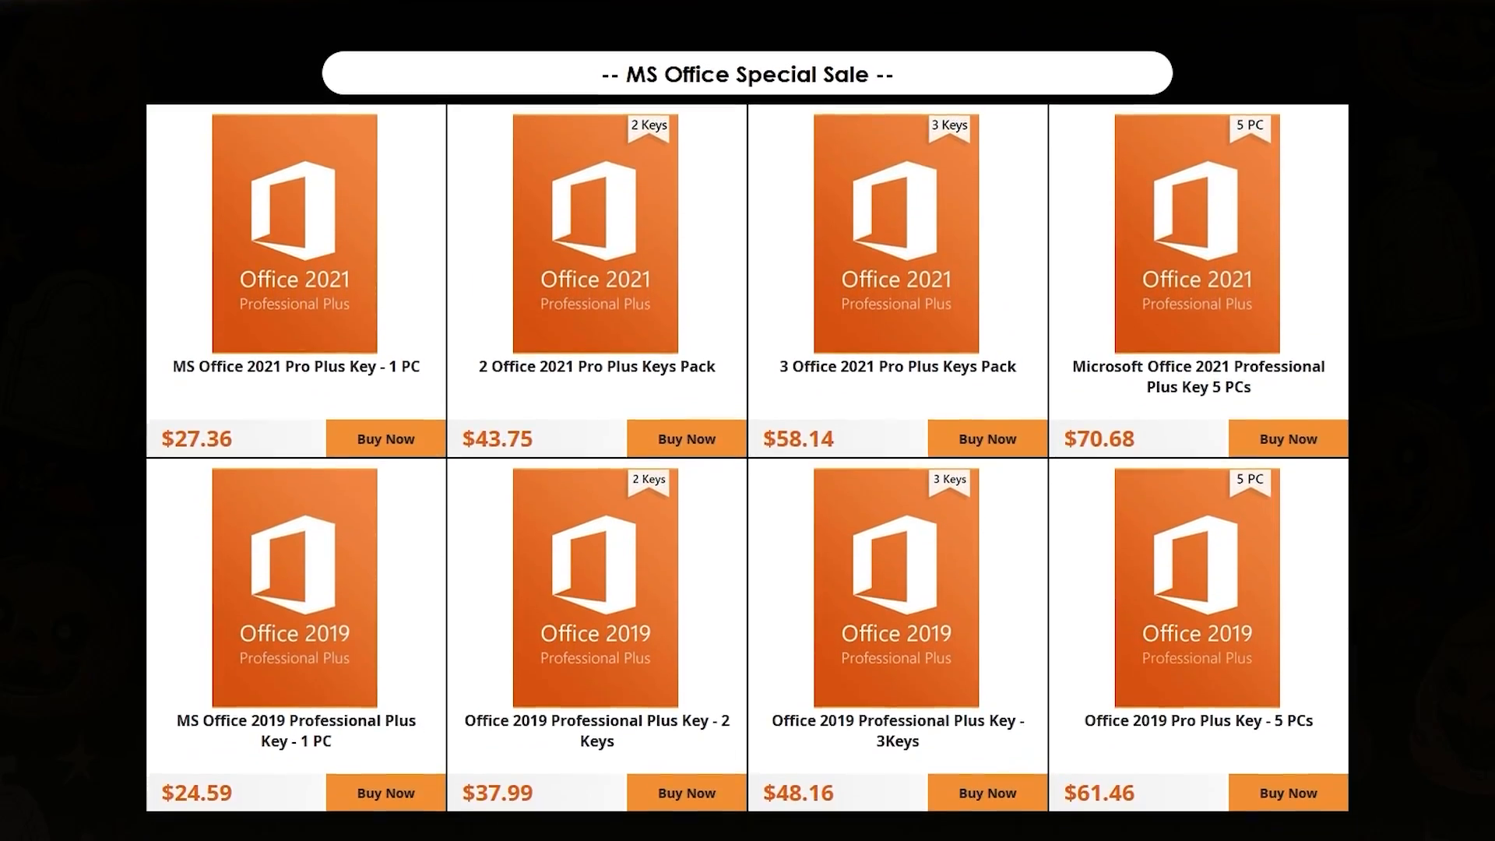
{"action": "scroll", "scroll_direction": "down", "scroll_amount": 3}
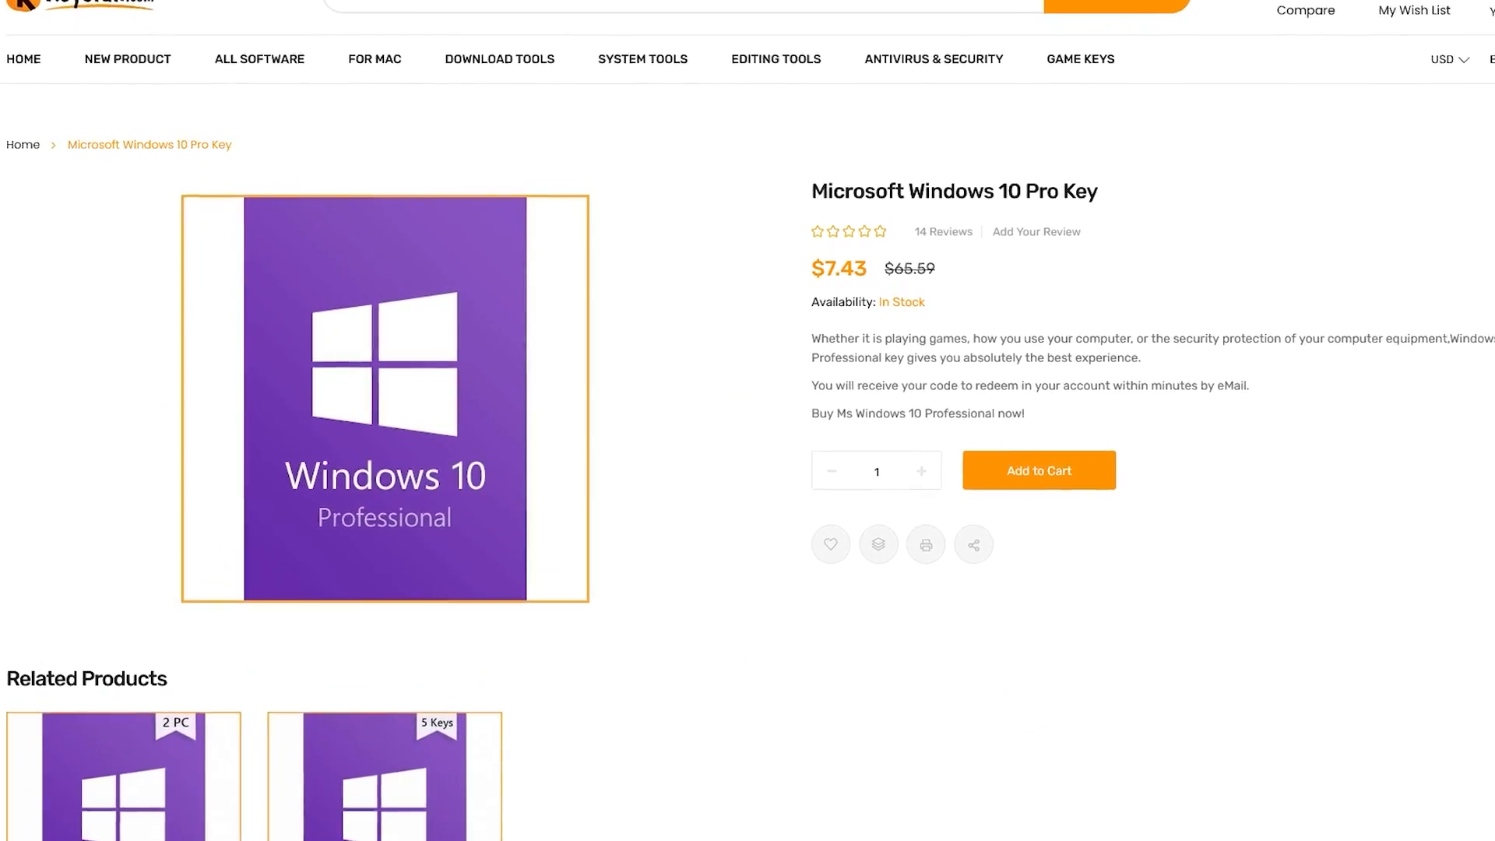
{"action": "scroll", "scroll_direction": "down", "scroll_amount": 3}
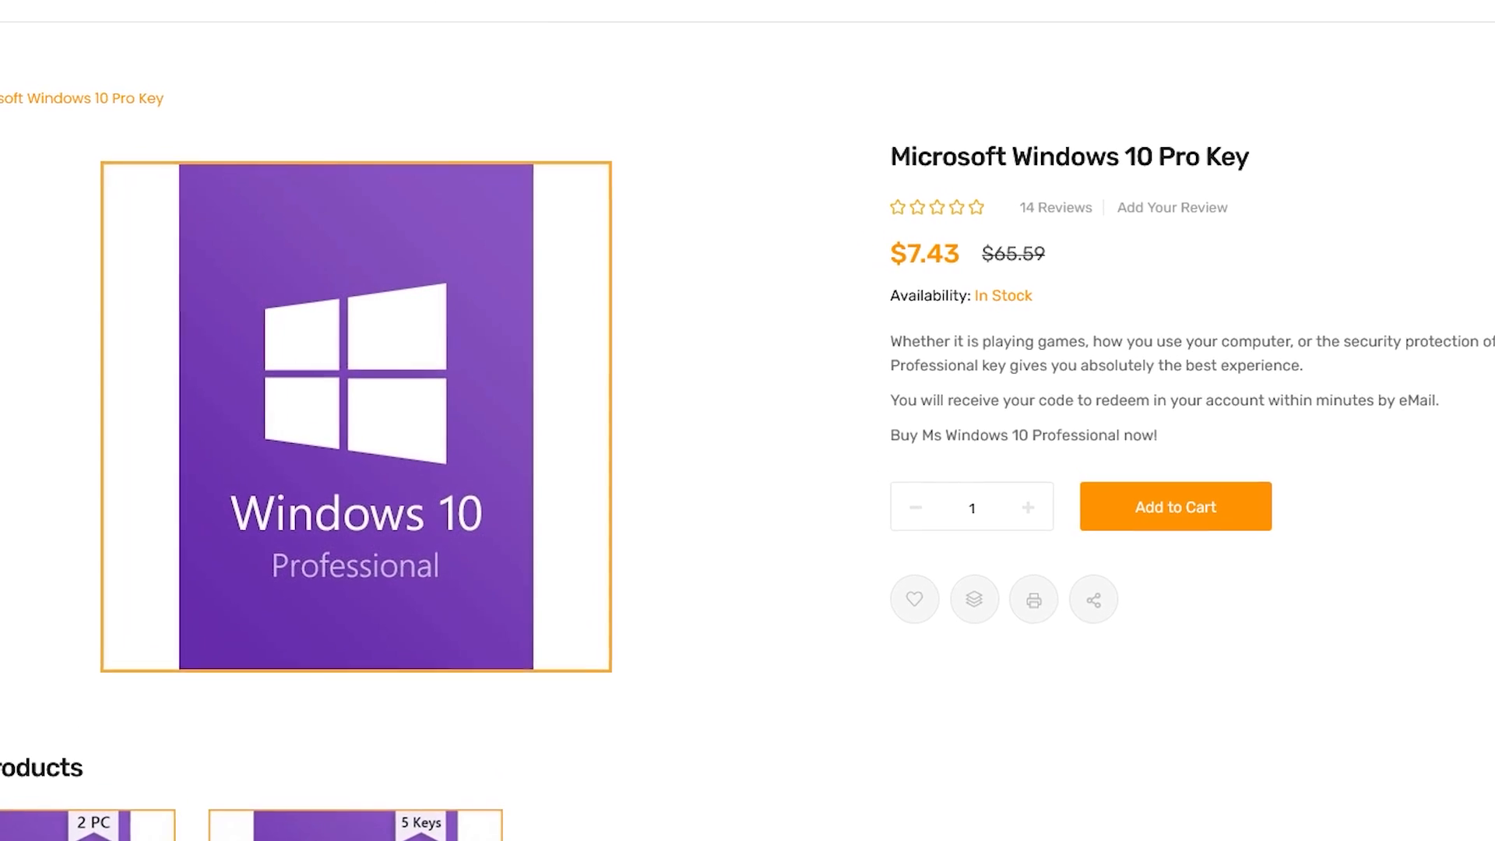
{"action": "scroll", "scroll_direction": "down", "scroll_amount": 3}
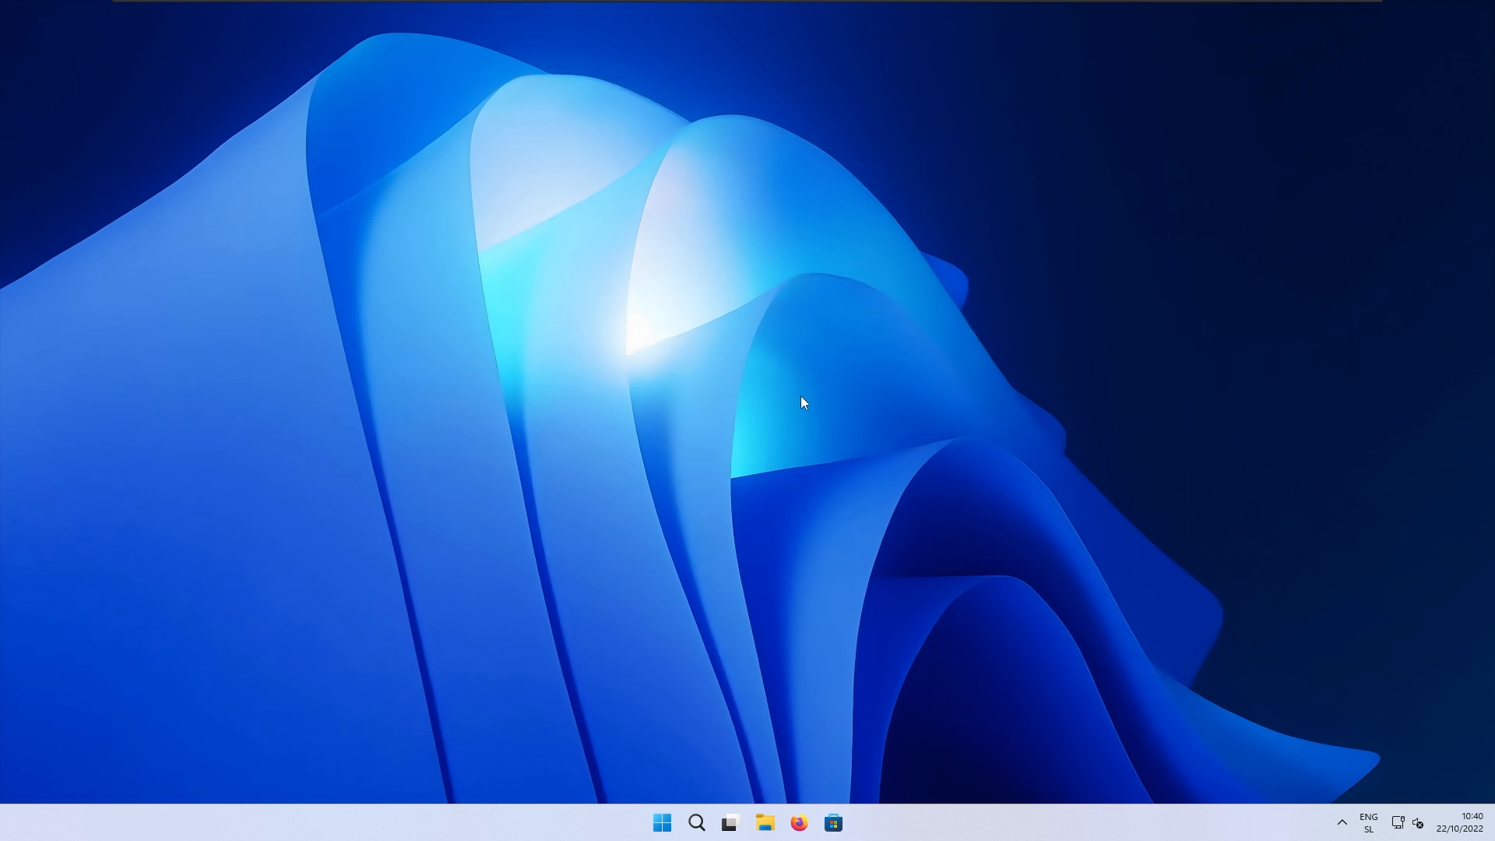
Step: In Control Panel Power Options, reveal the additional plans and choose High performance
{"action": "left_click", "coordinate": [660, 823]}
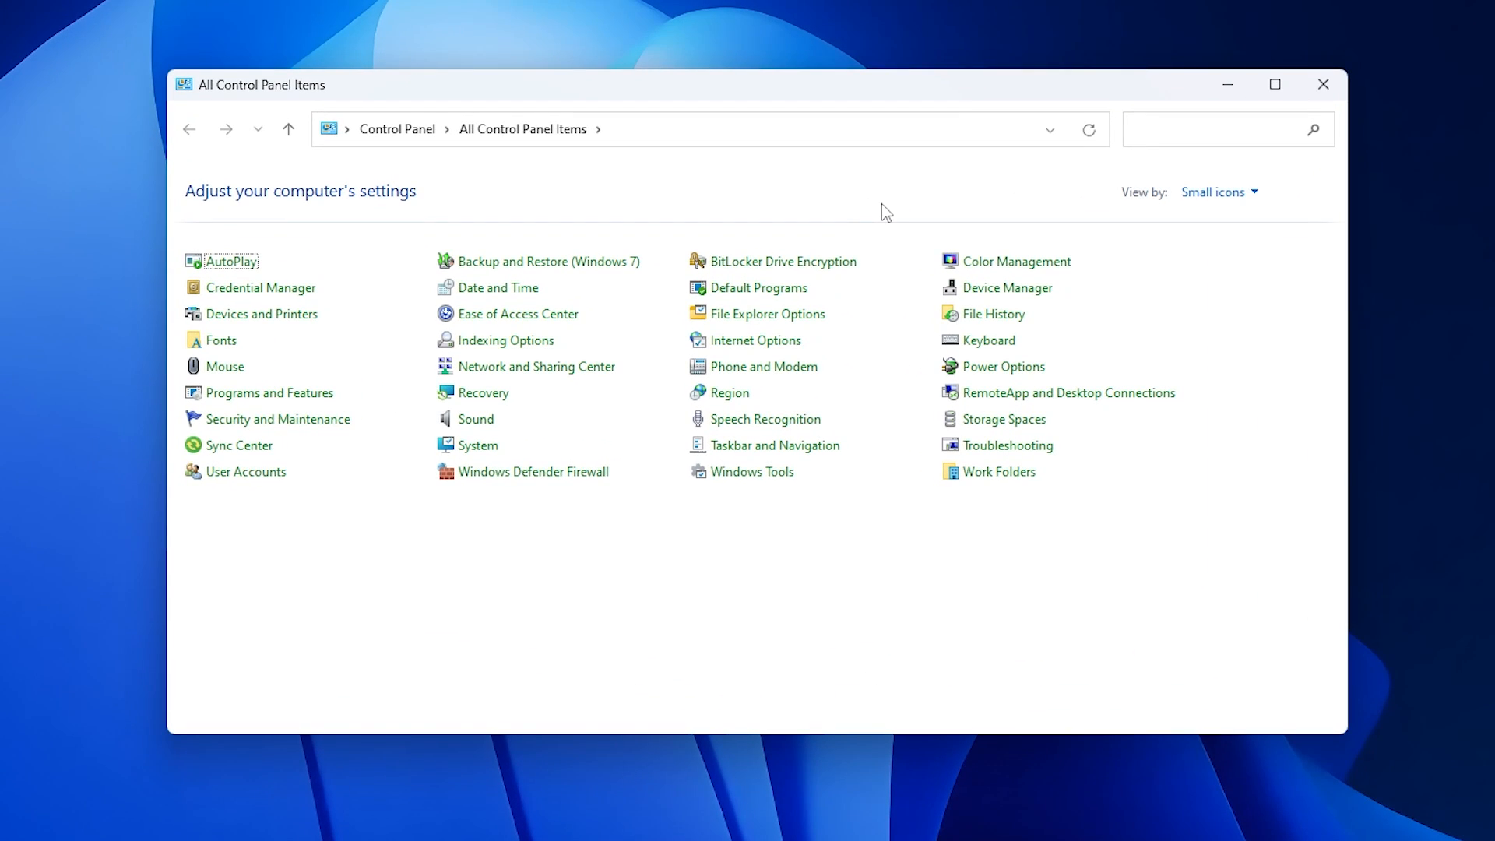
{"action": "left_click", "coordinate": [1003, 366]}
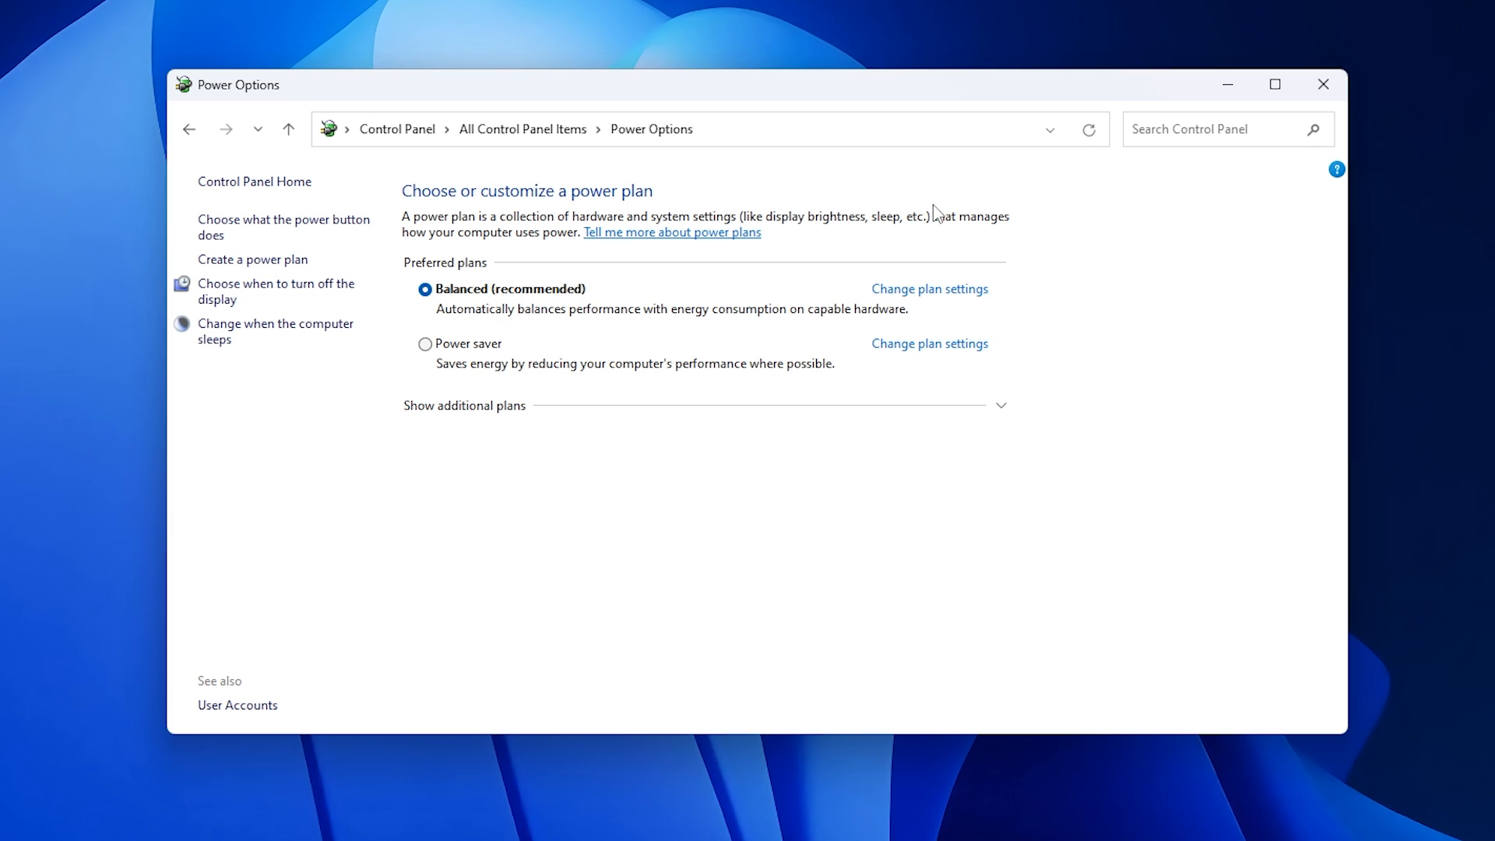
{"action": "mouse_move", "coordinate": [567, 478]}
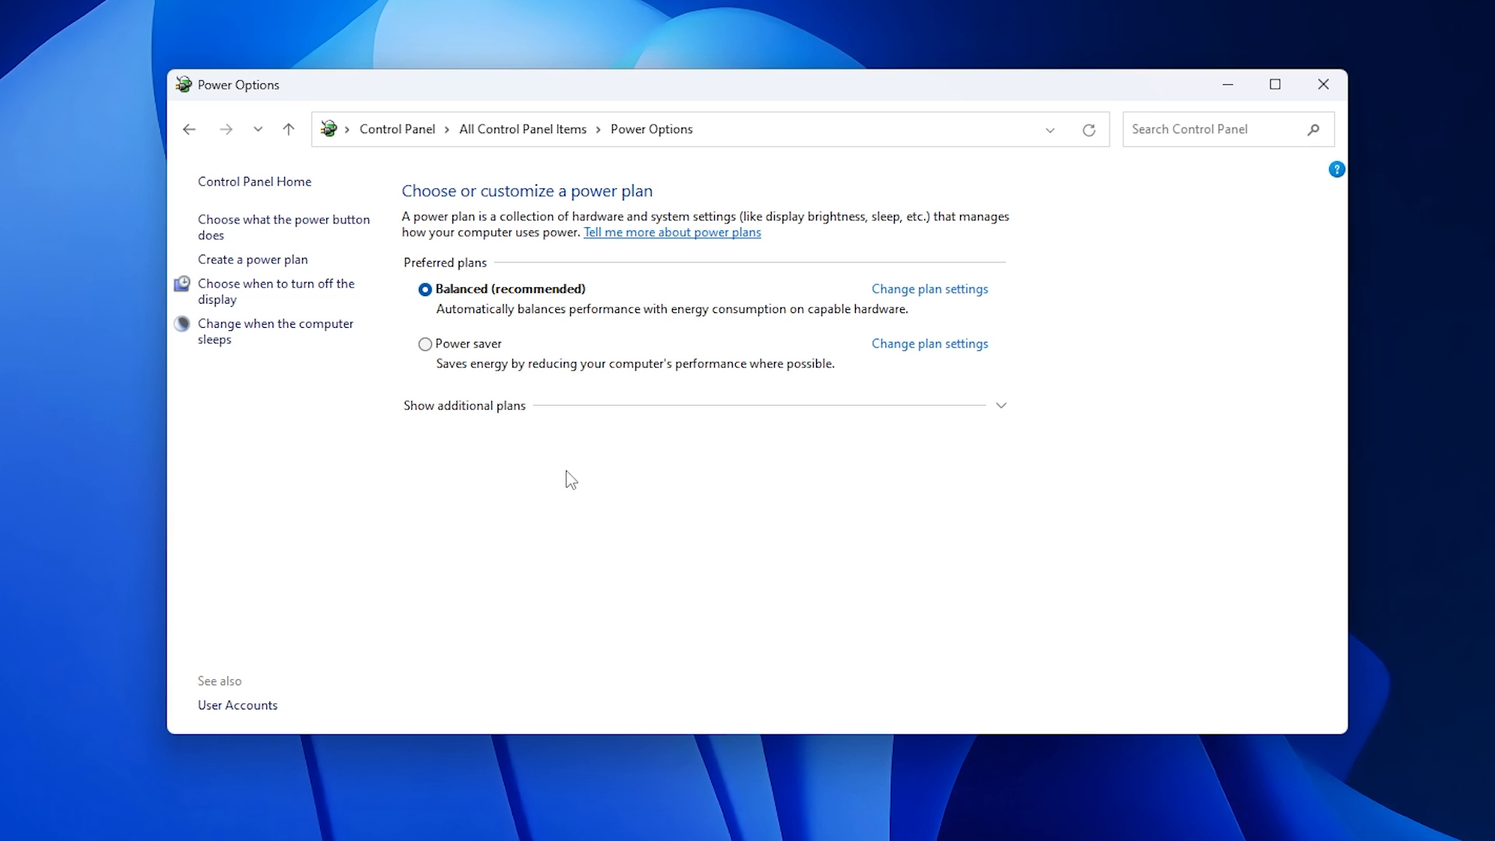
{"action": "left_click", "coordinate": [464, 405]}
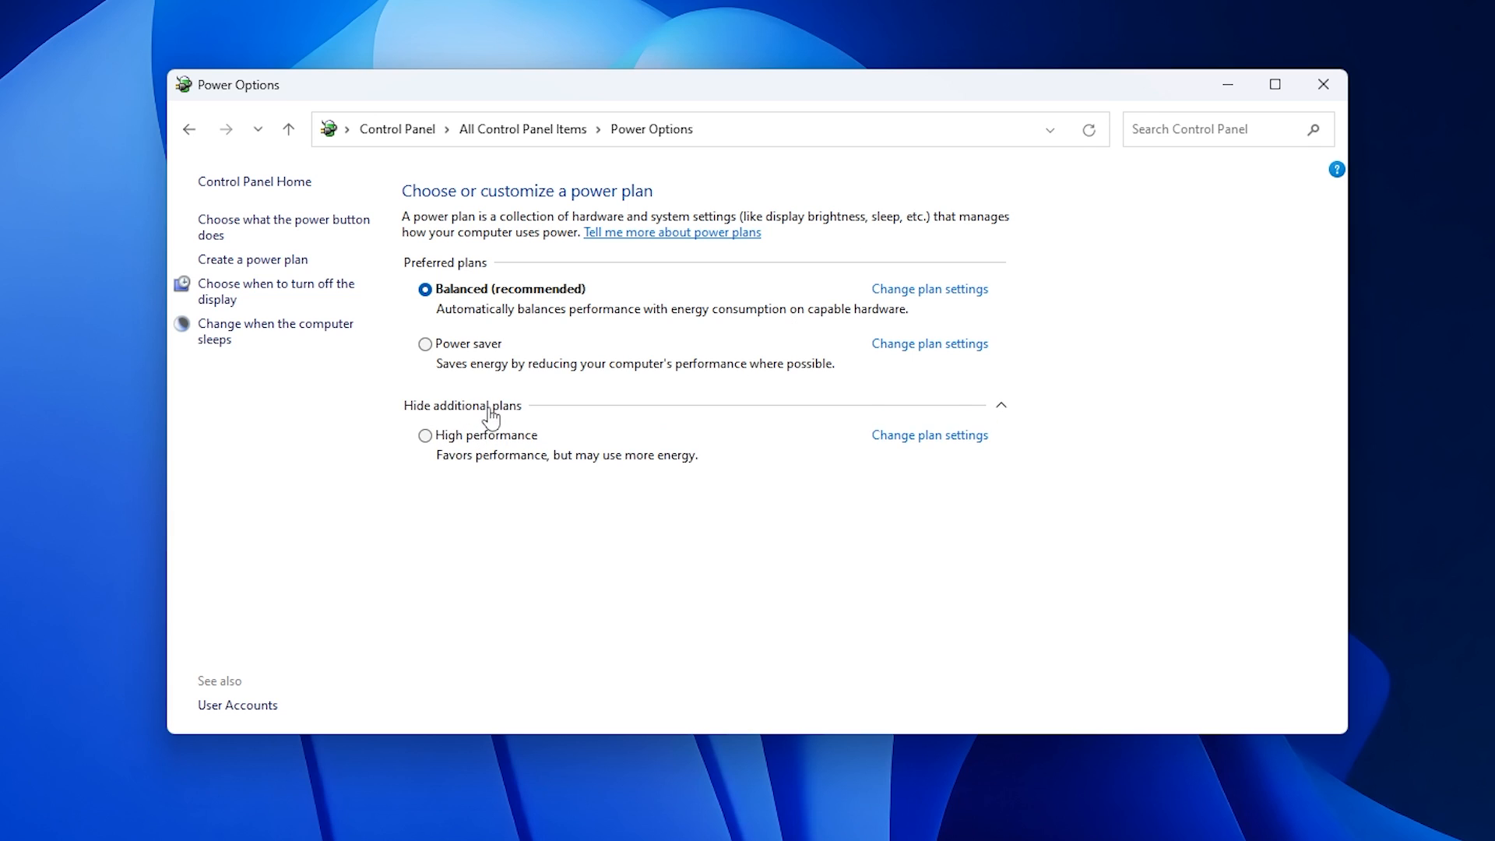
{"action": "mouse_move", "coordinate": [440, 447]}
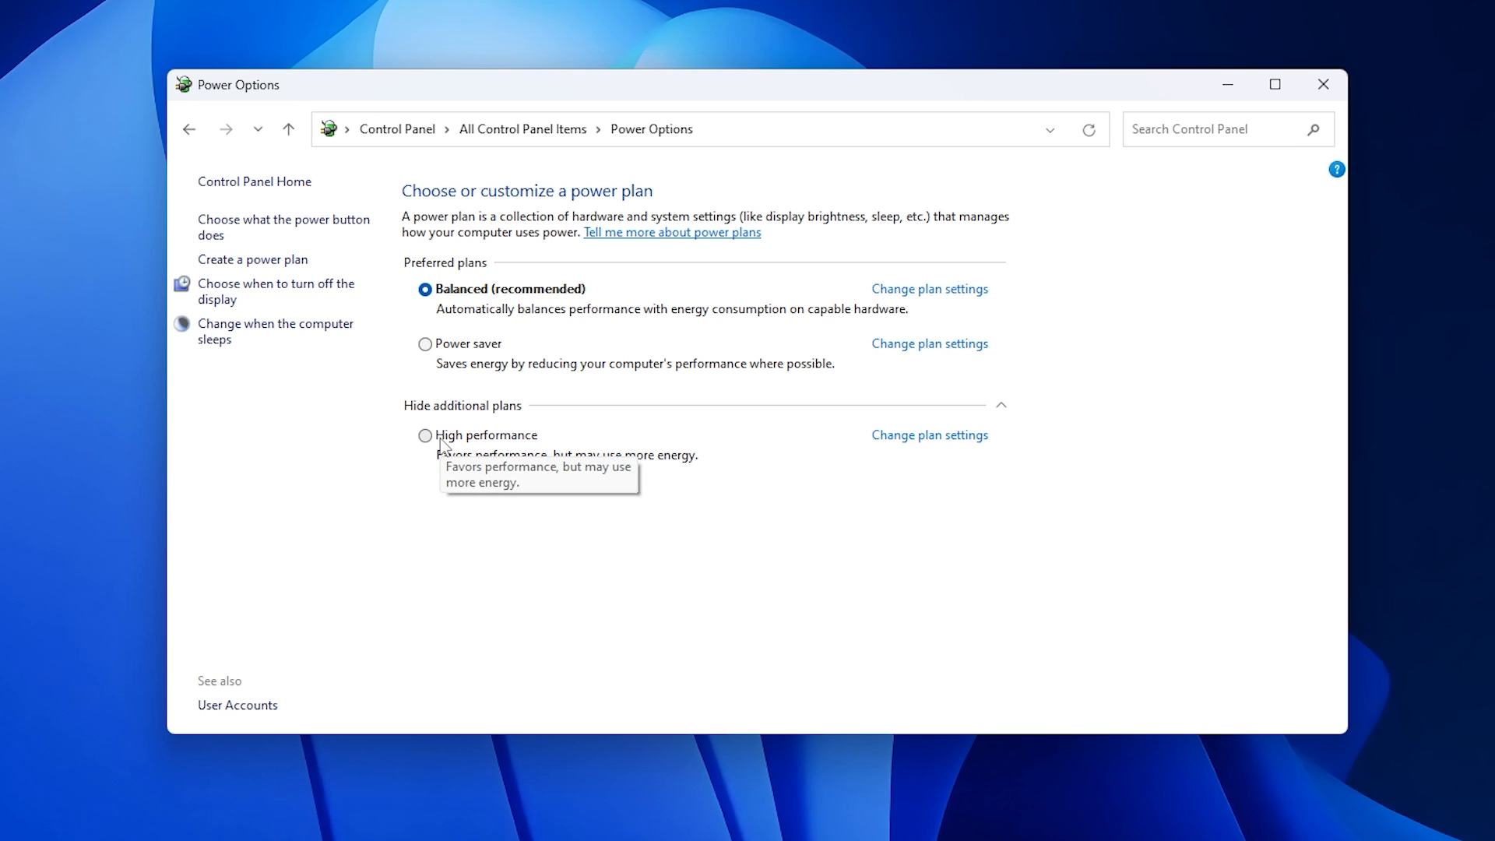
{"action": "left_click", "coordinate": [423, 435]}
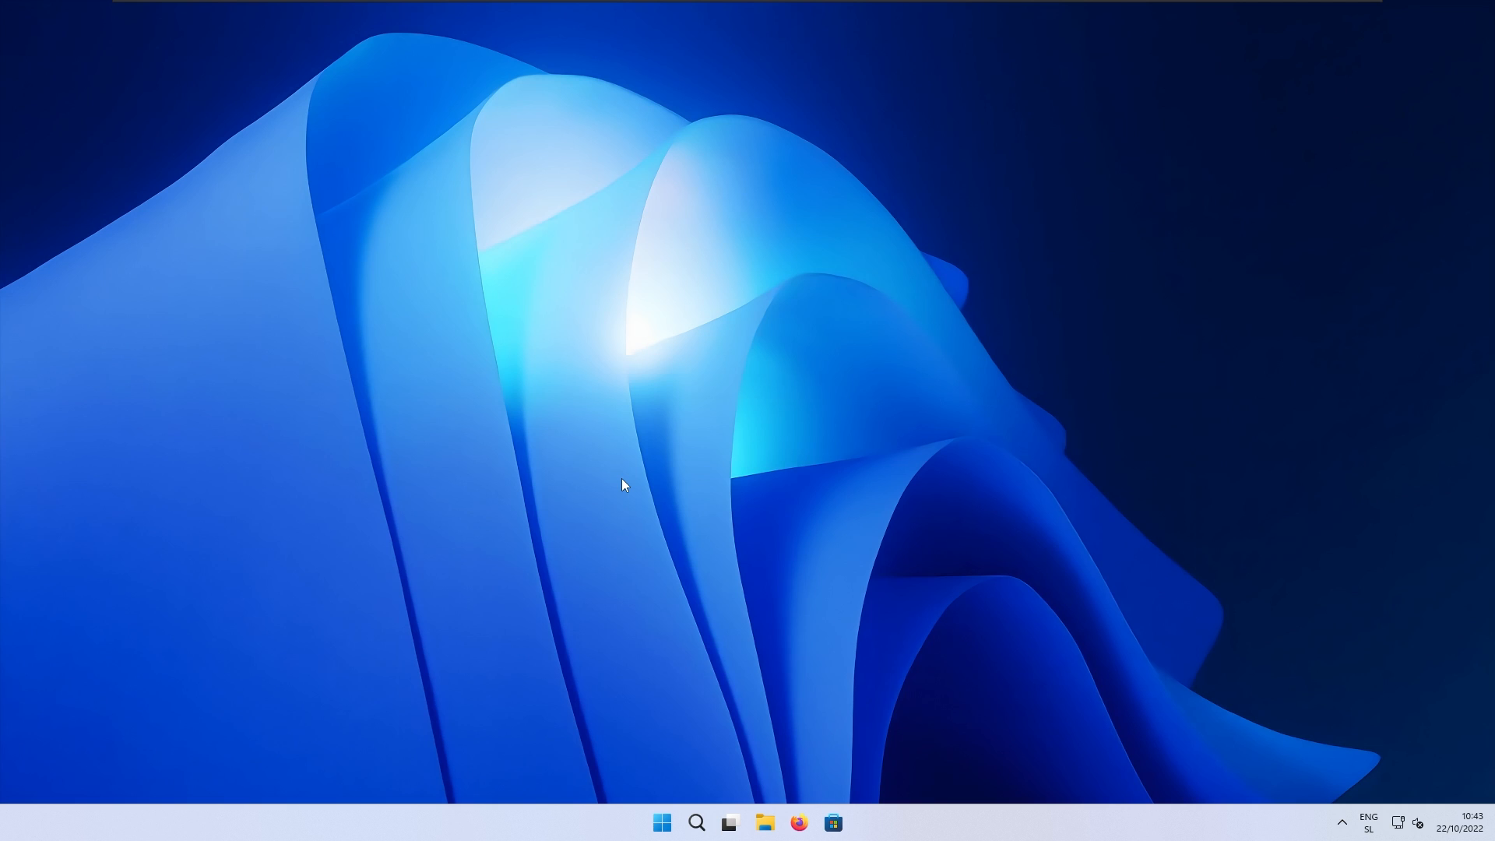
{"action": "mouse_move", "coordinate": [665, 810]}
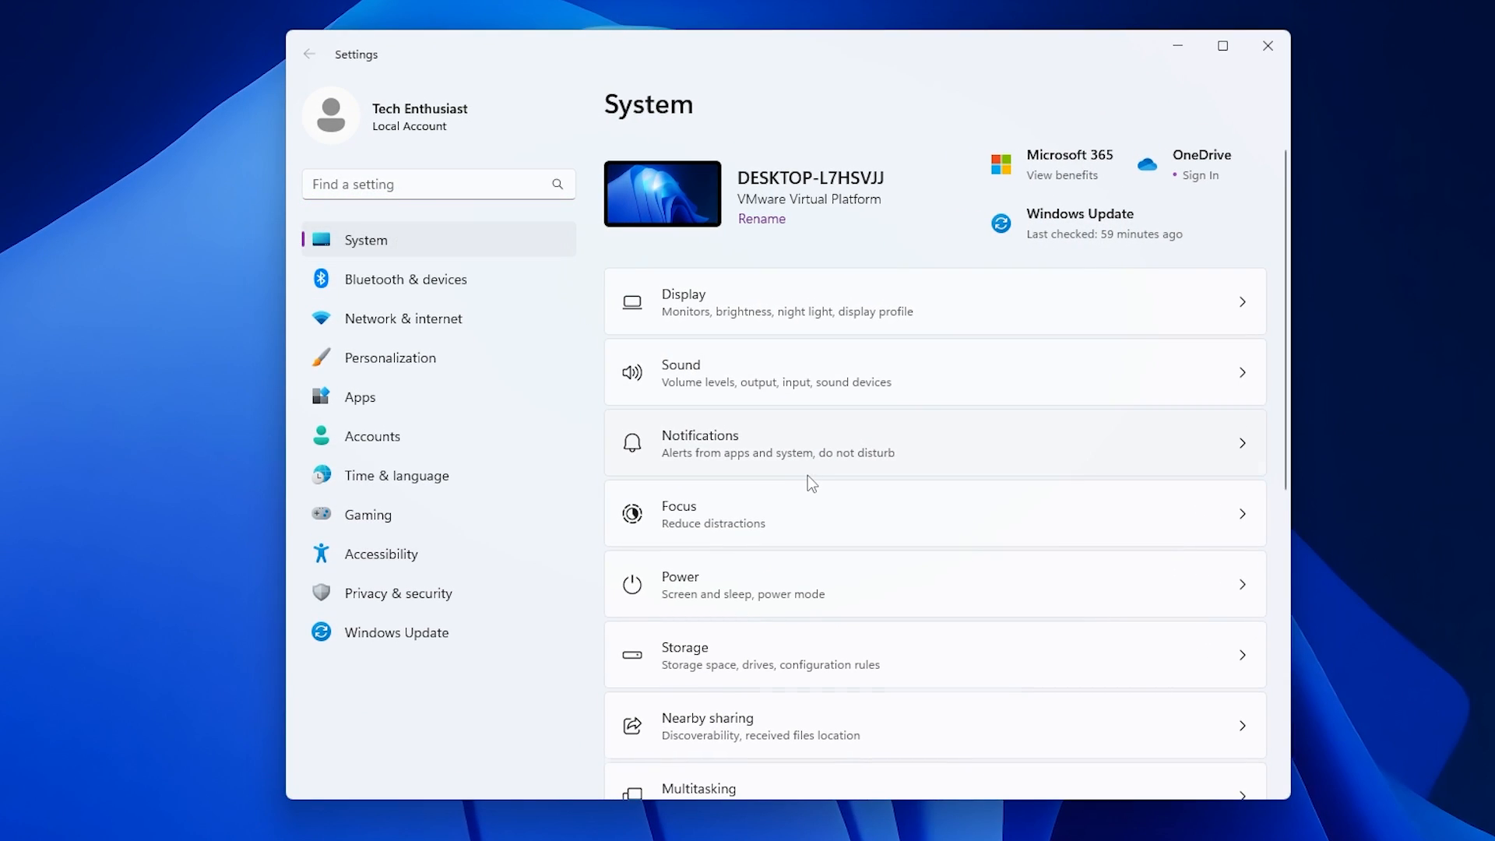
Step: From the About page's advanced system settings, set Performance Options to Adjust for best performance and apply
{"action": "scroll", "scroll_direction": "down", "scroll_amount": 3}
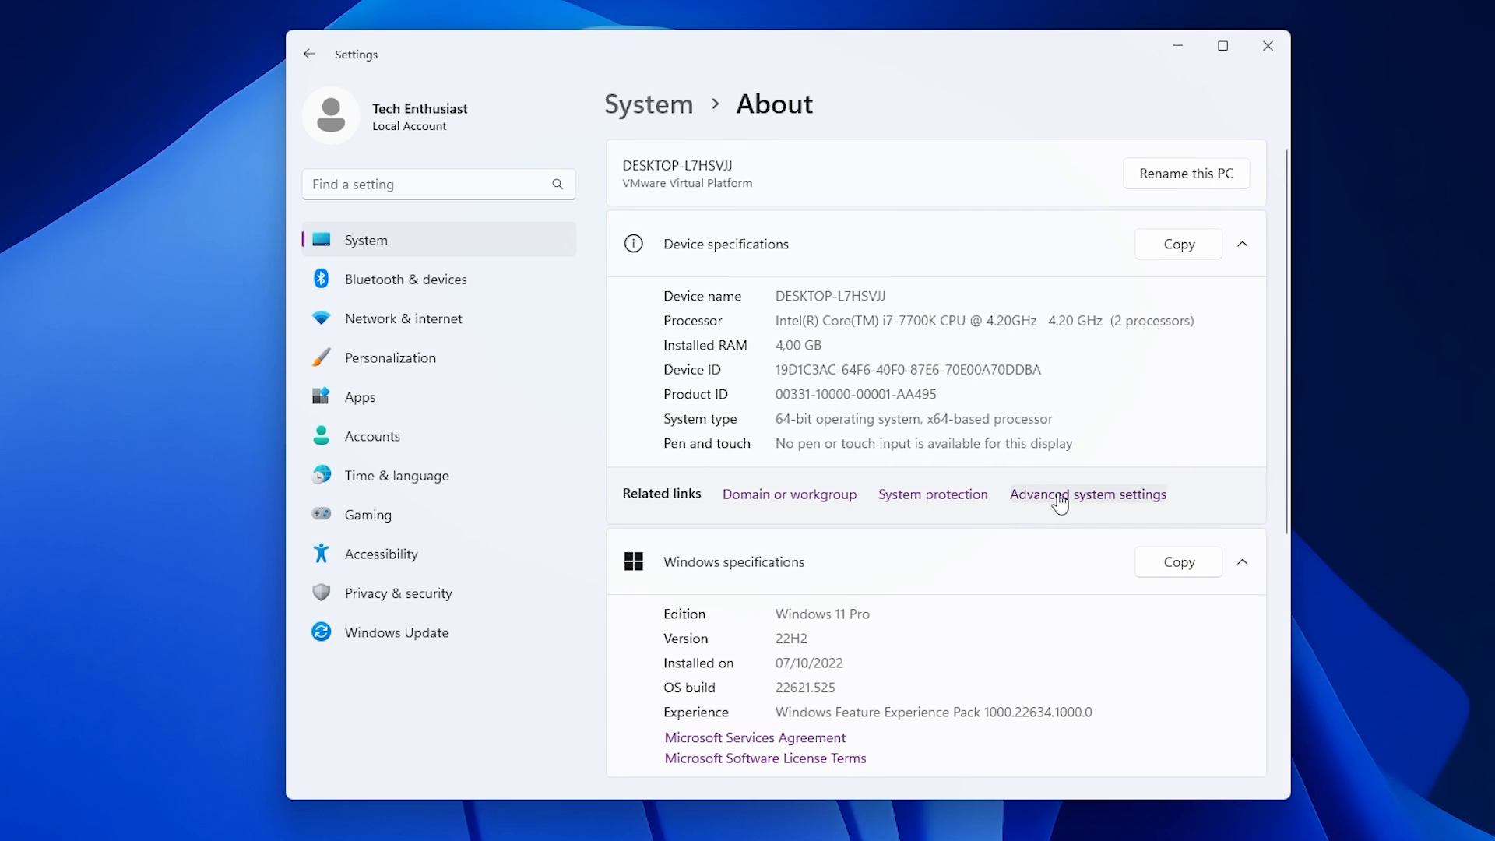
{"action": "left_click", "coordinate": [1087, 494]}
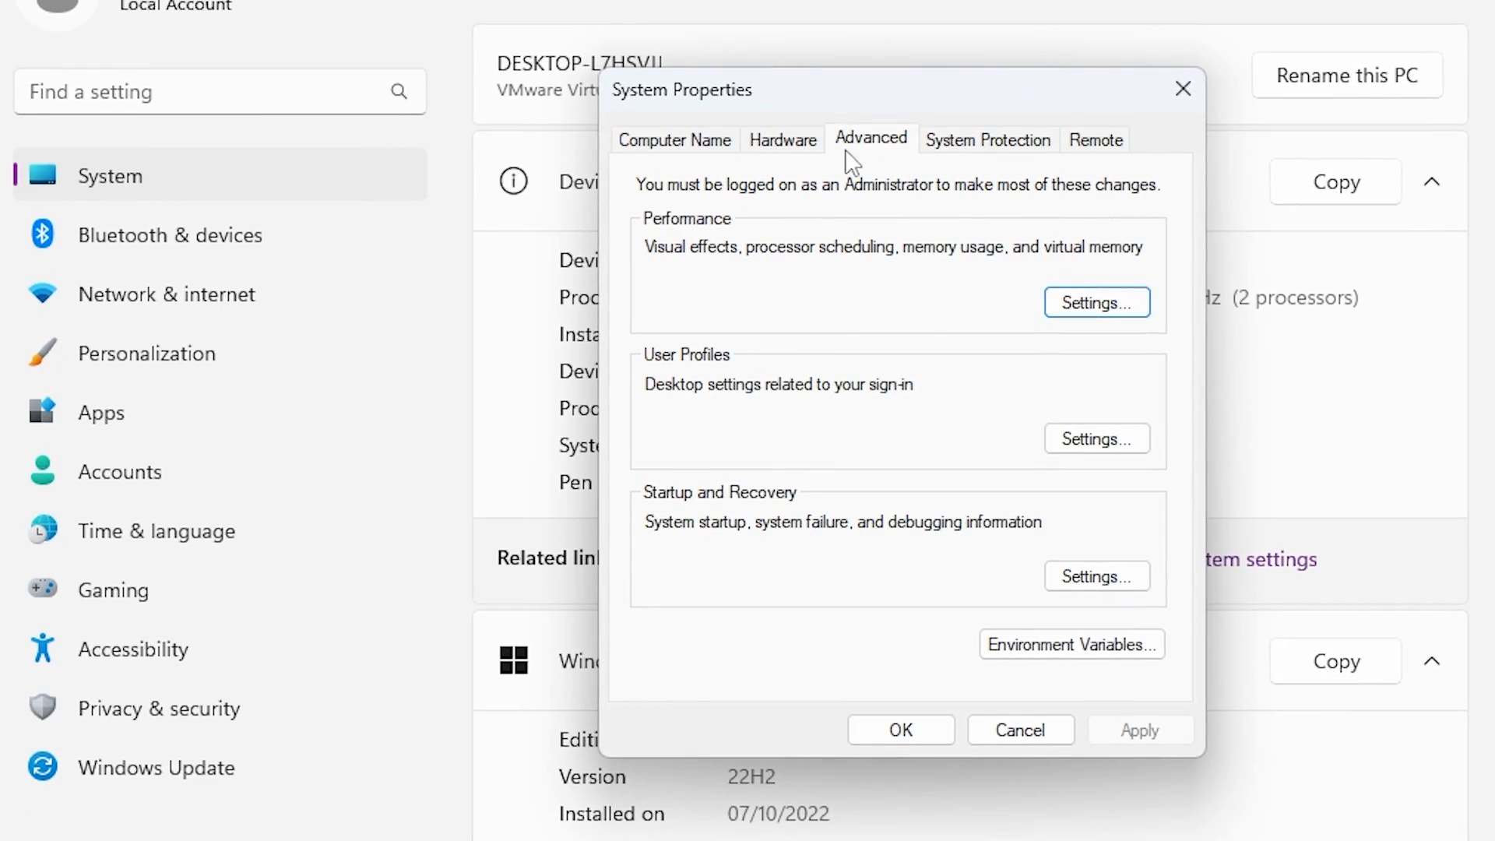
{"action": "left_click", "coordinate": [1096, 302]}
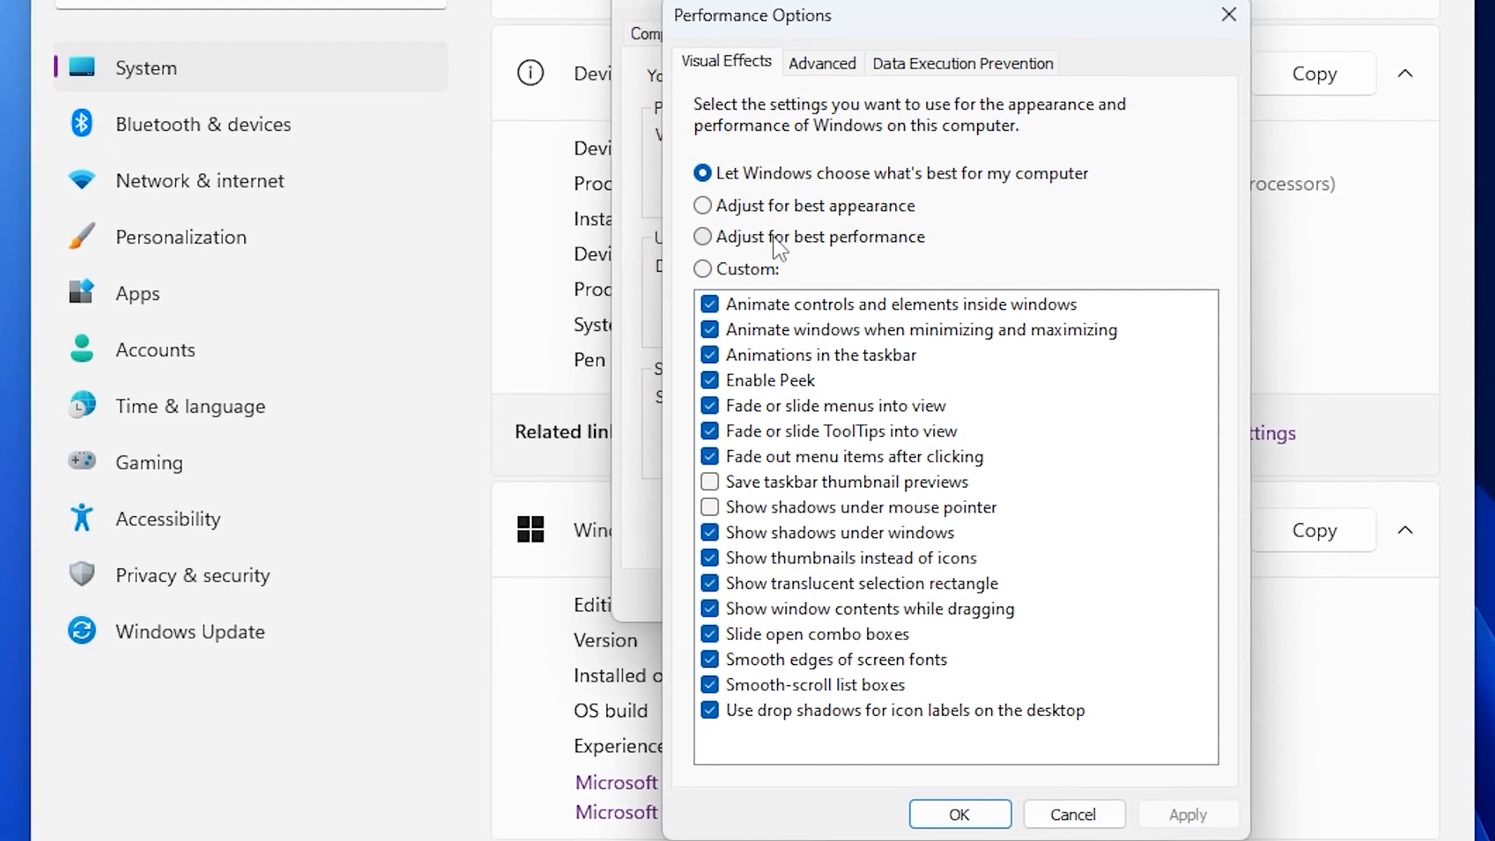
{"action": "mouse_move", "coordinate": [814, 253]}
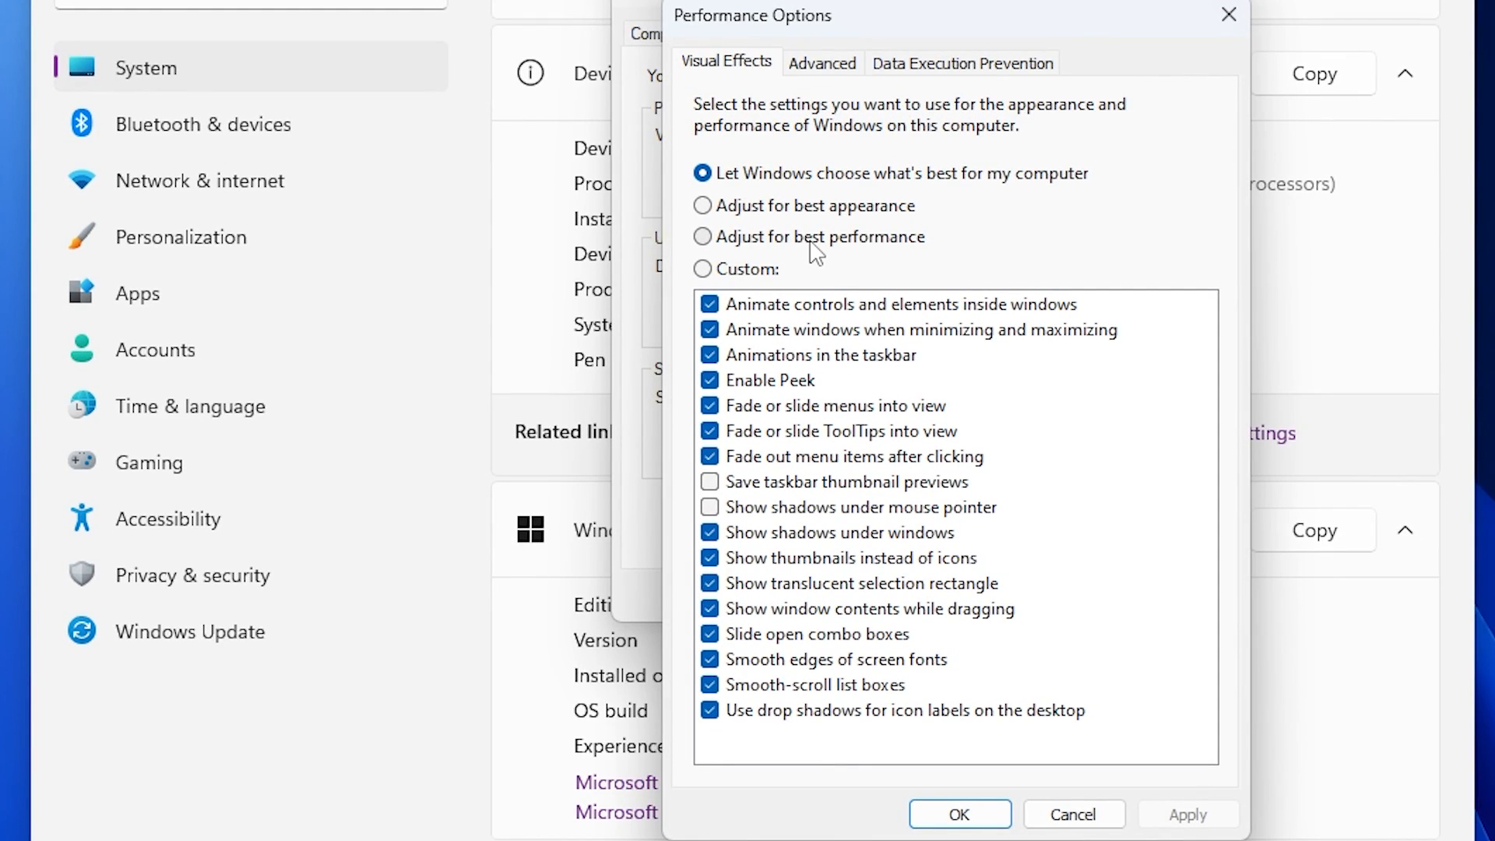
{"action": "left_click", "coordinate": [703, 237]}
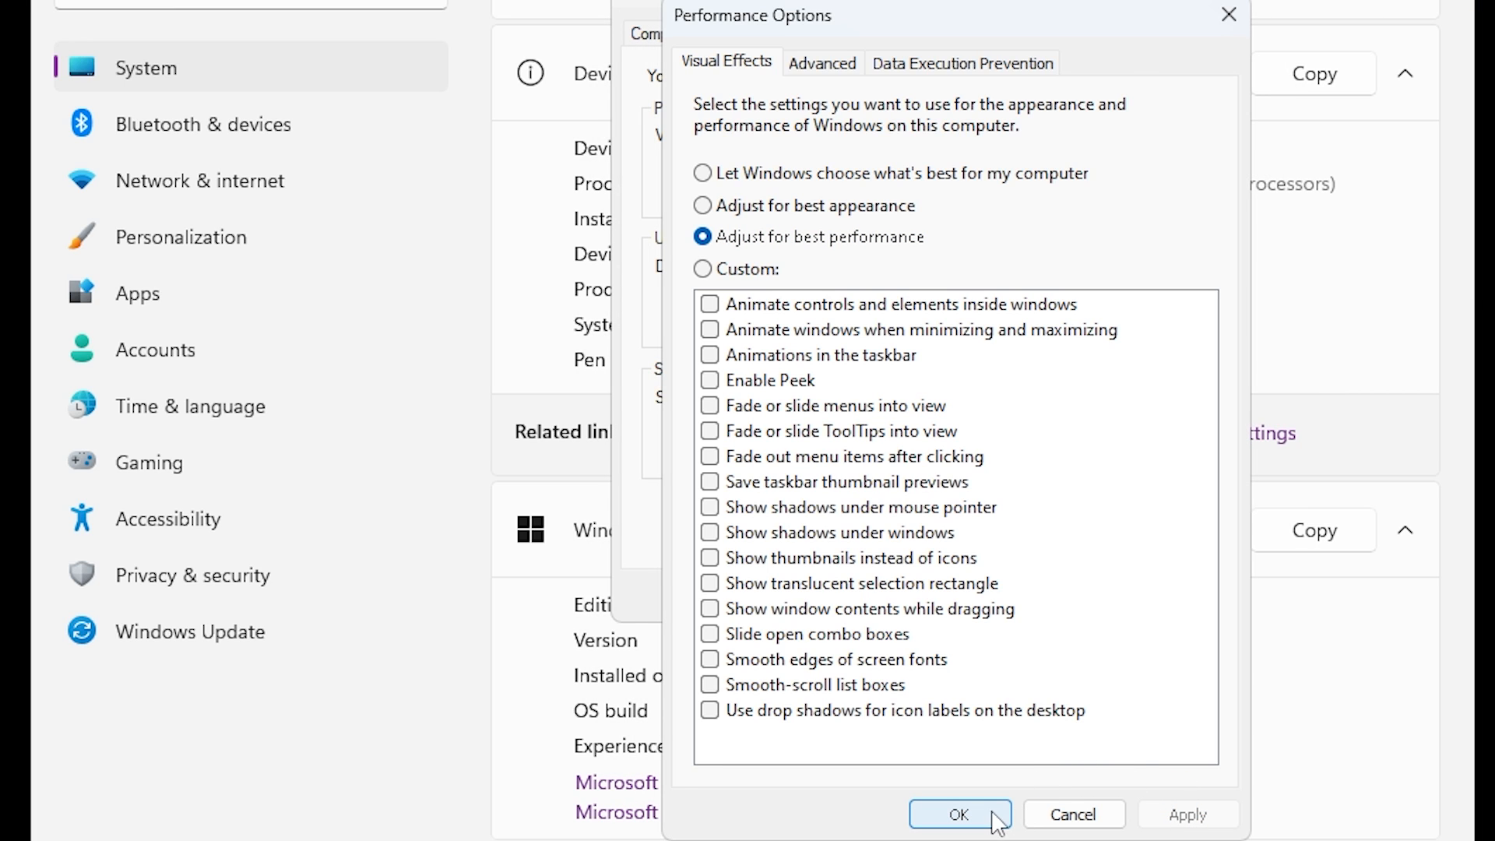
{"action": "left_click", "coordinate": [960, 815]}
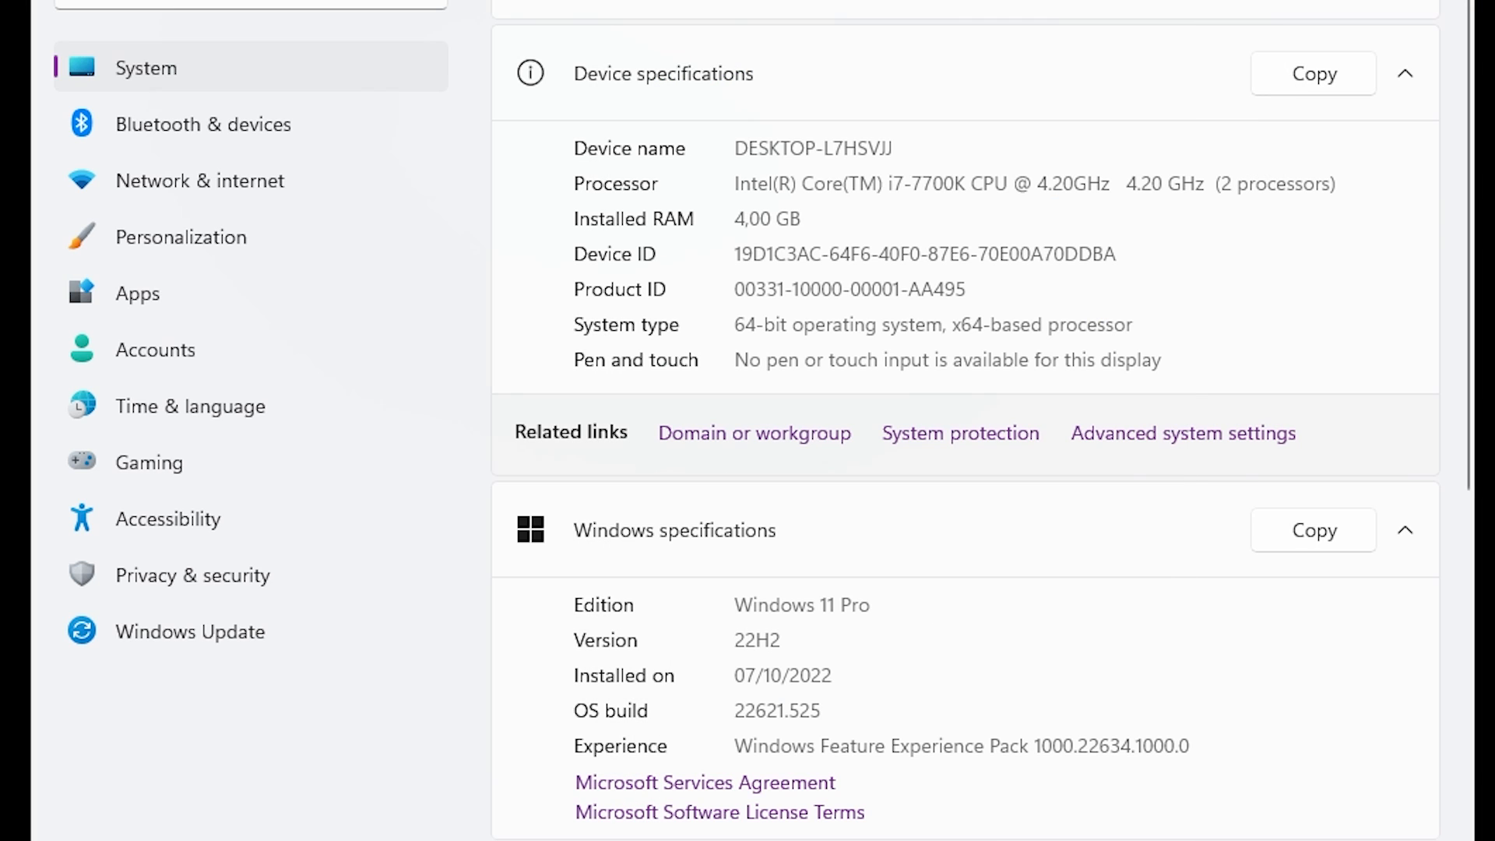
Step: On Accessibility > Visual effects, switch Transparency effects off
{"action": "left_click", "coordinate": [1028, 91]}
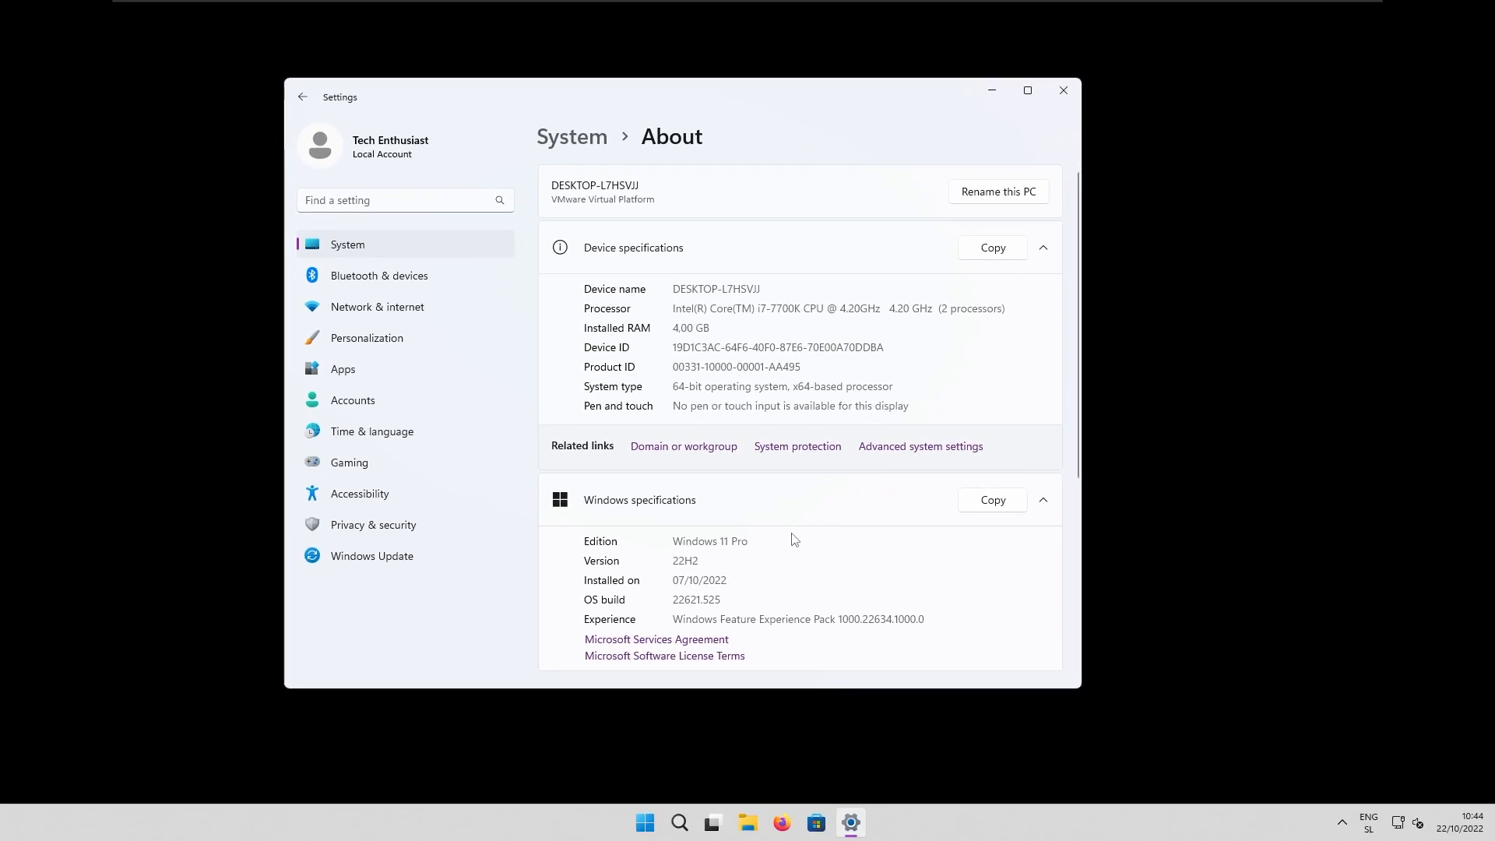
{"action": "mouse_move", "coordinate": [533, 491]}
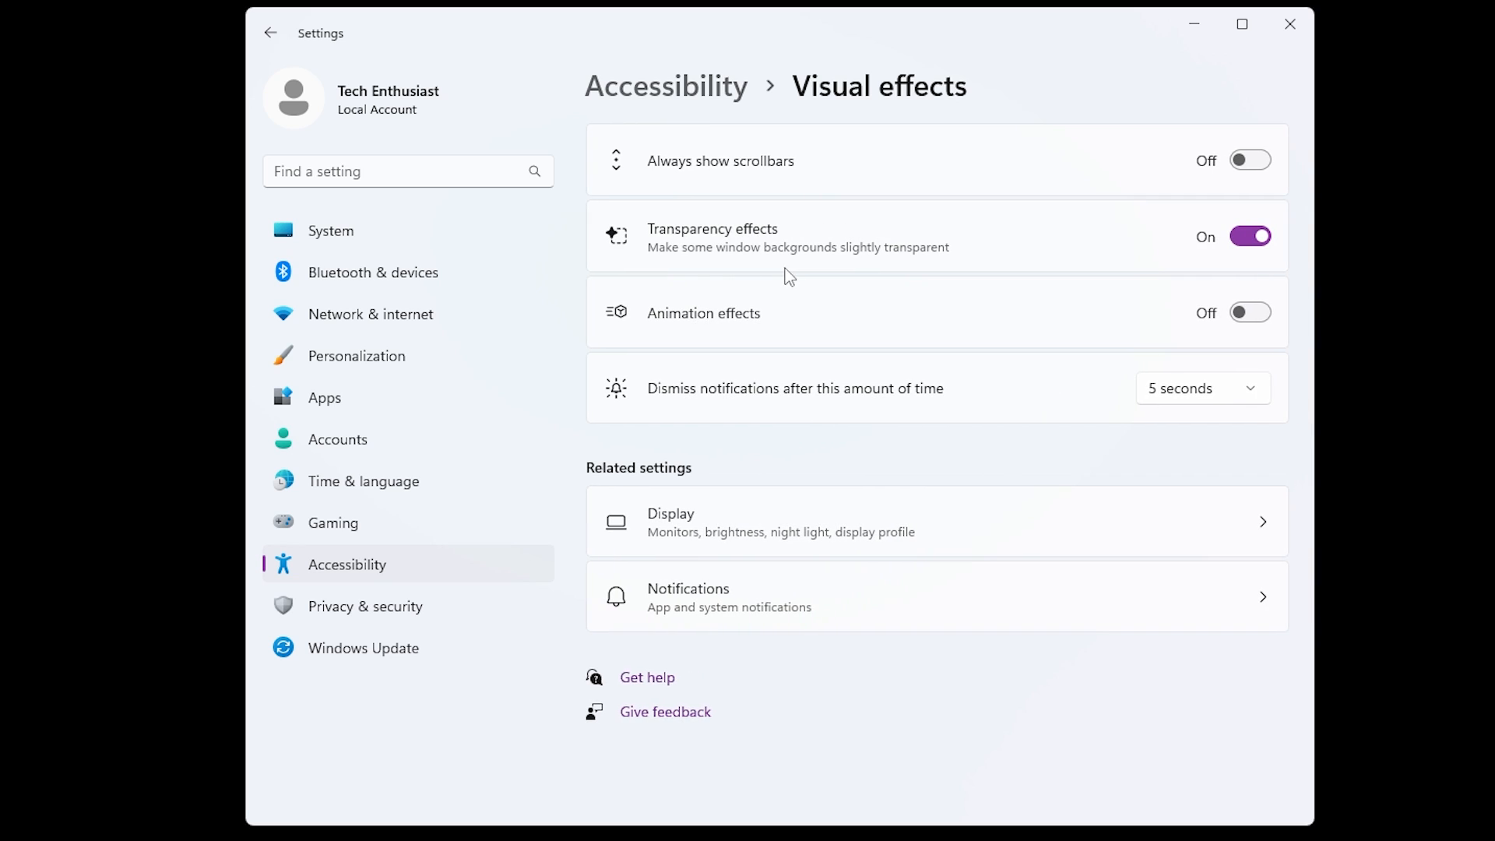
{"action": "mouse_move", "coordinate": [717, 232]}
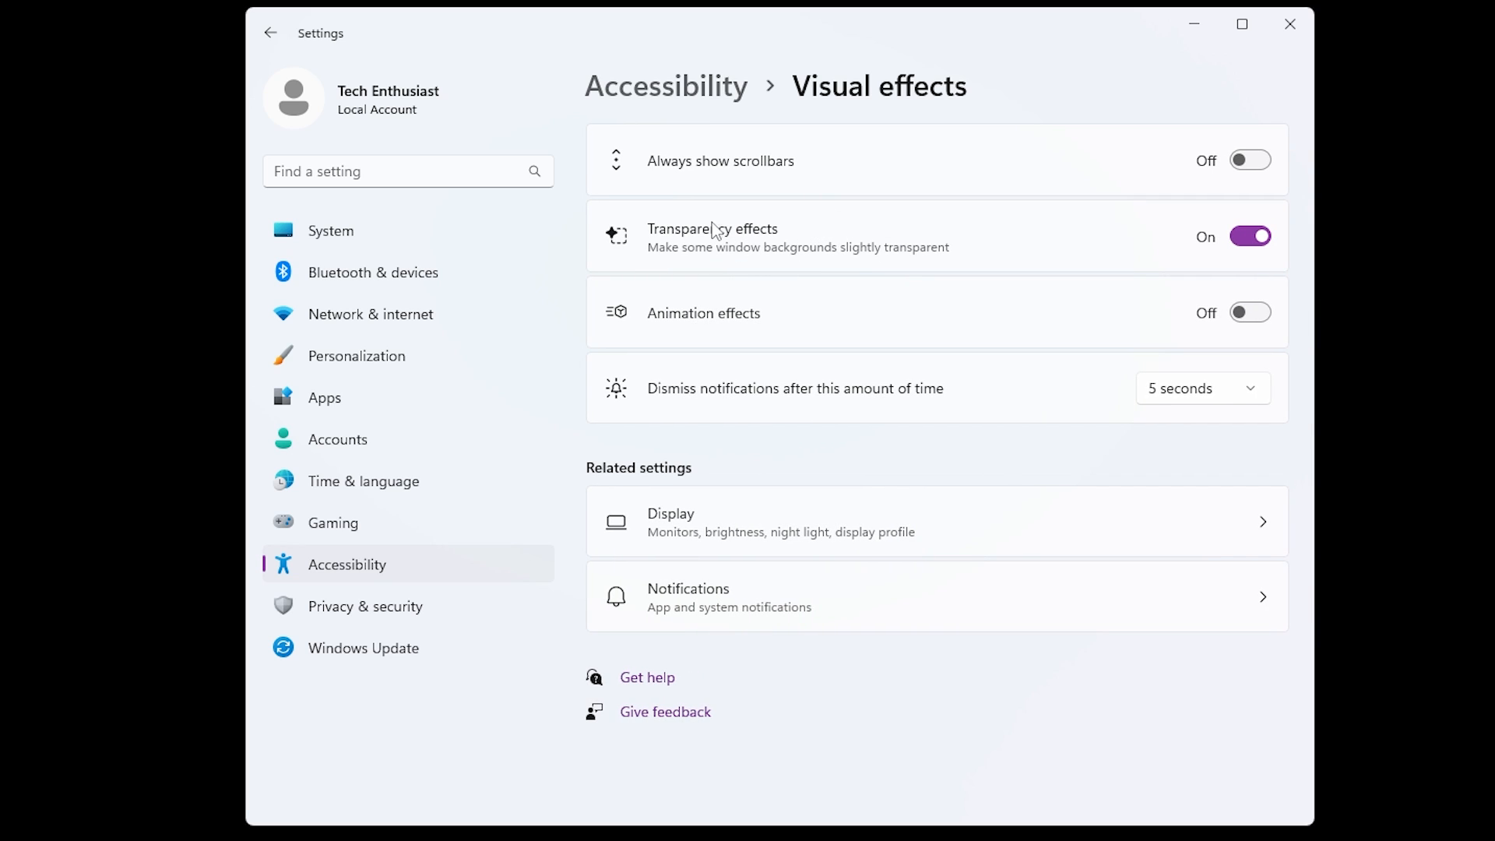
{"action": "left_click", "coordinate": [1250, 235]}
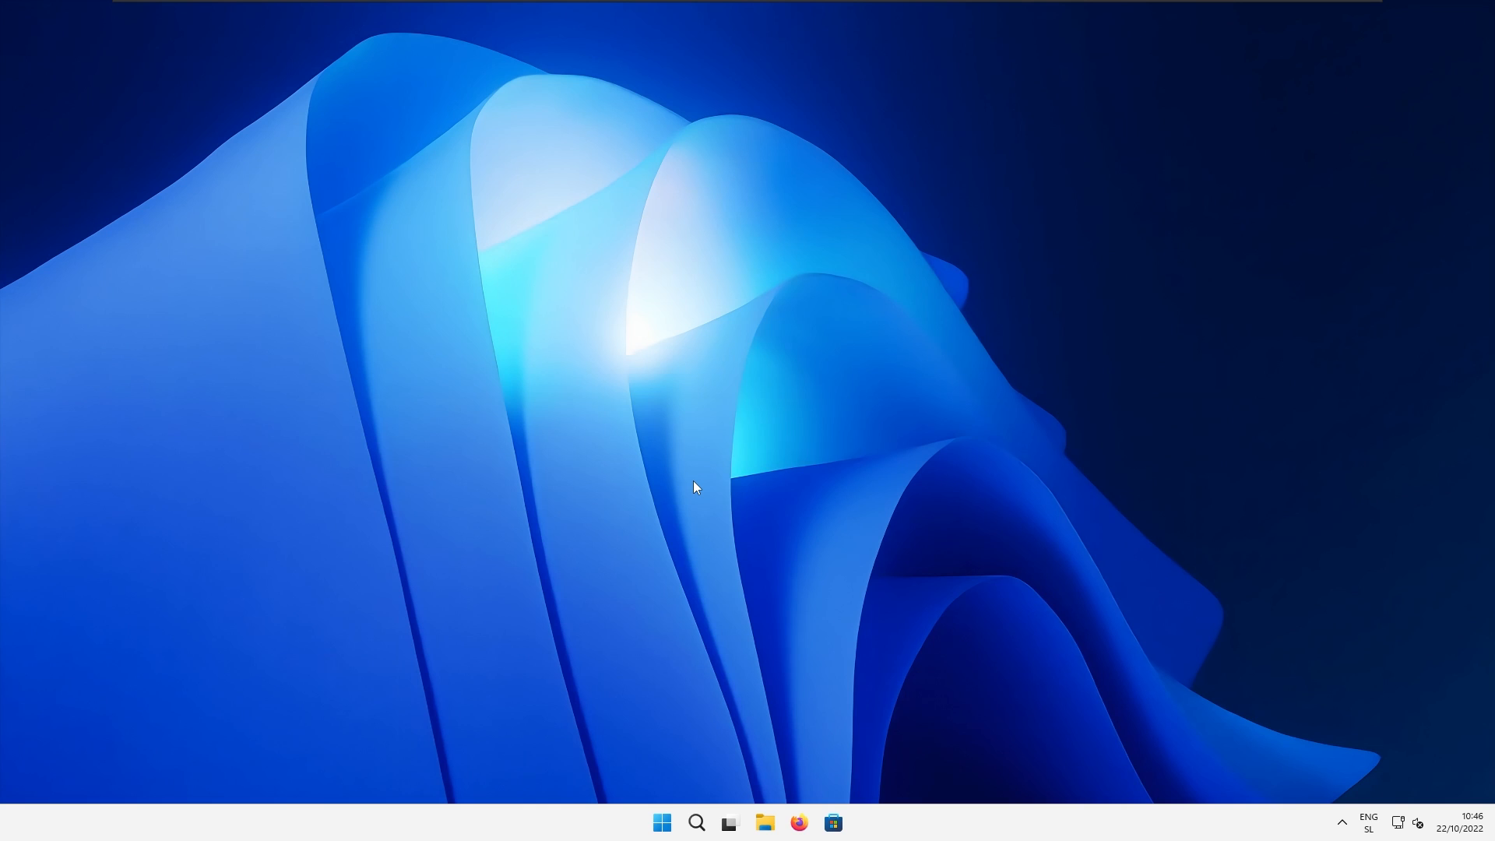
{"action": "mouse_move", "coordinate": [662, 822]}
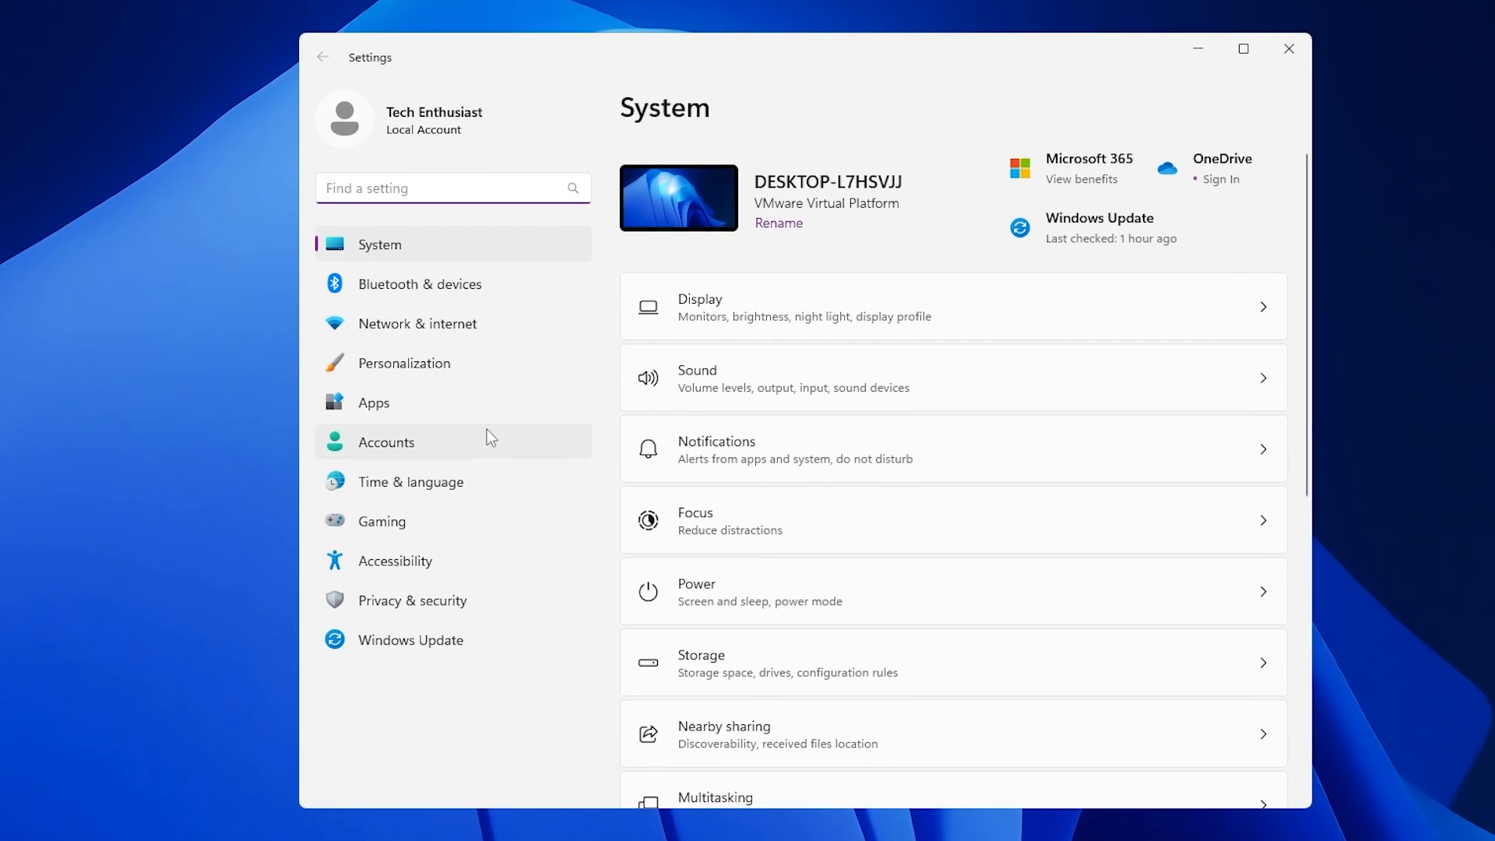
Step: On Apps > Startup, stop Cortana and Microsoft OneDrive from launching at sign-in
{"action": "left_click", "coordinate": [372, 402]}
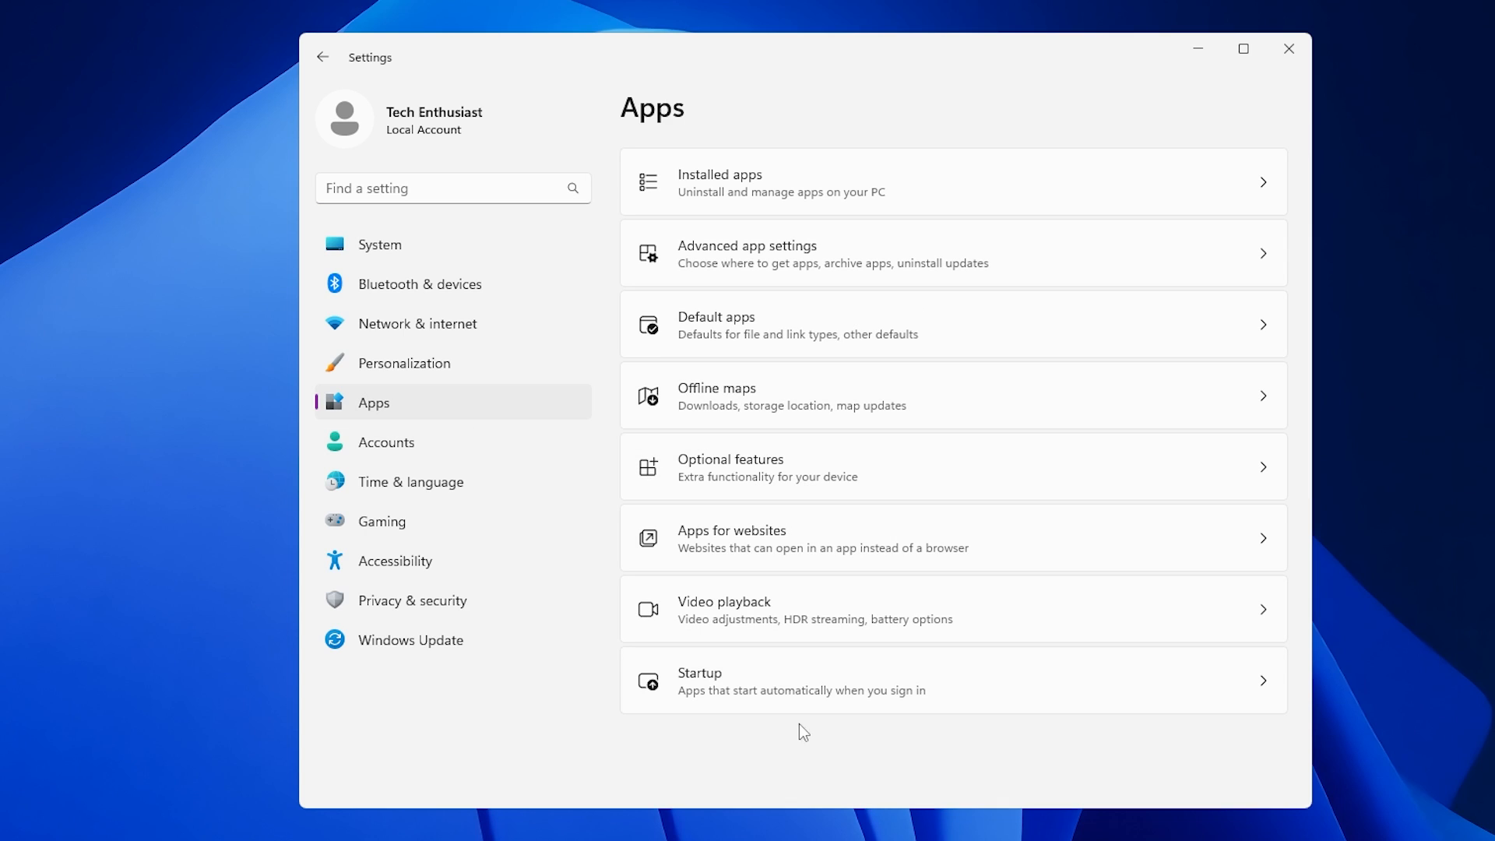
{"action": "mouse_move", "coordinate": [776, 681]}
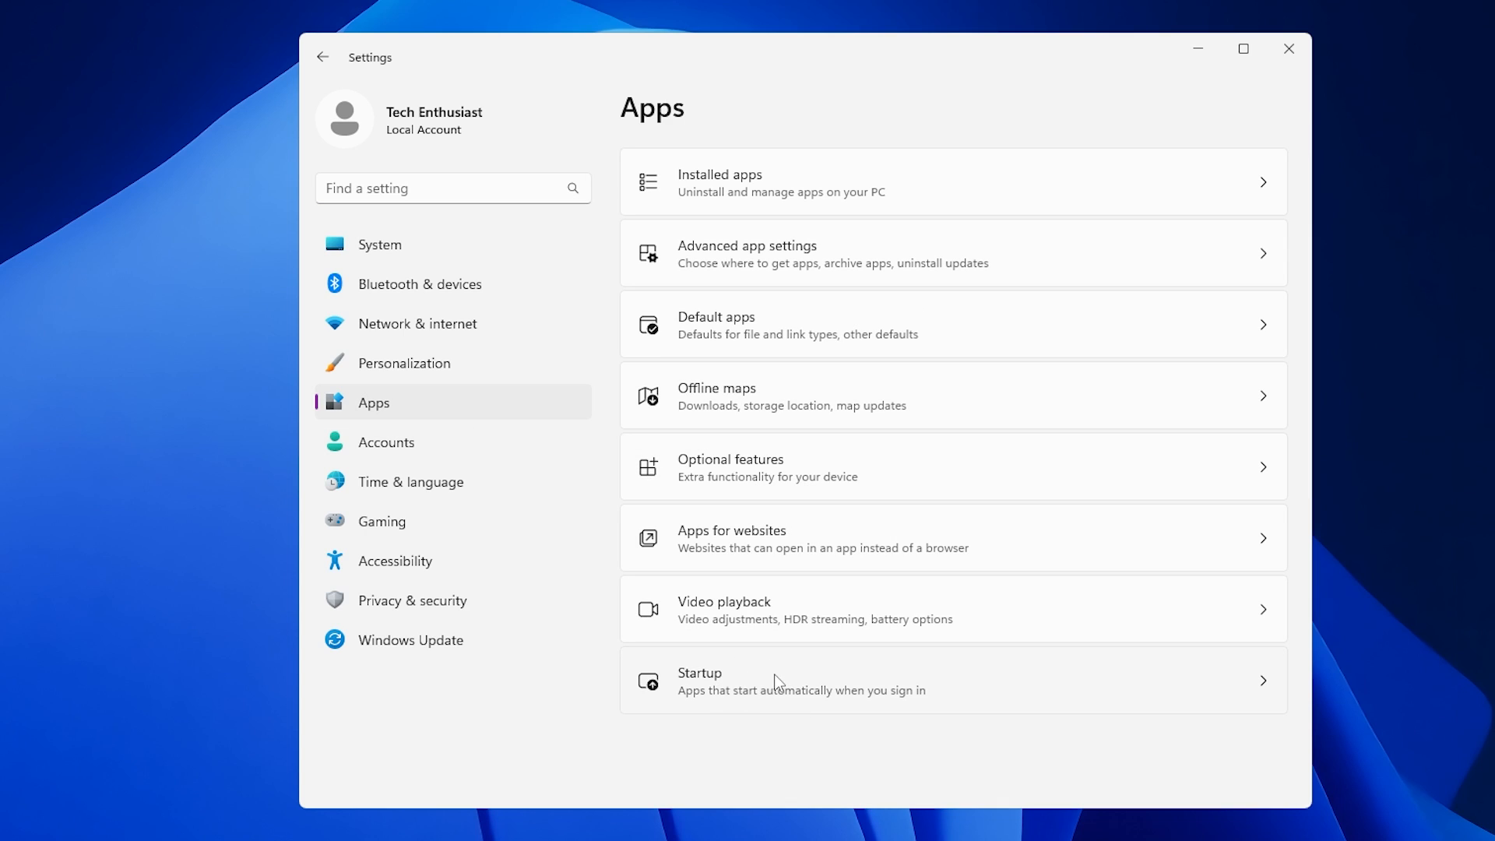
{"action": "left_click", "coordinate": [777, 681]}
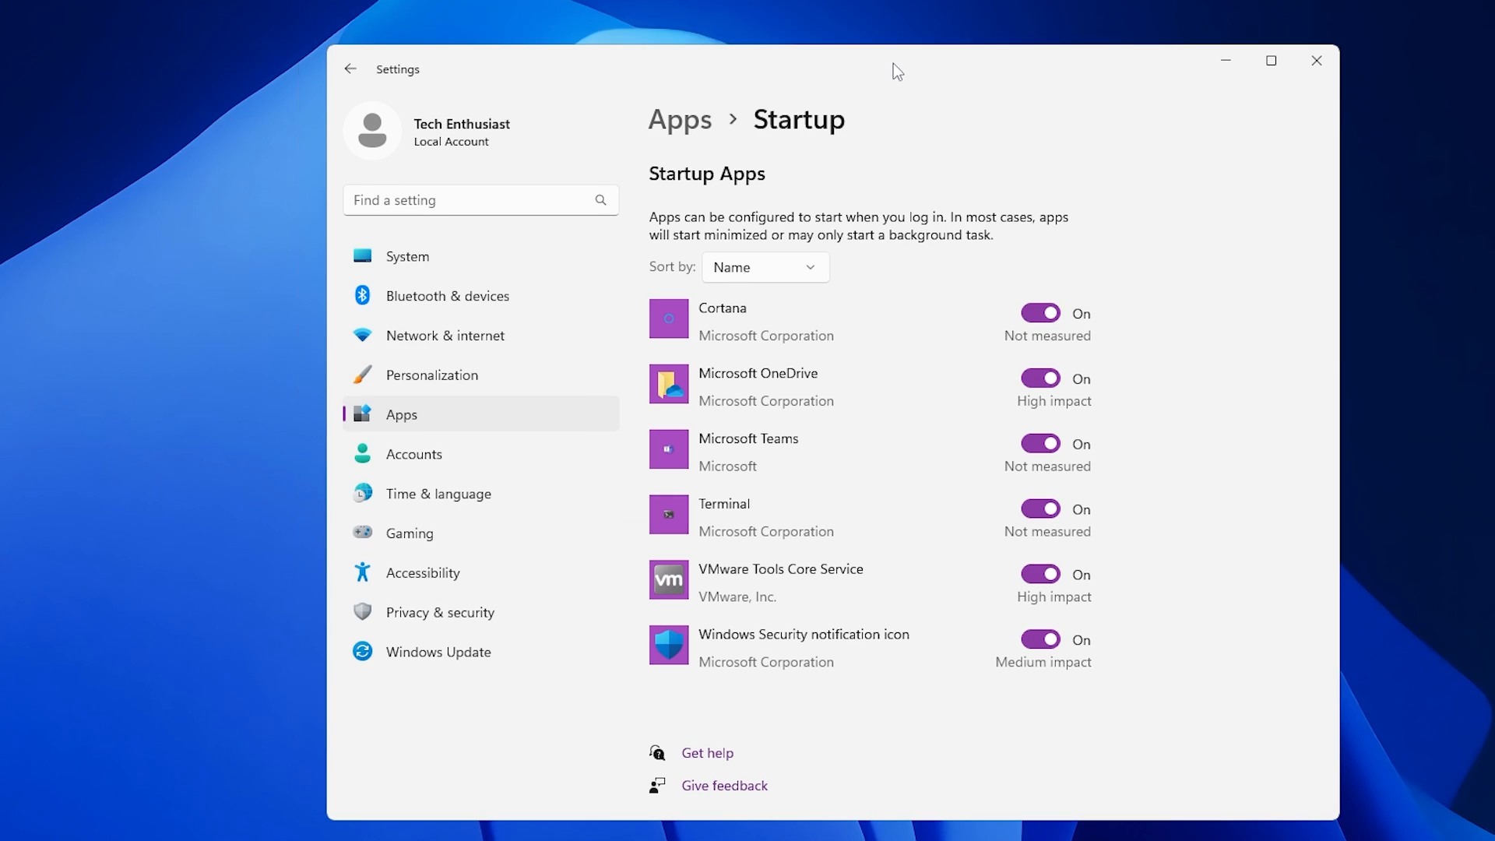
{"action": "mouse_move", "coordinate": [1100, 278]}
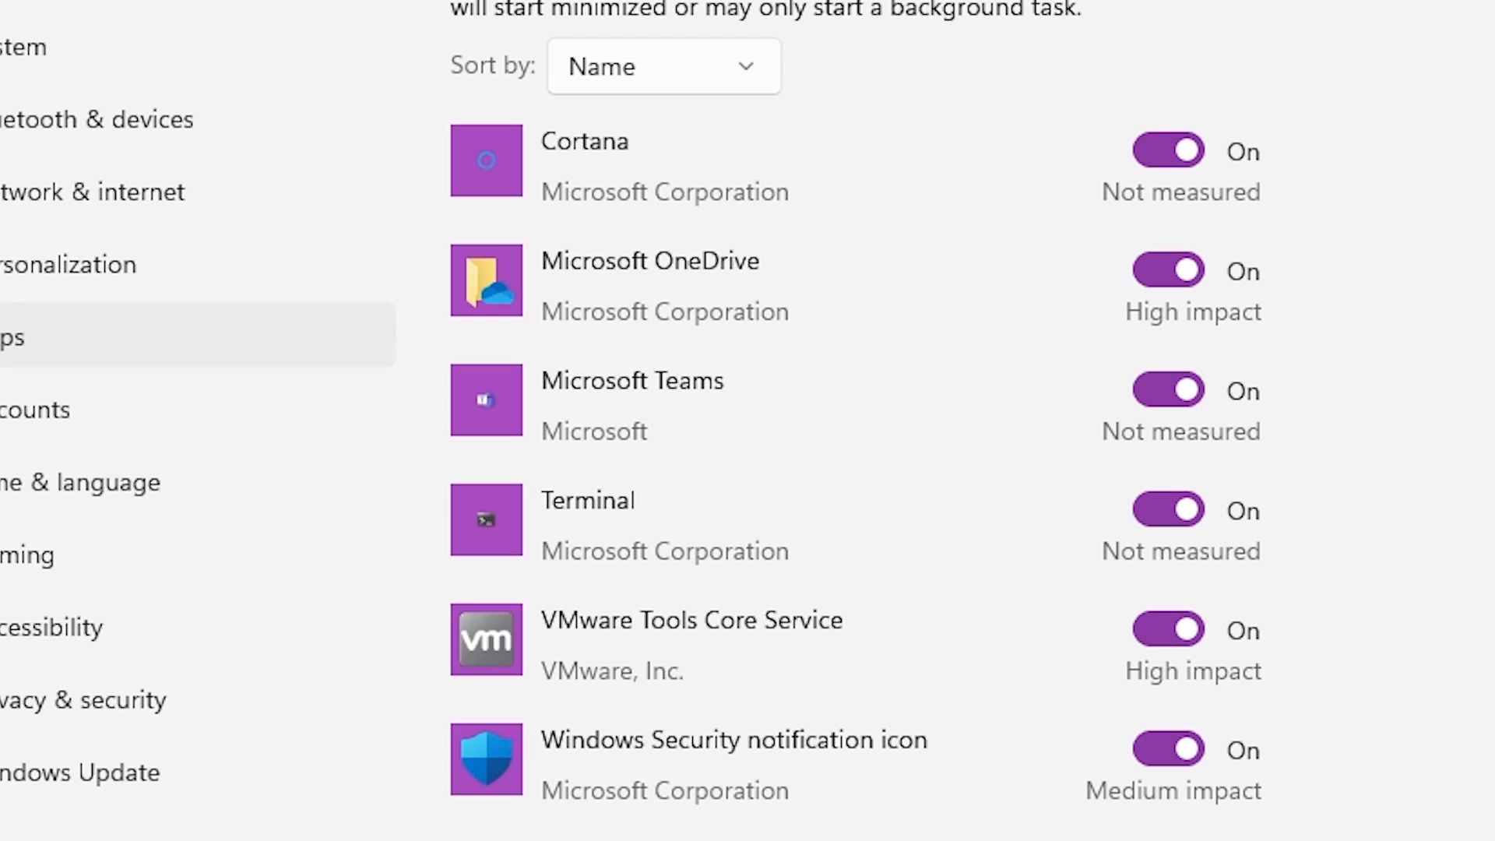
{"action": "left_click", "coordinate": [1167, 151]}
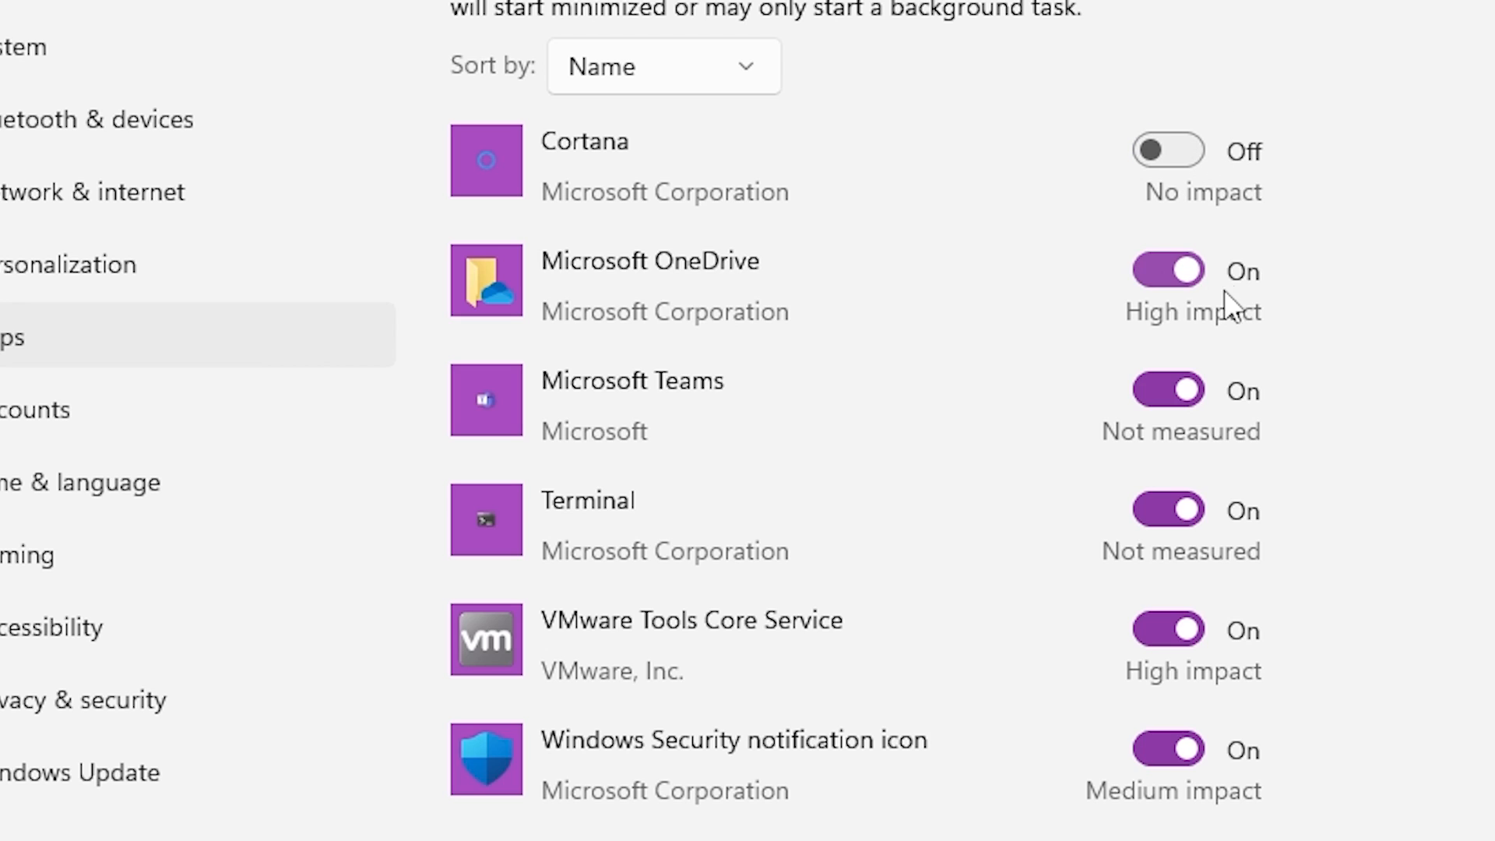
{"action": "left_click", "coordinate": [1167, 269]}
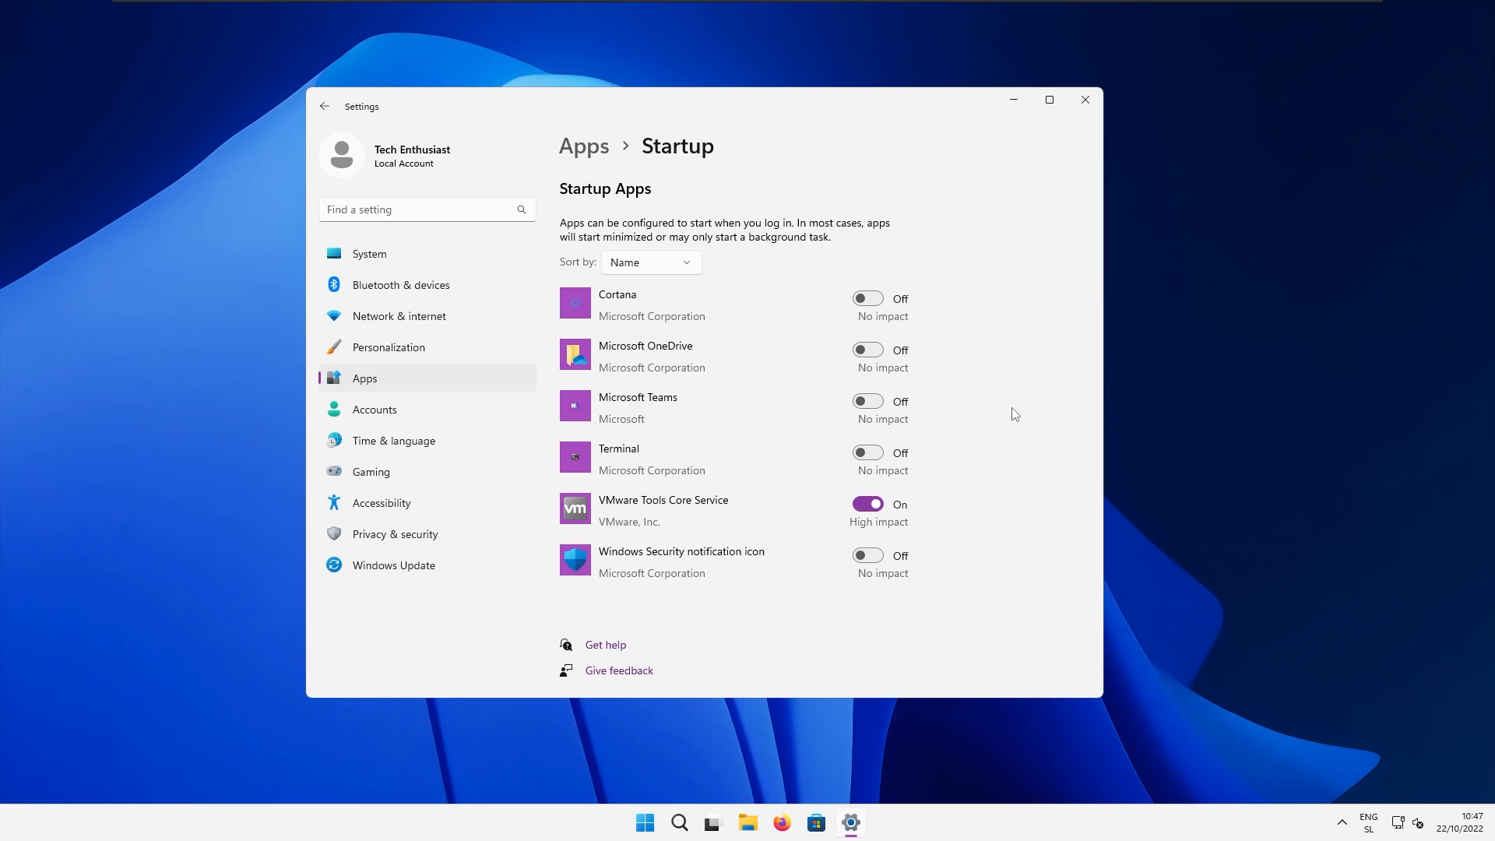
{"action": "mouse_move", "coordinate": [701, 703]}
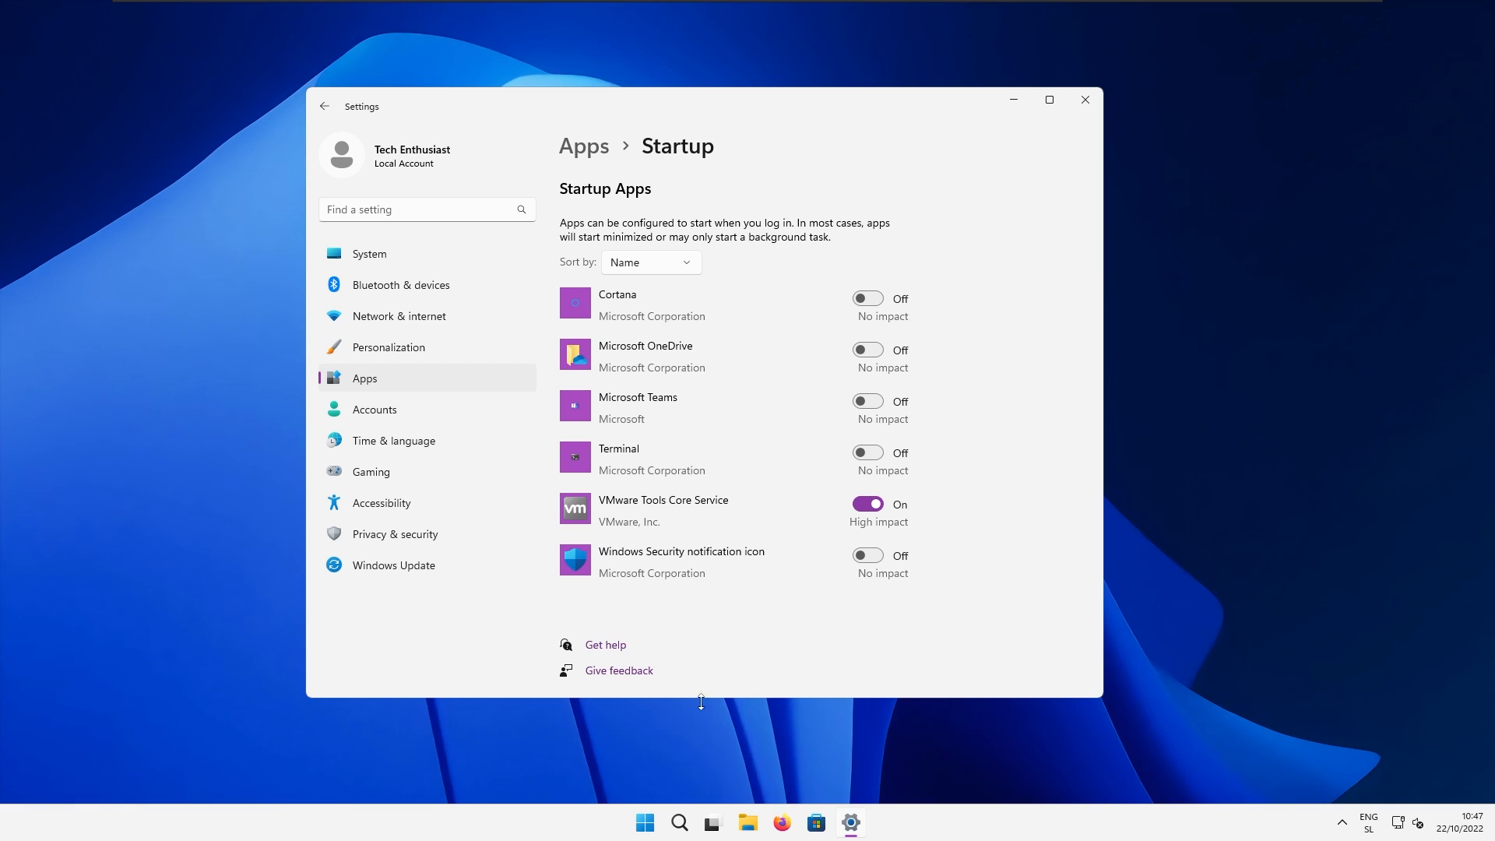
Step: Run msconfig, hide Microsoft services, untick Mozilla Maintenance Service, apply and exit without restart
{"action": "left_click", "coordinate": [643, 823]}
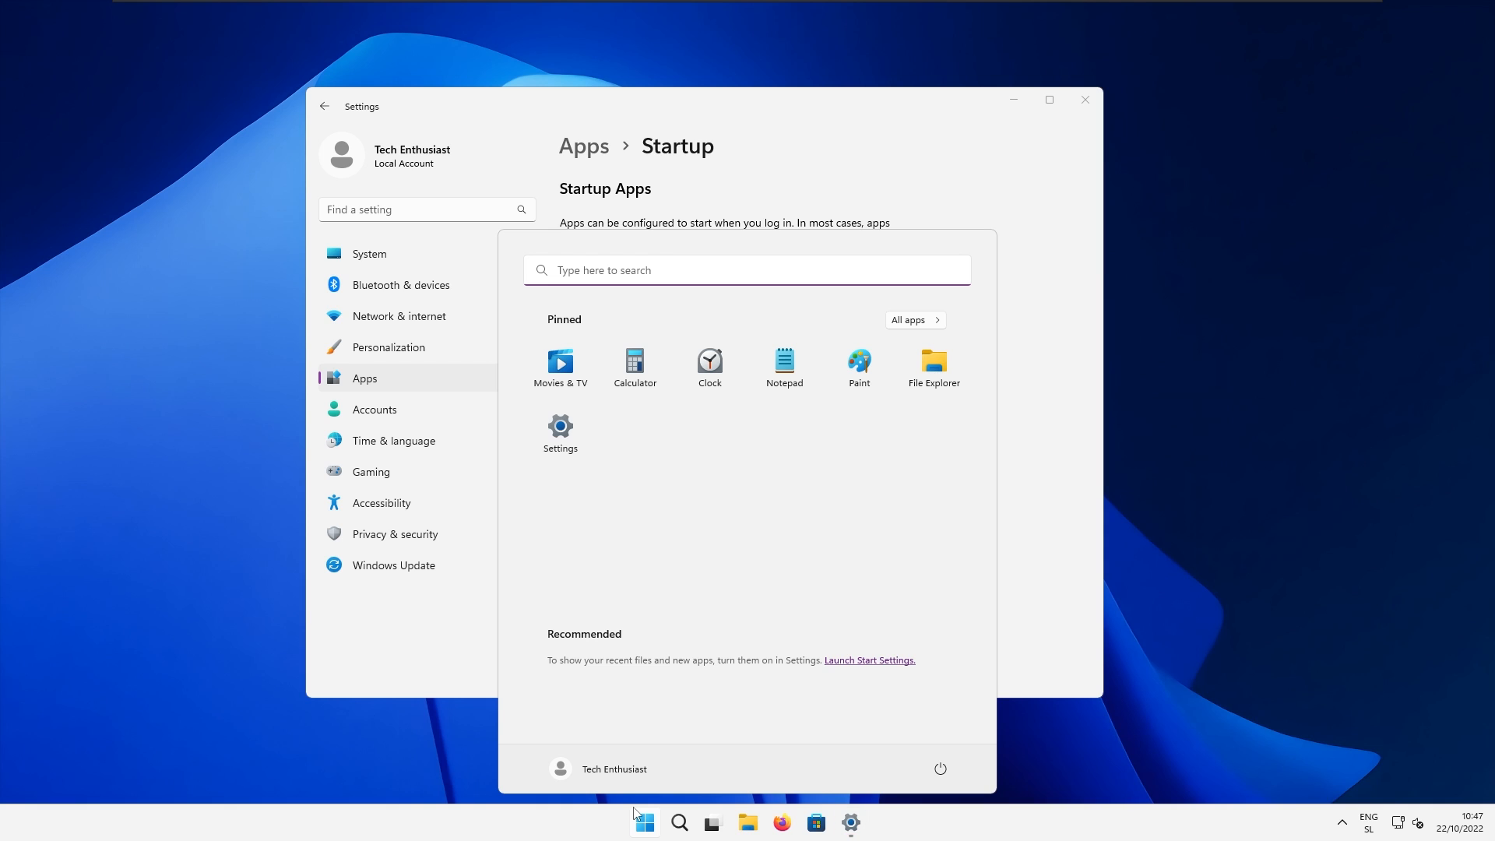
{"action": "type", "text": "msconfig"}
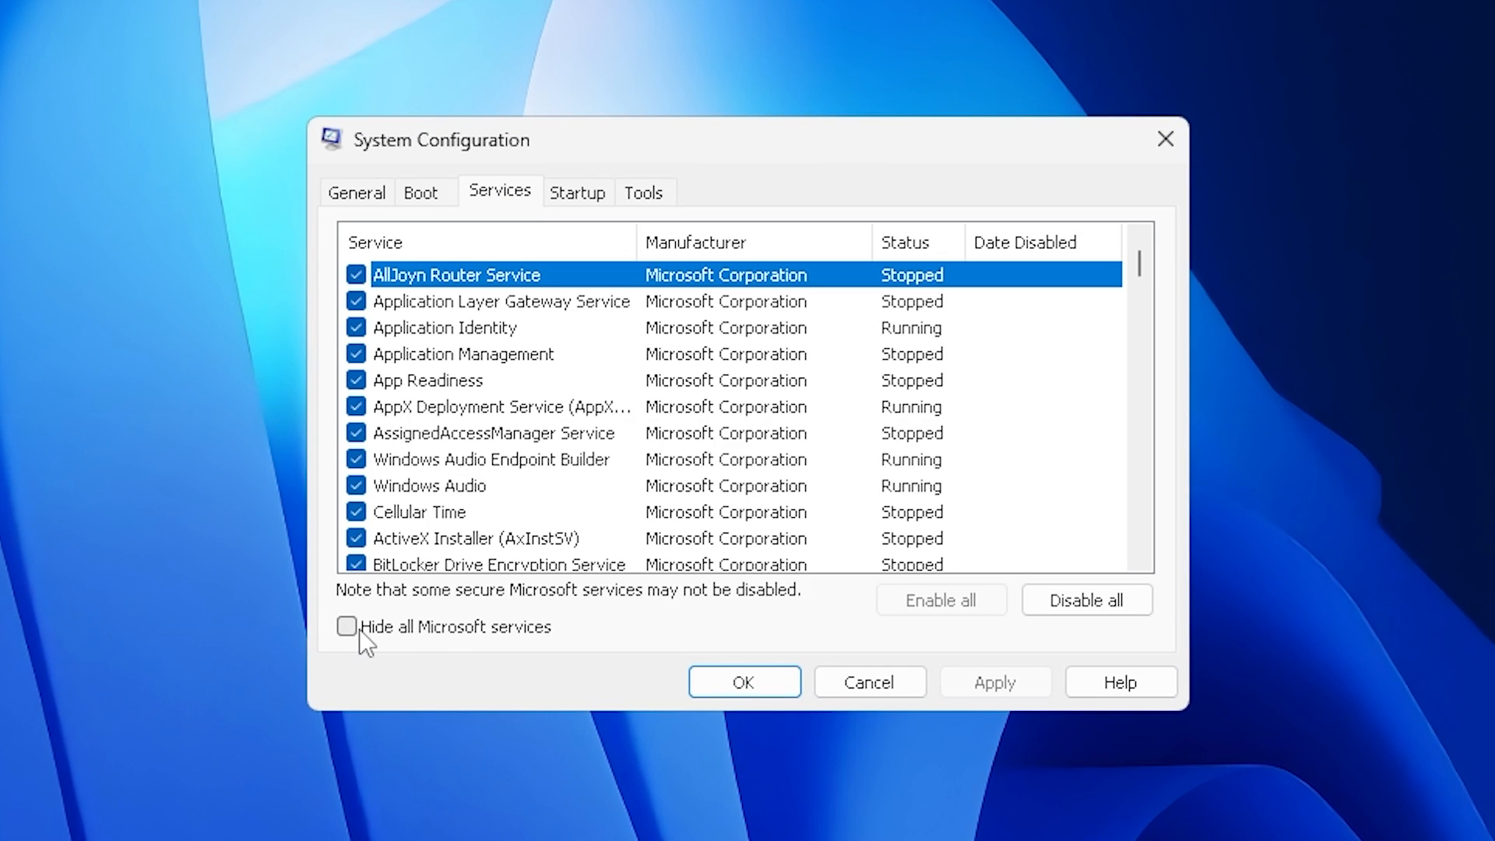
{"action": "left_click", "coordinate": [345, 626]}
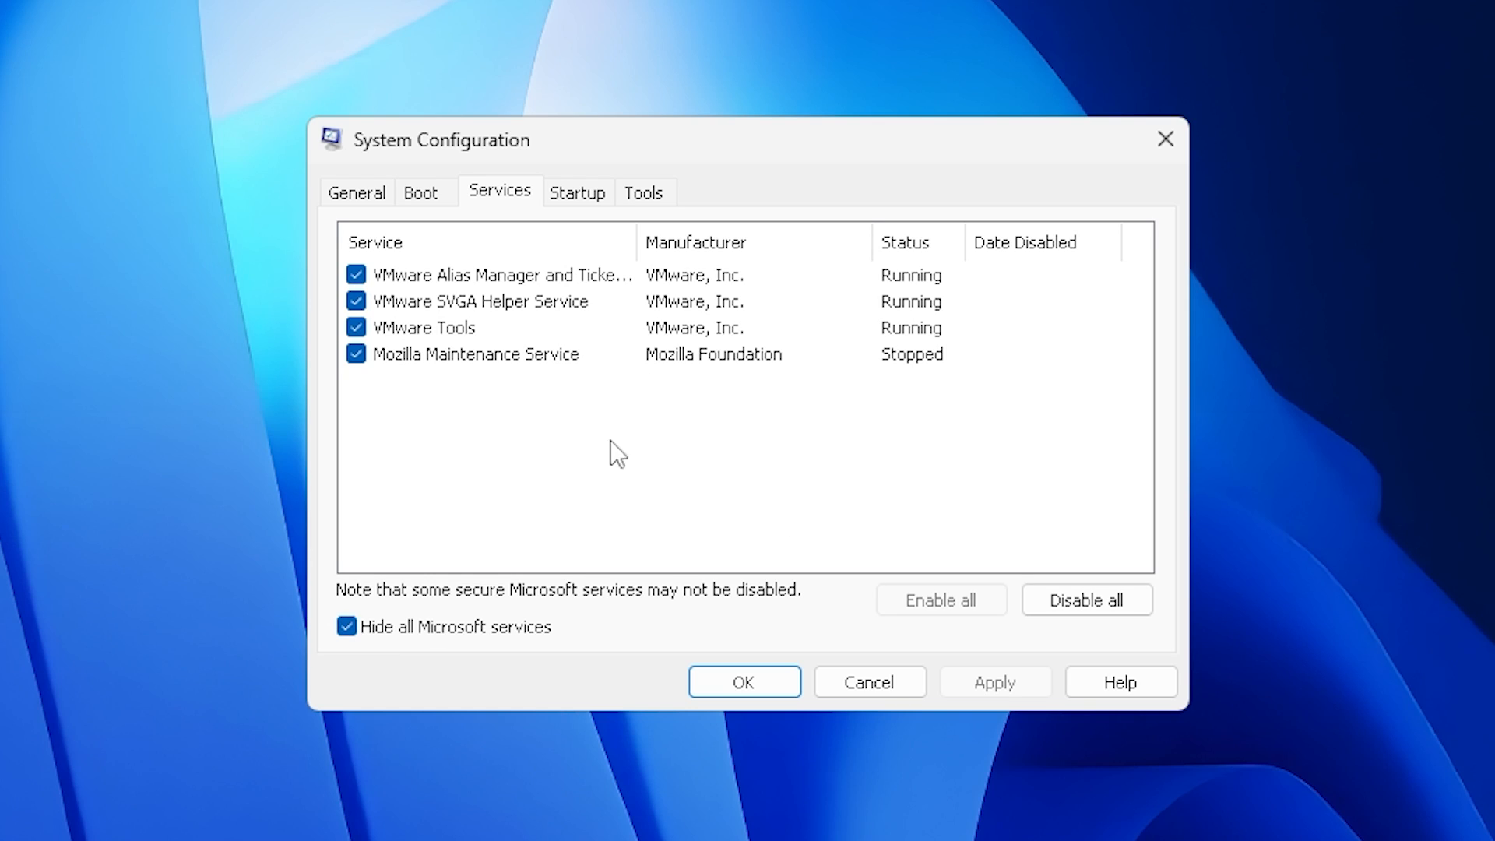
{"action": "mouse_move", "coordinate": [950, 408]}
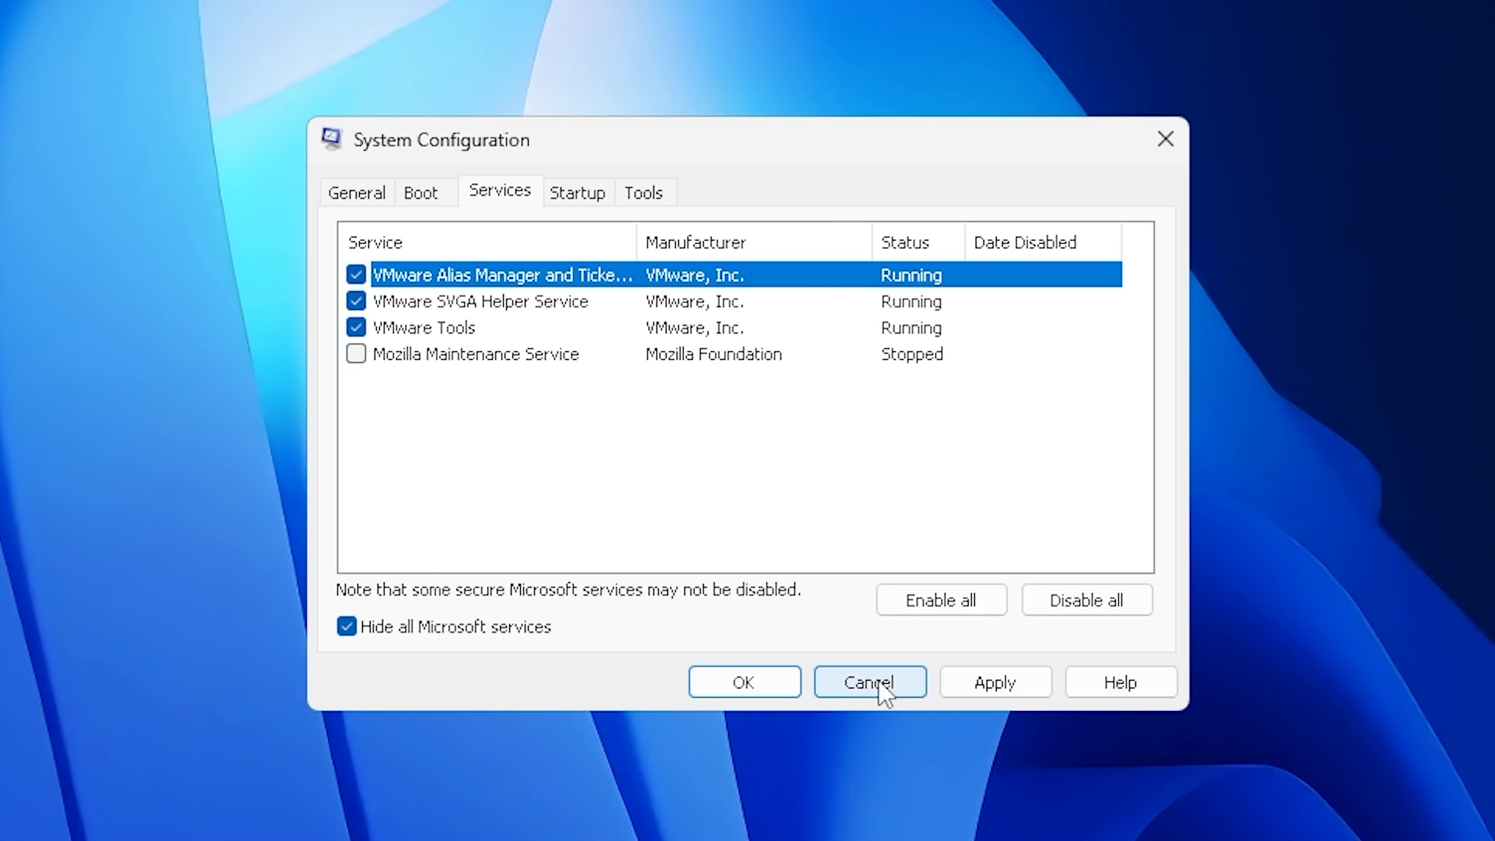
{"action": "left_click", "coordinate": [744, 682]}
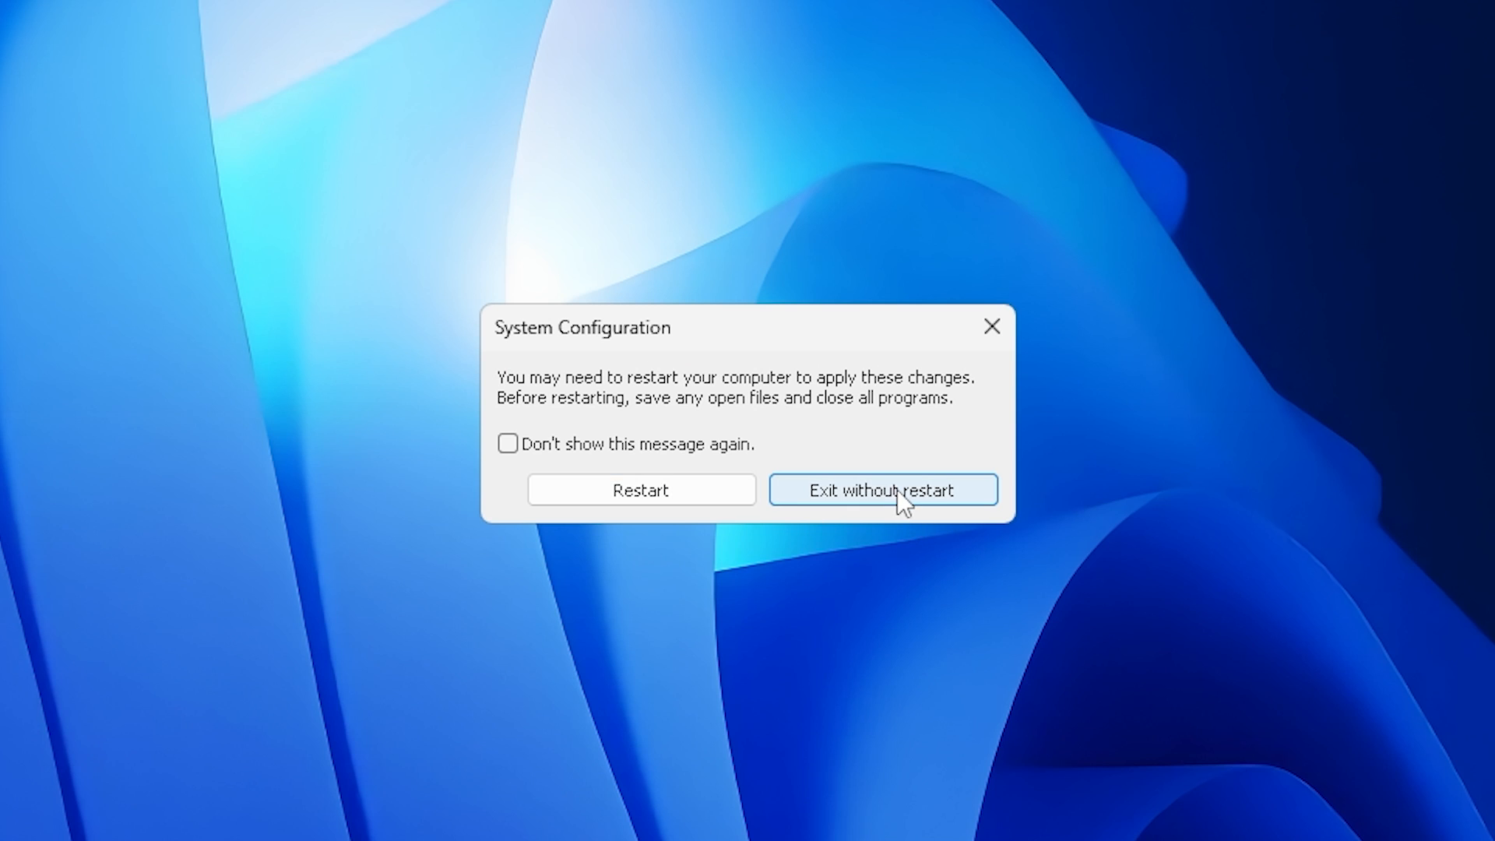
{"action": "left_click", "coordinate": [883, 489]}
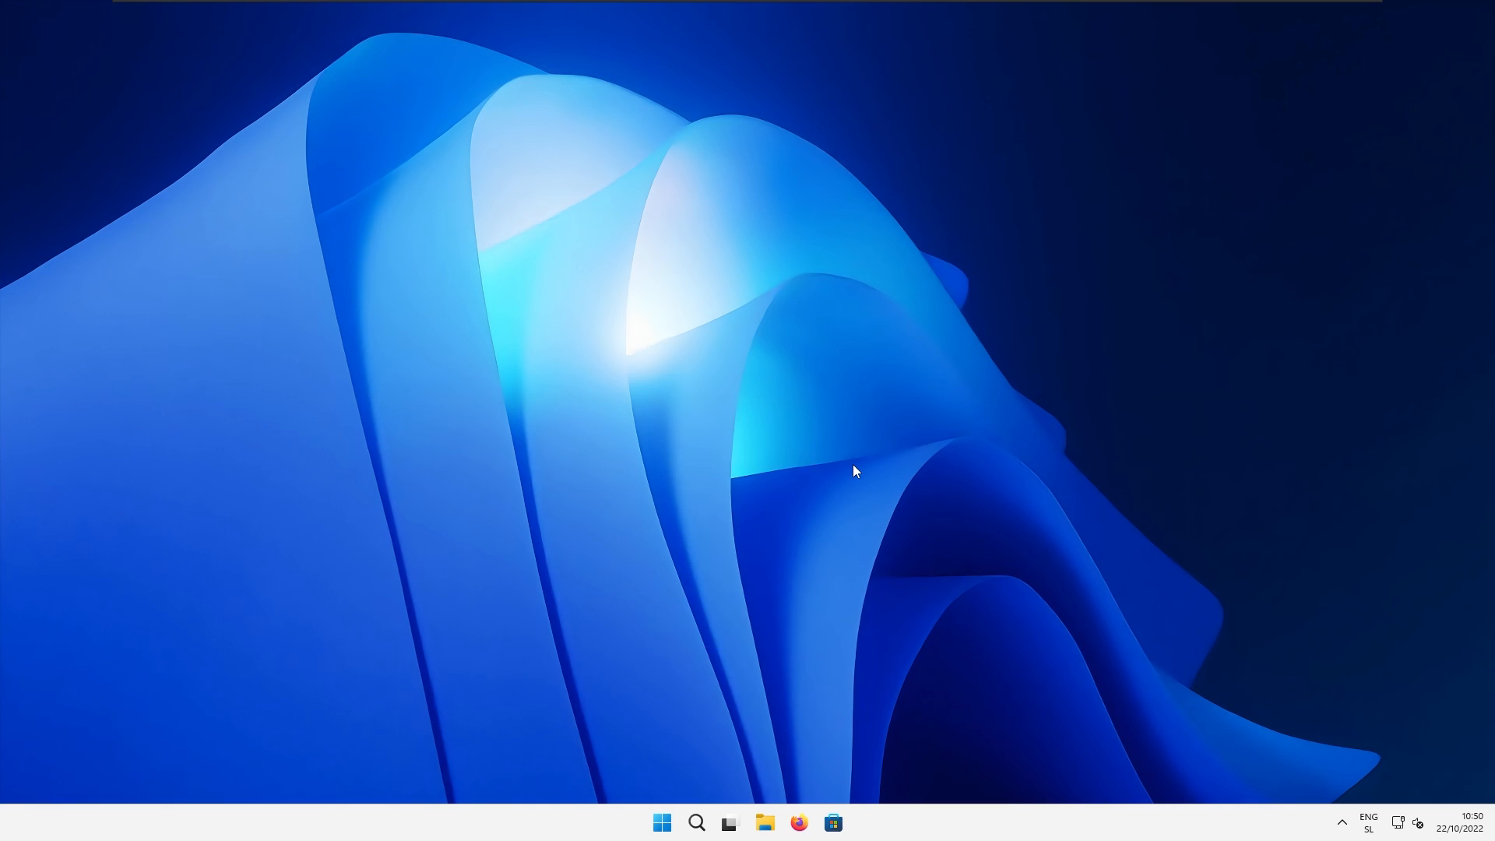
{"action": "mouse_move", "coordinate": [648, 814]}
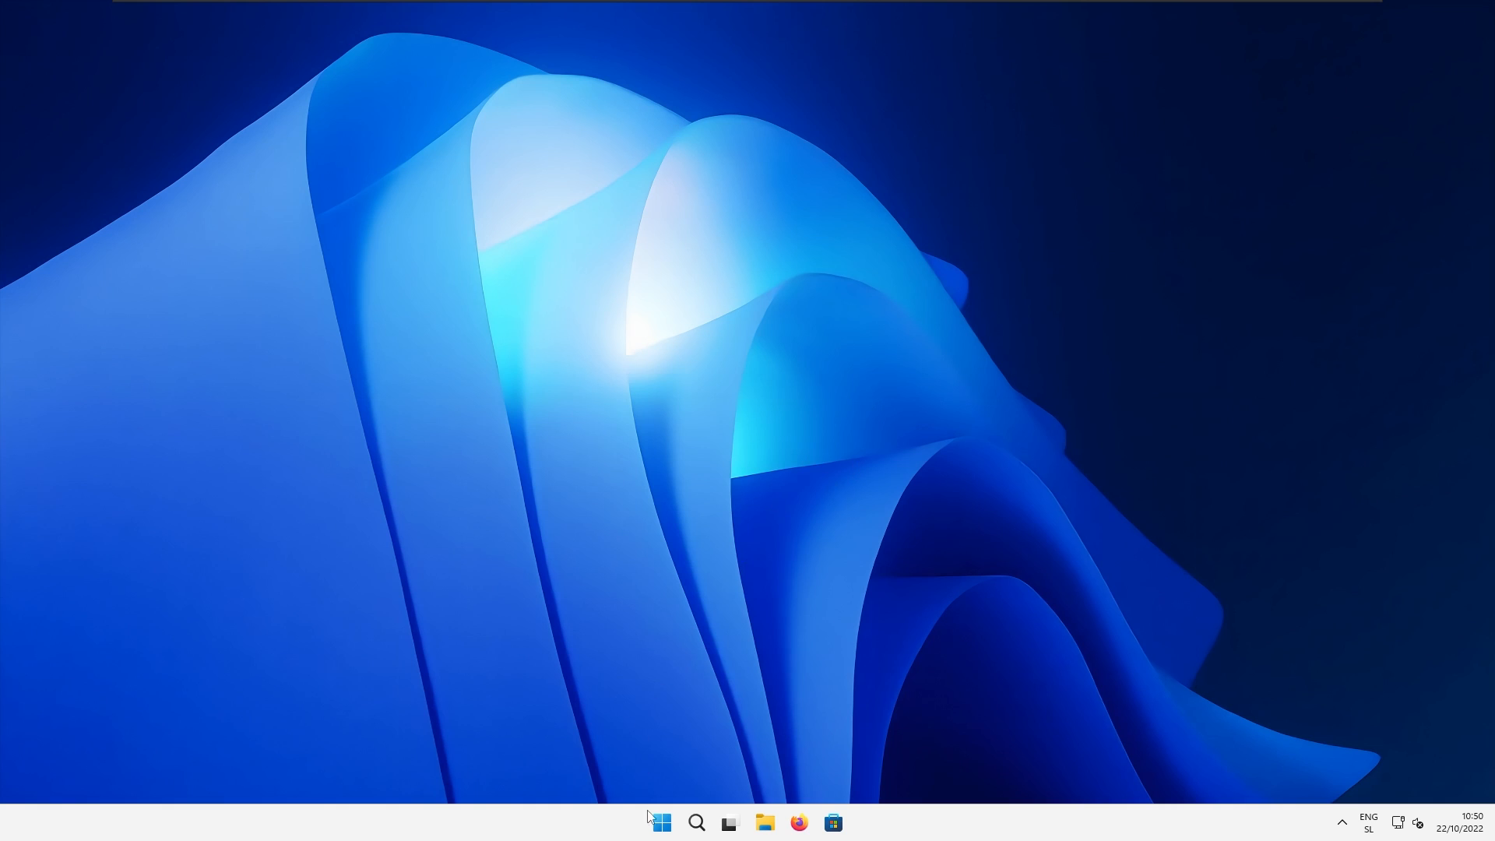
Step: Under Privacy & security > Searching Windows, set Find my files to Enhanced, then close Settings
{"action": "left_click", "coordinate": [657, 822]}
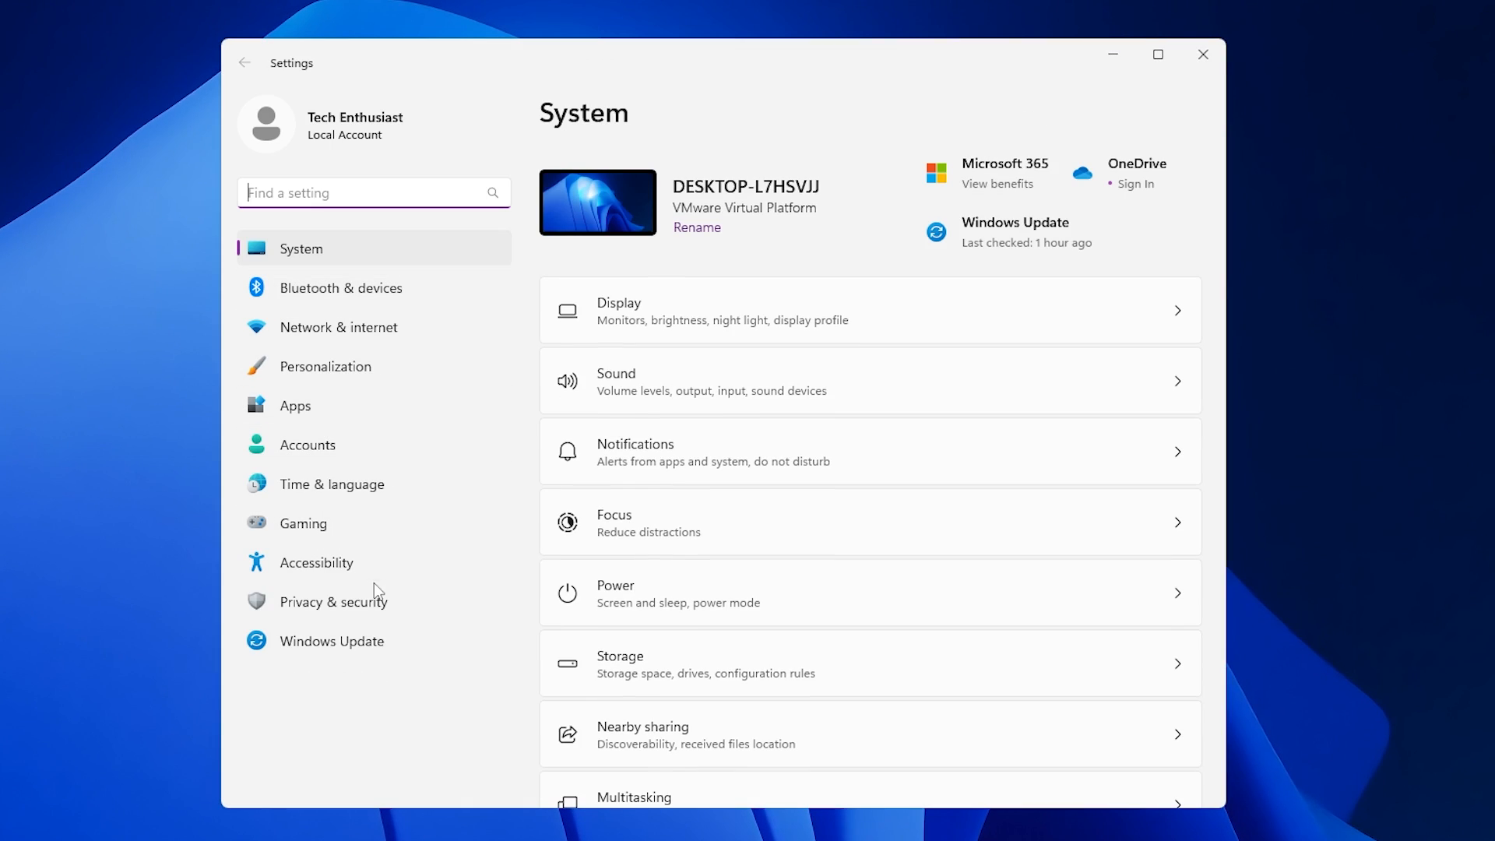
{"action": "left_click", "coordinate": [334, 601]}
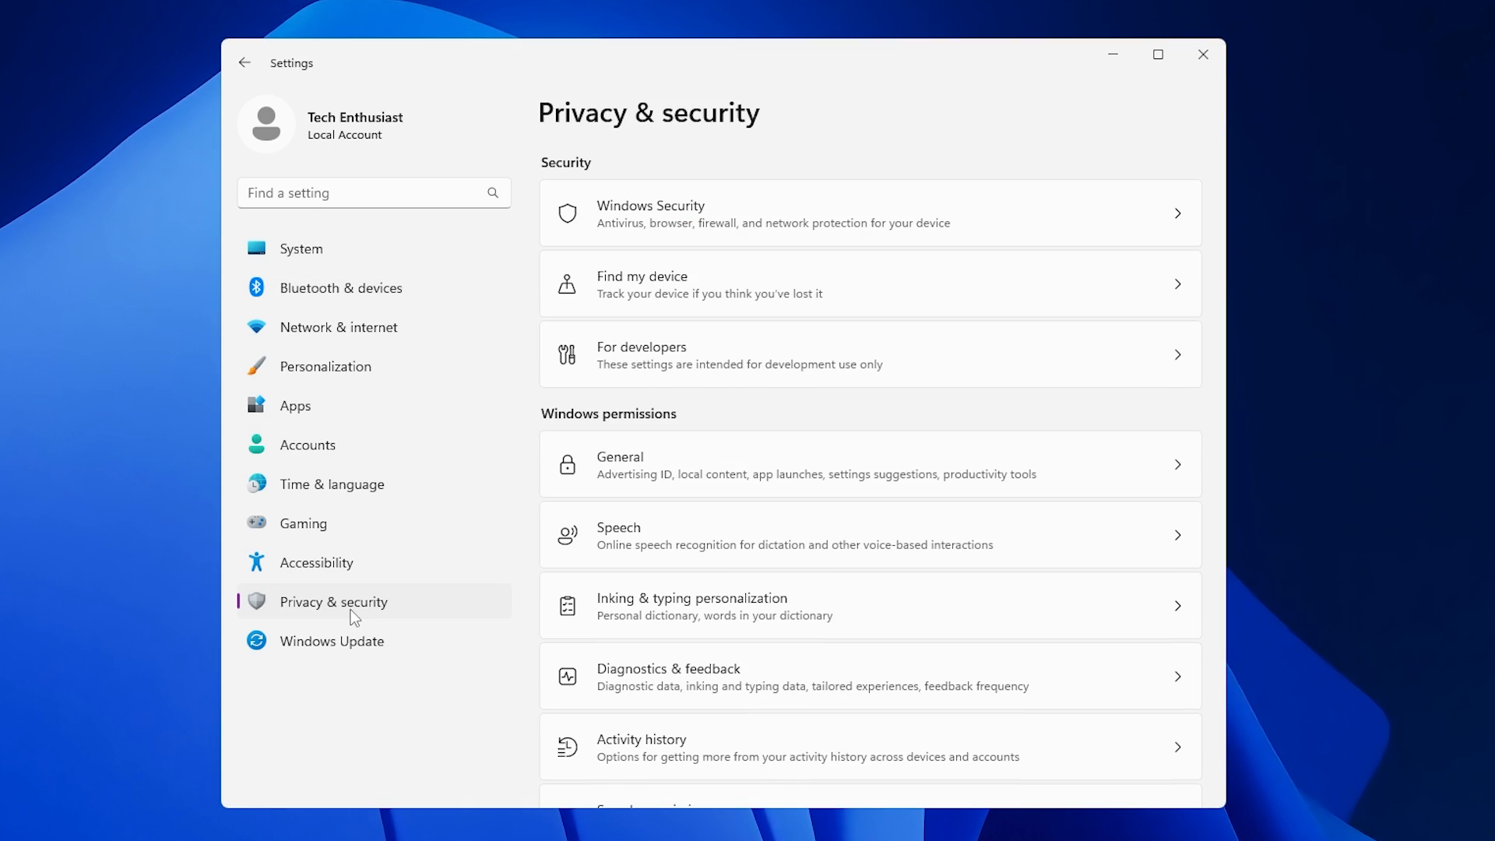
{"action": "scroll", "scroll_direction": "down", "scroll_amount": 3}
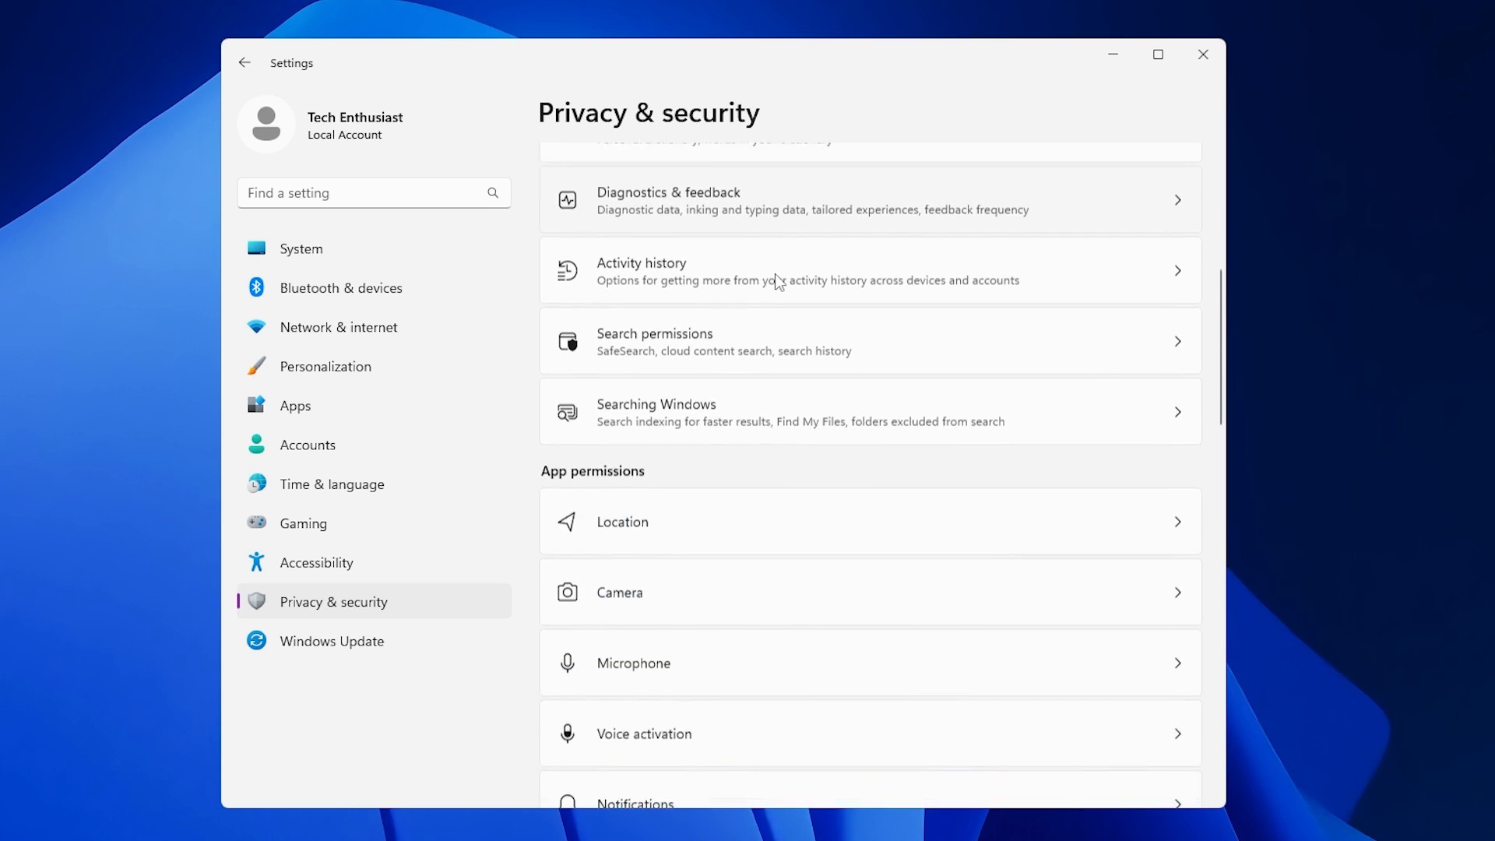
{"action": "scroll", "scroll_direction": "down", "scroll_amount": 3}
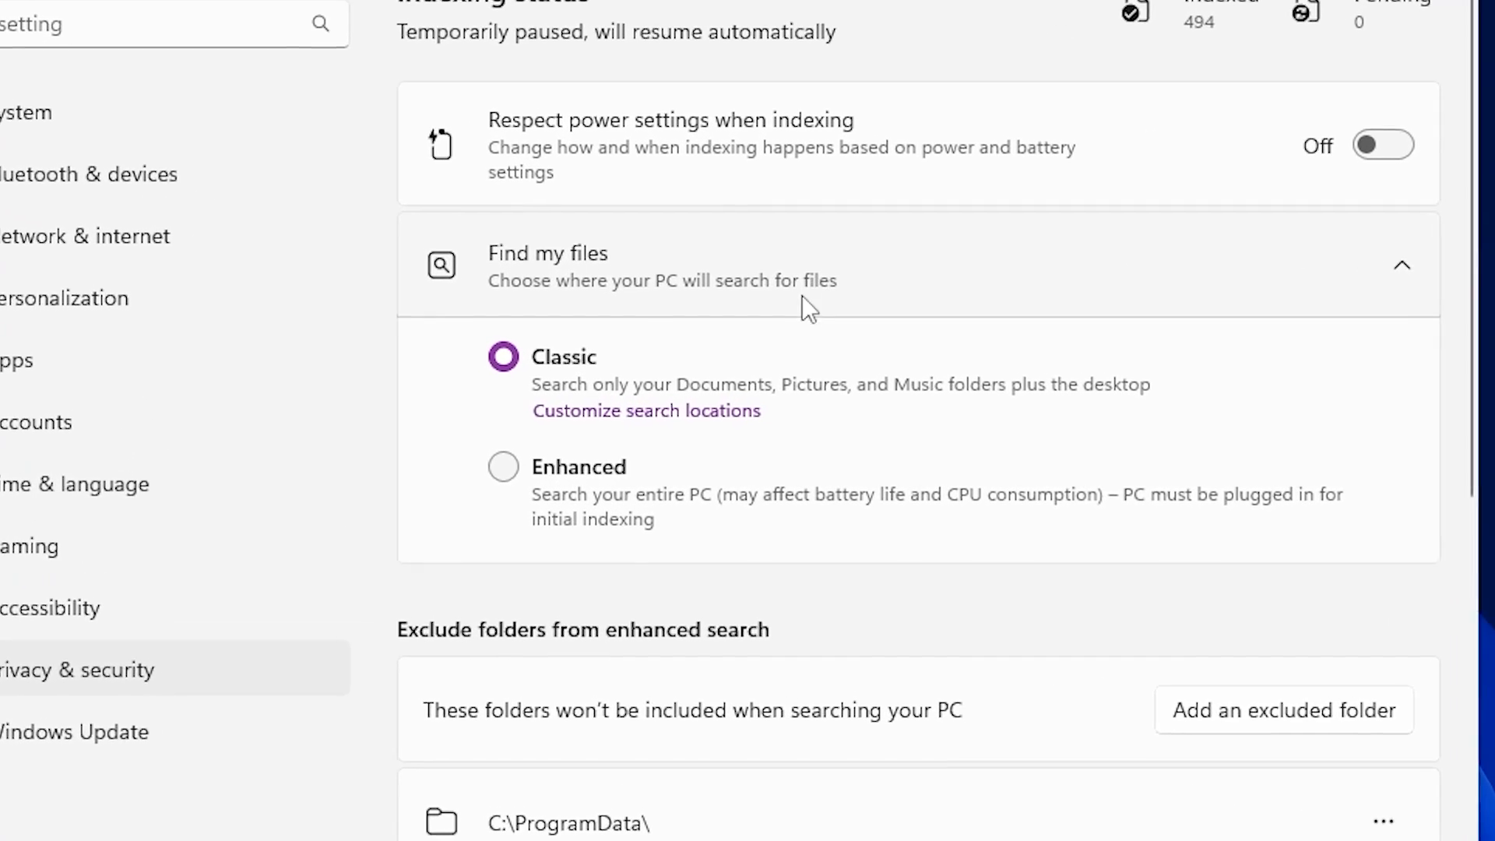
{"action": "left_click", "coordinate": [503, 466]}
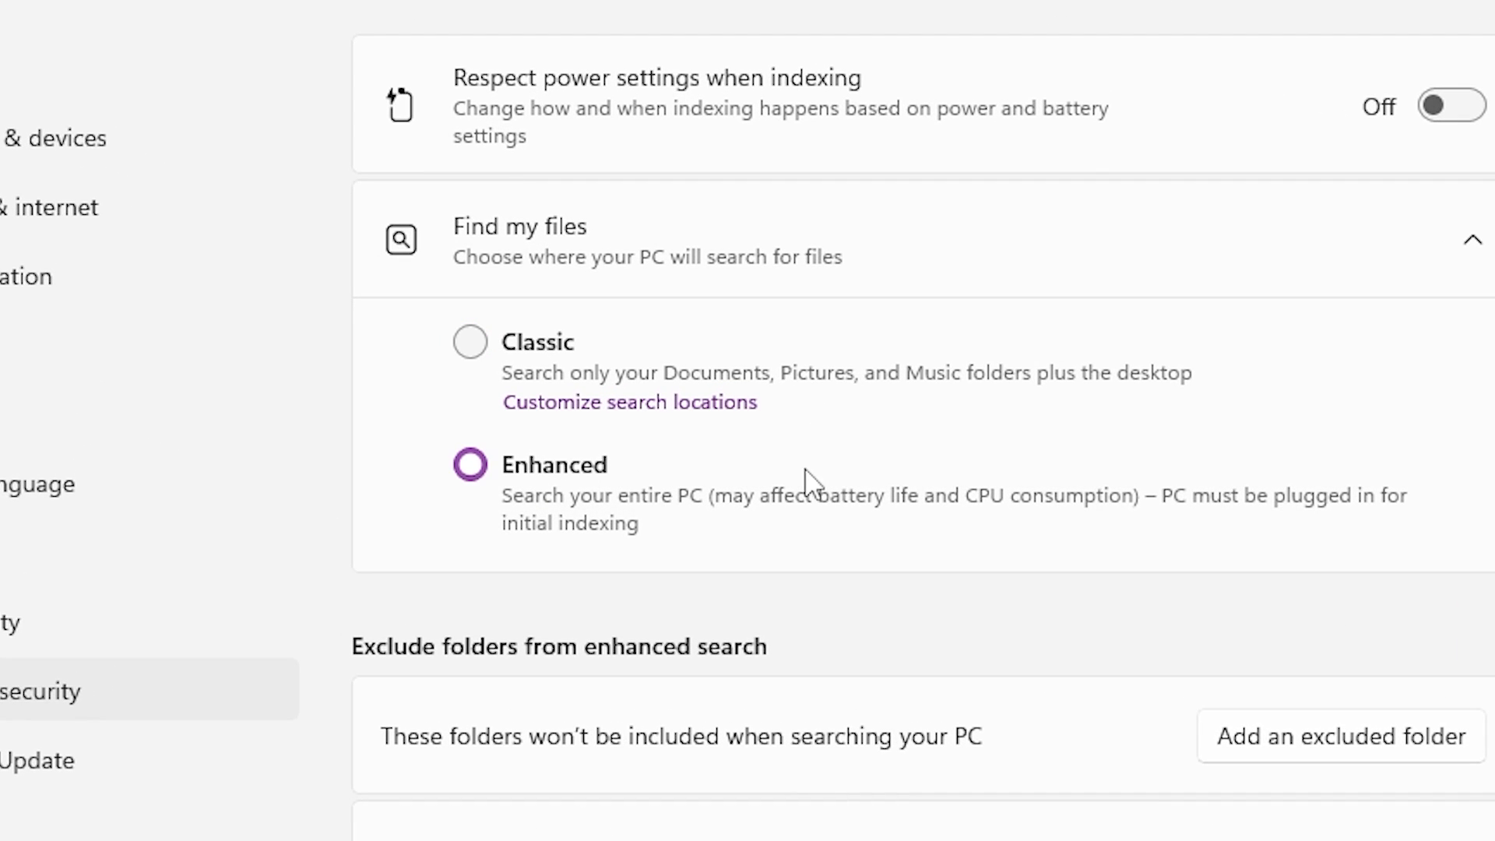
{"action": "mouse_move", "coordinate": [754, 360]}
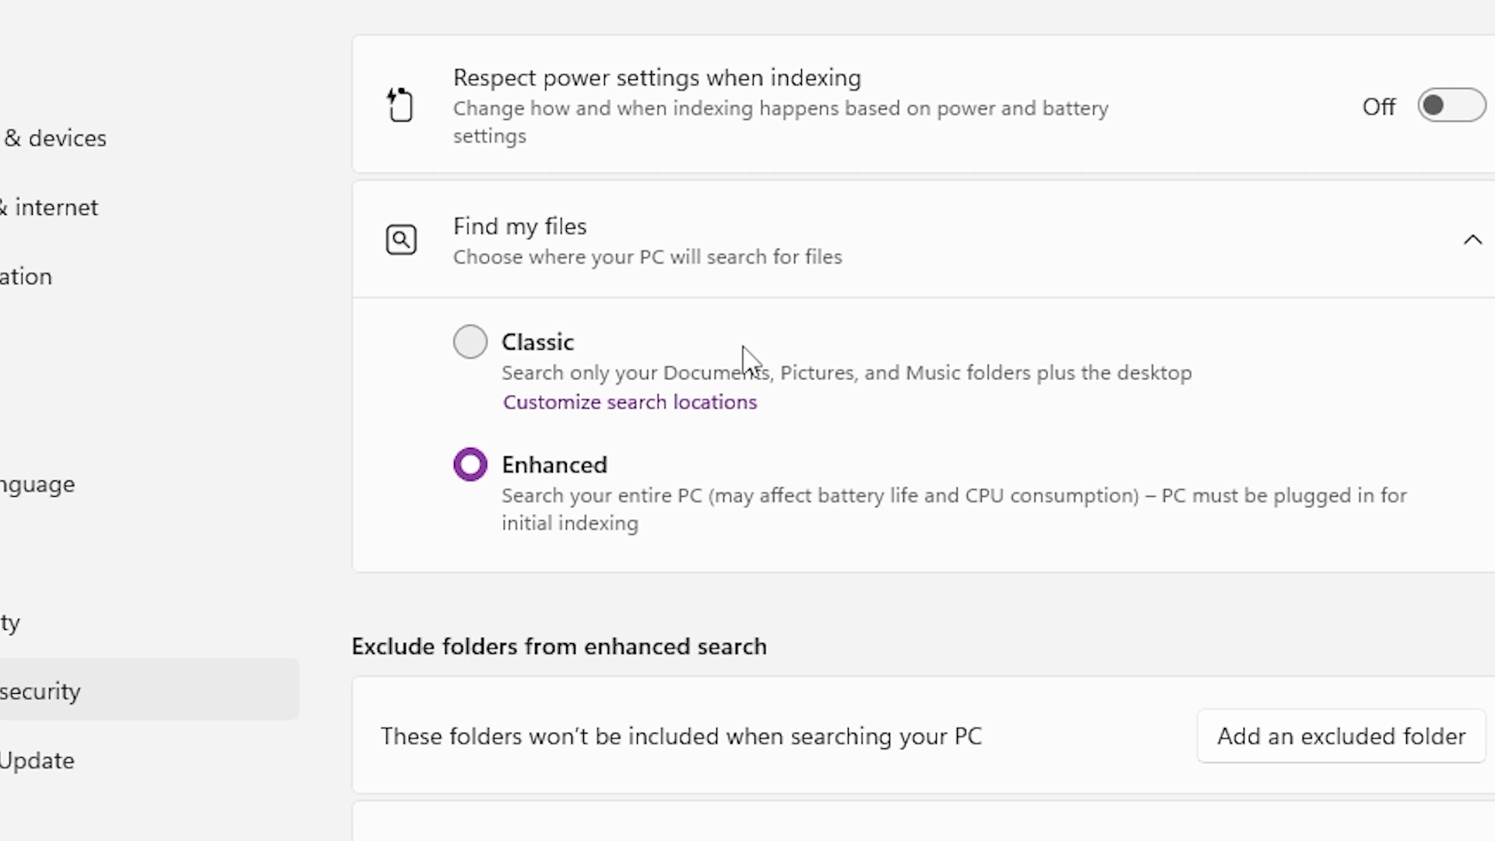
{"action": "mouse_move", "coordinate": [826, 350]}
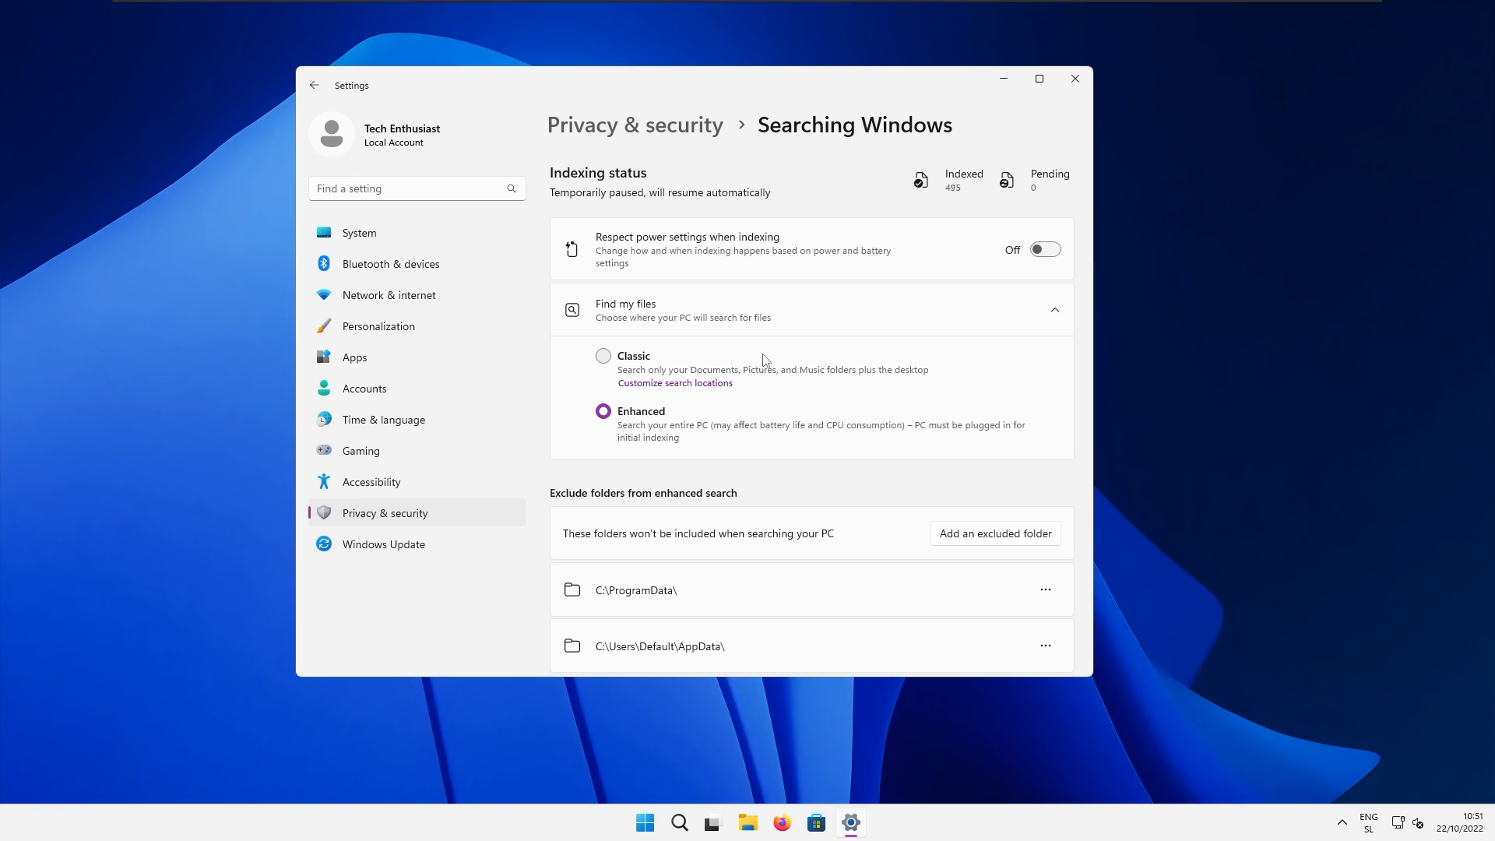
{"action": "left_click", "coordinate": [1074, 78]}
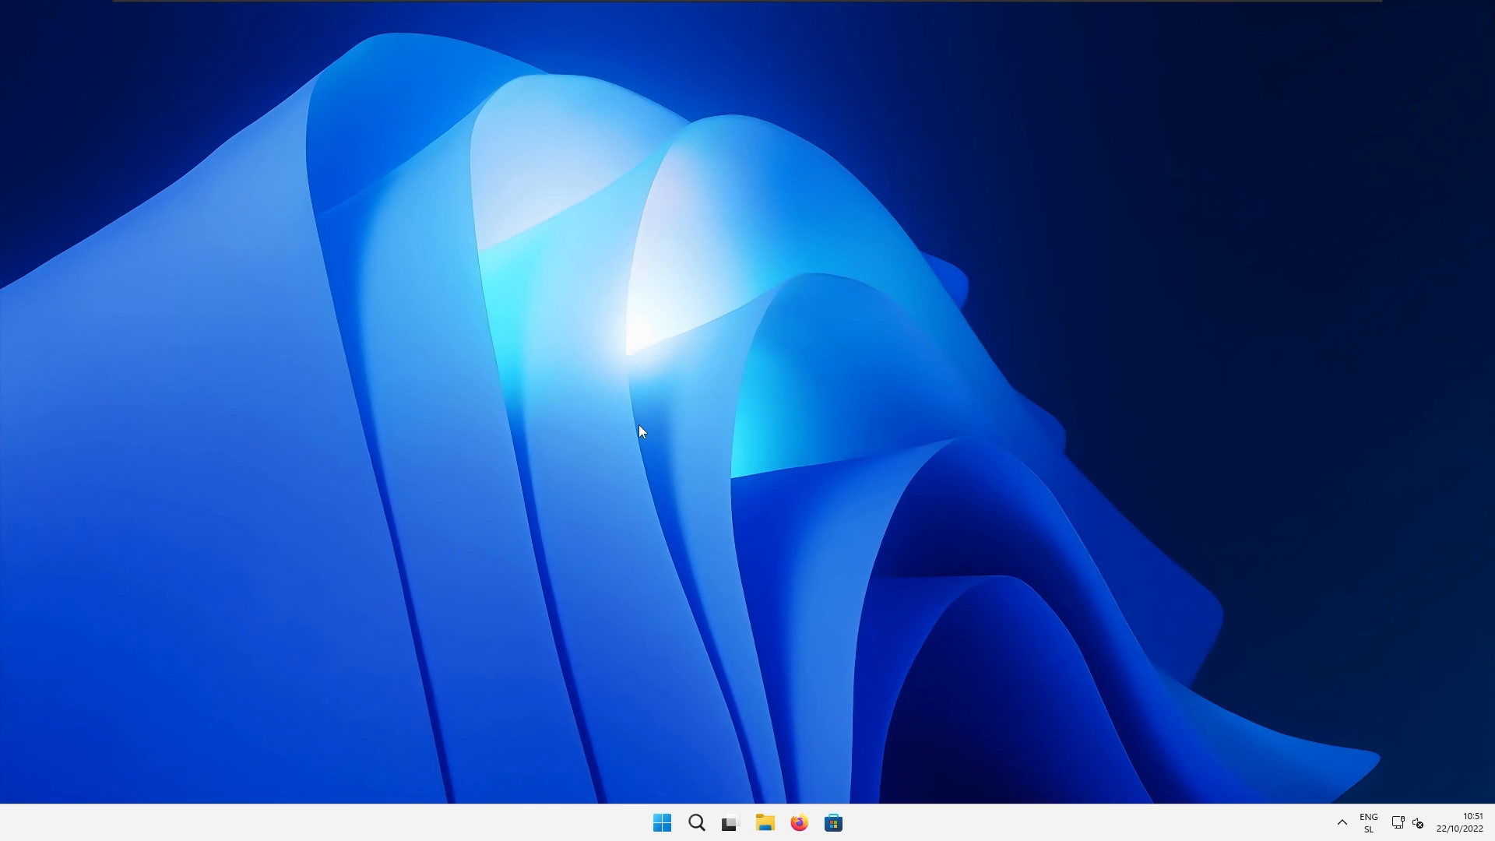
{"action": "mouse_move", "coordinate": [778, 763]}
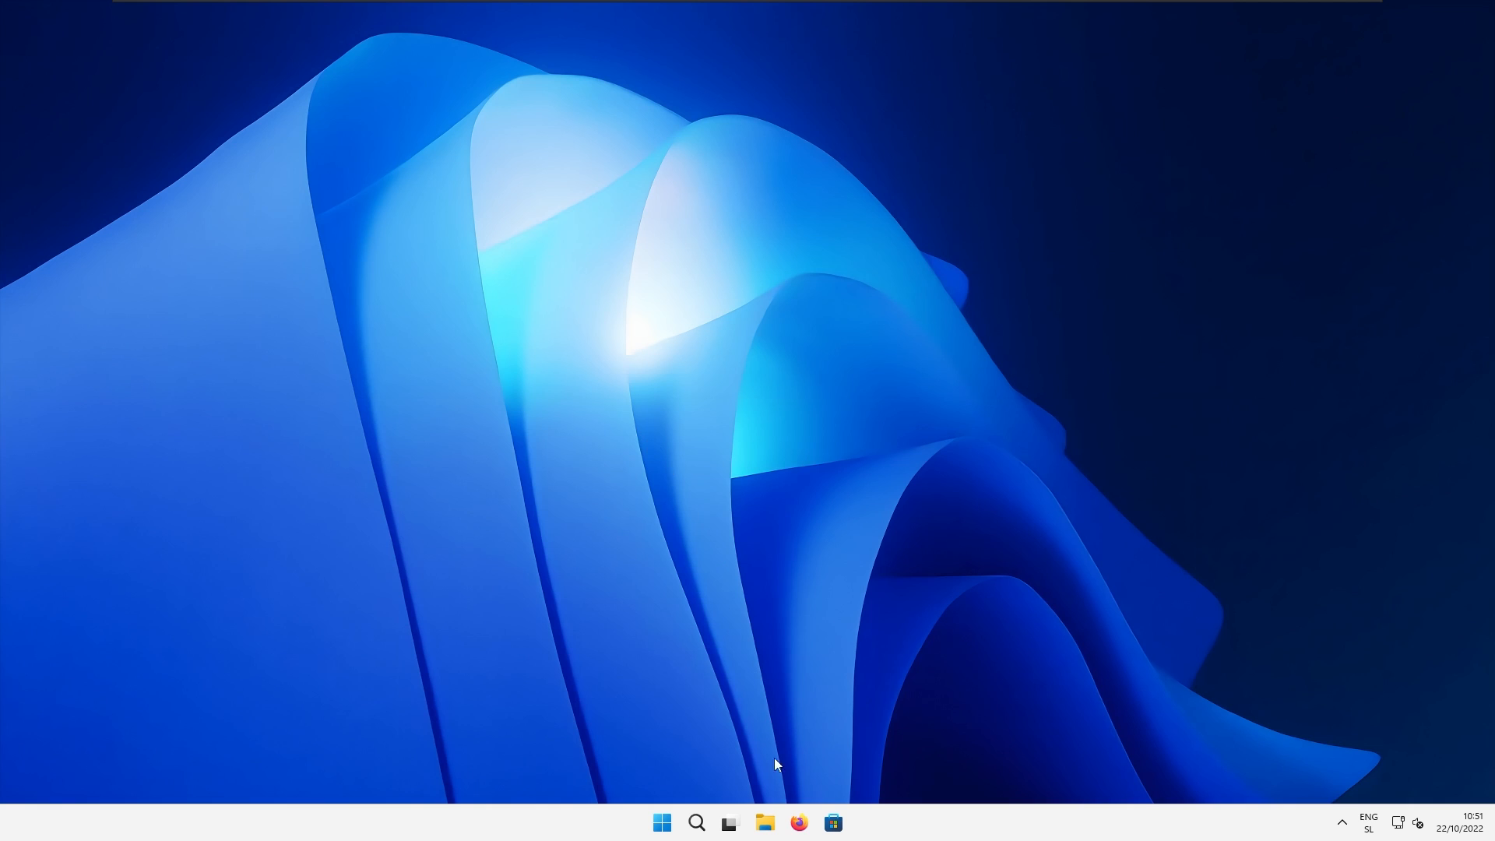
Step: In File Explorer's This PC, select Local Disk (C:) and show its more-actions menu
{"action": "left_click", "coordinate": [764, 823]}
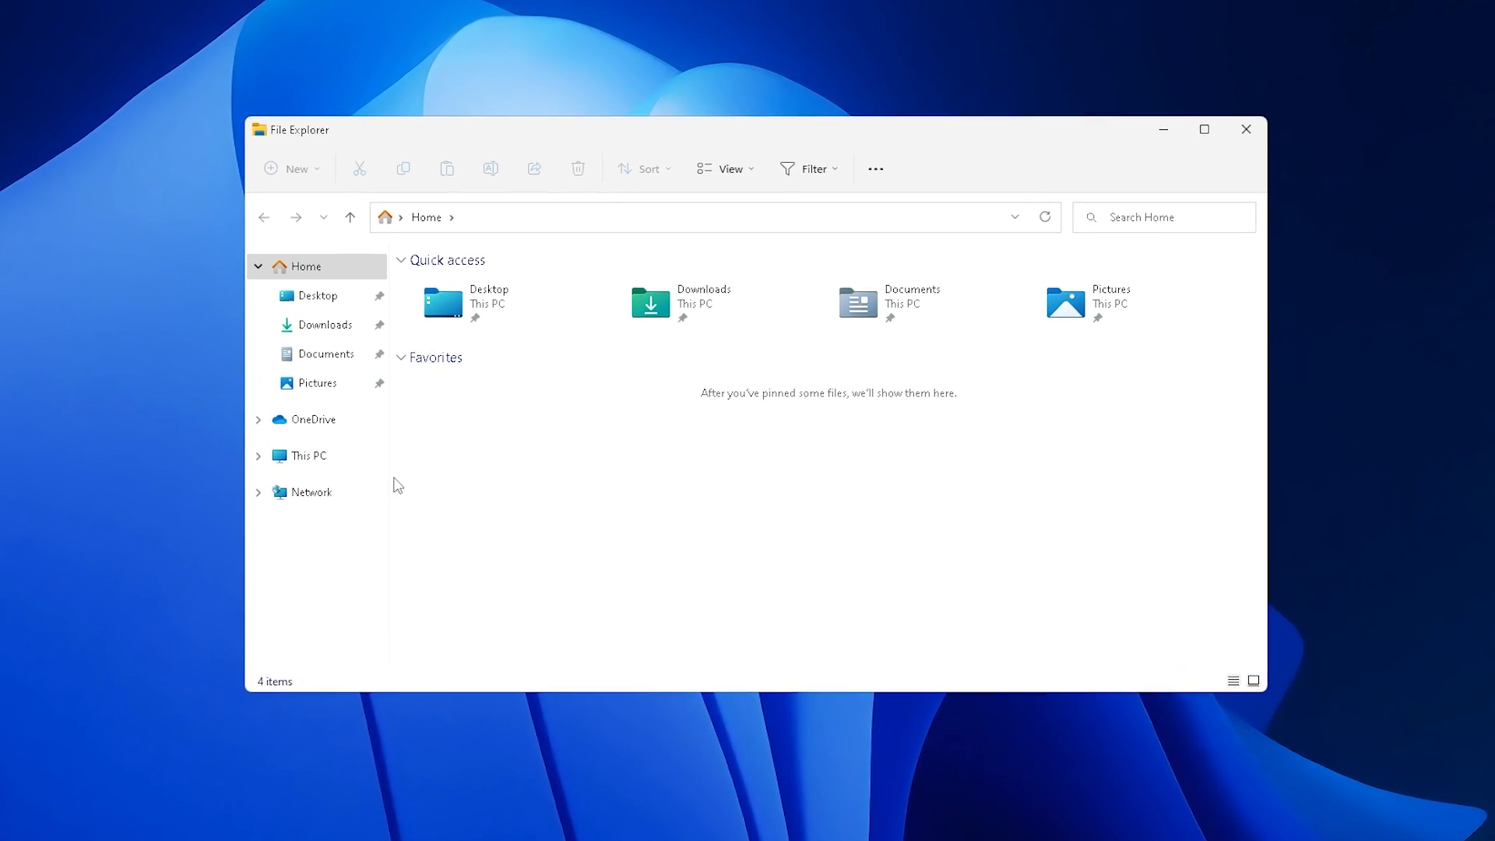
{"action": "left_click", "coordinate": [310, 455]}
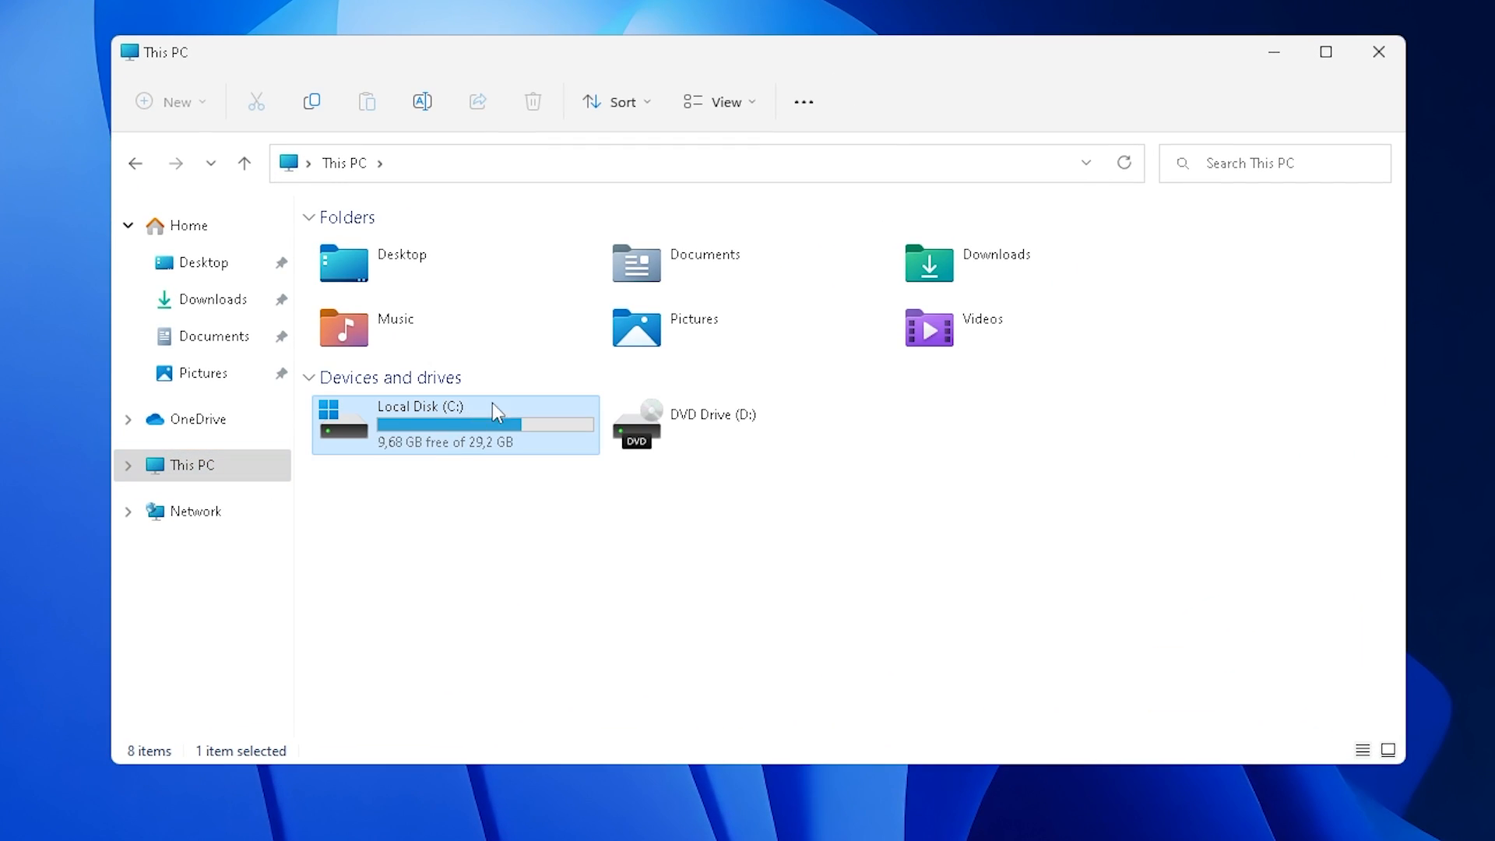
{"action": "mouse_move", "coordinate": [461, 426]}
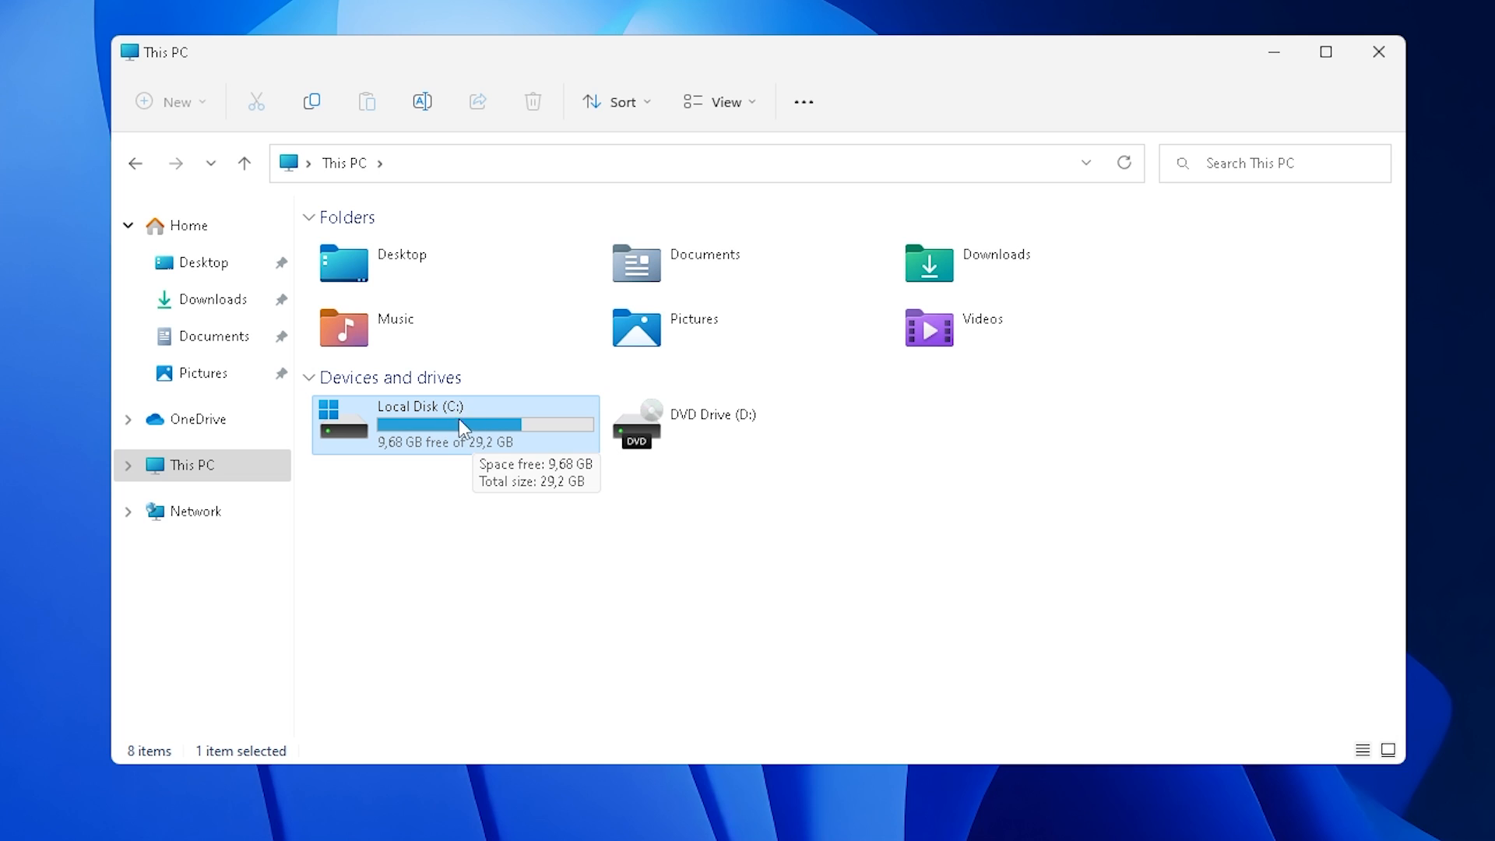
{"action": "left_click", "coordinate": [804, 103]}
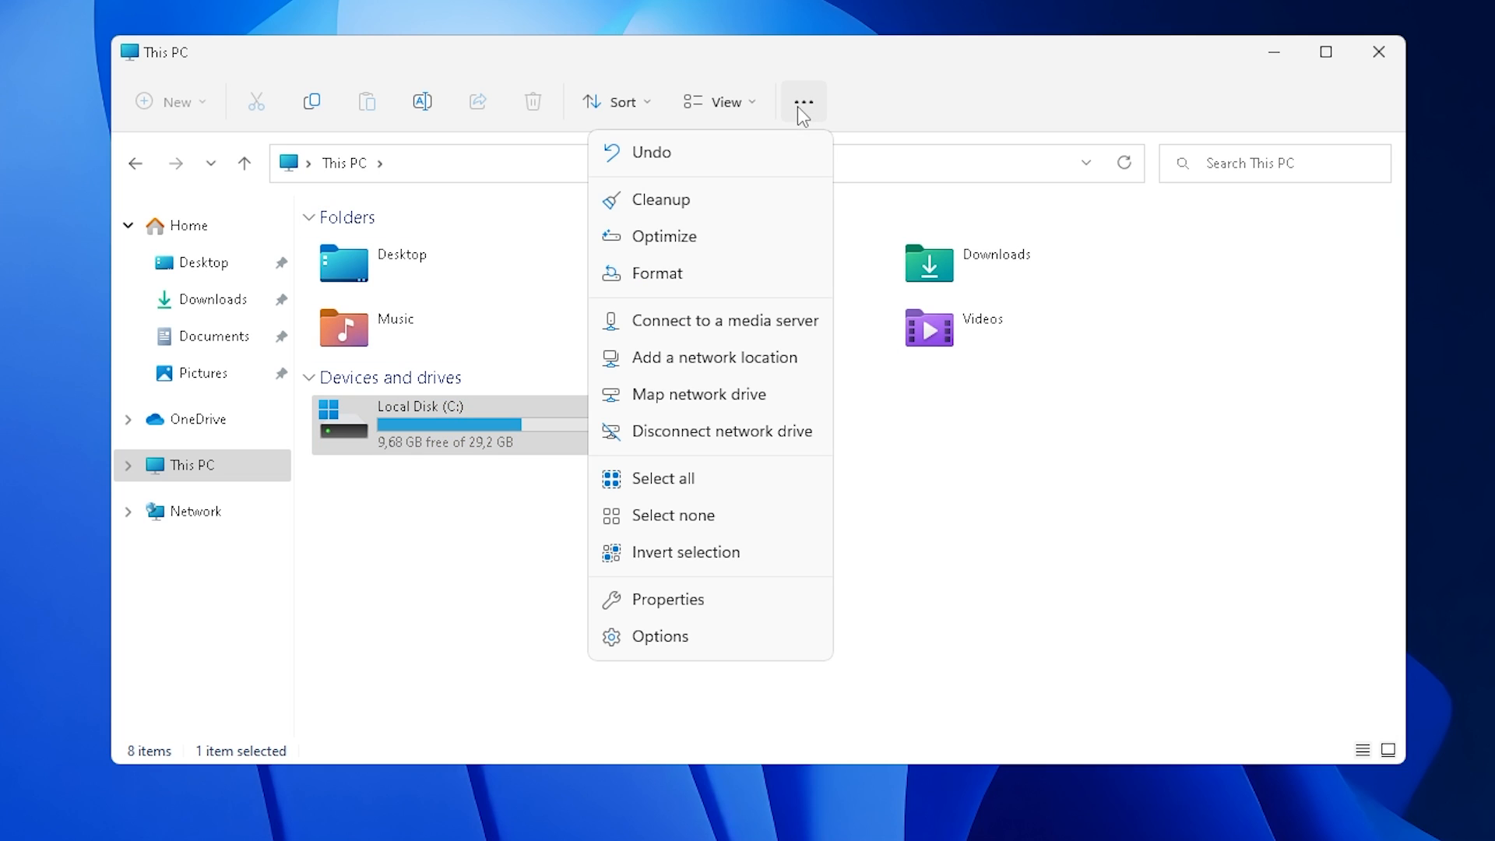
{"action": "mouse_move", "coordinate": [681, 201]}
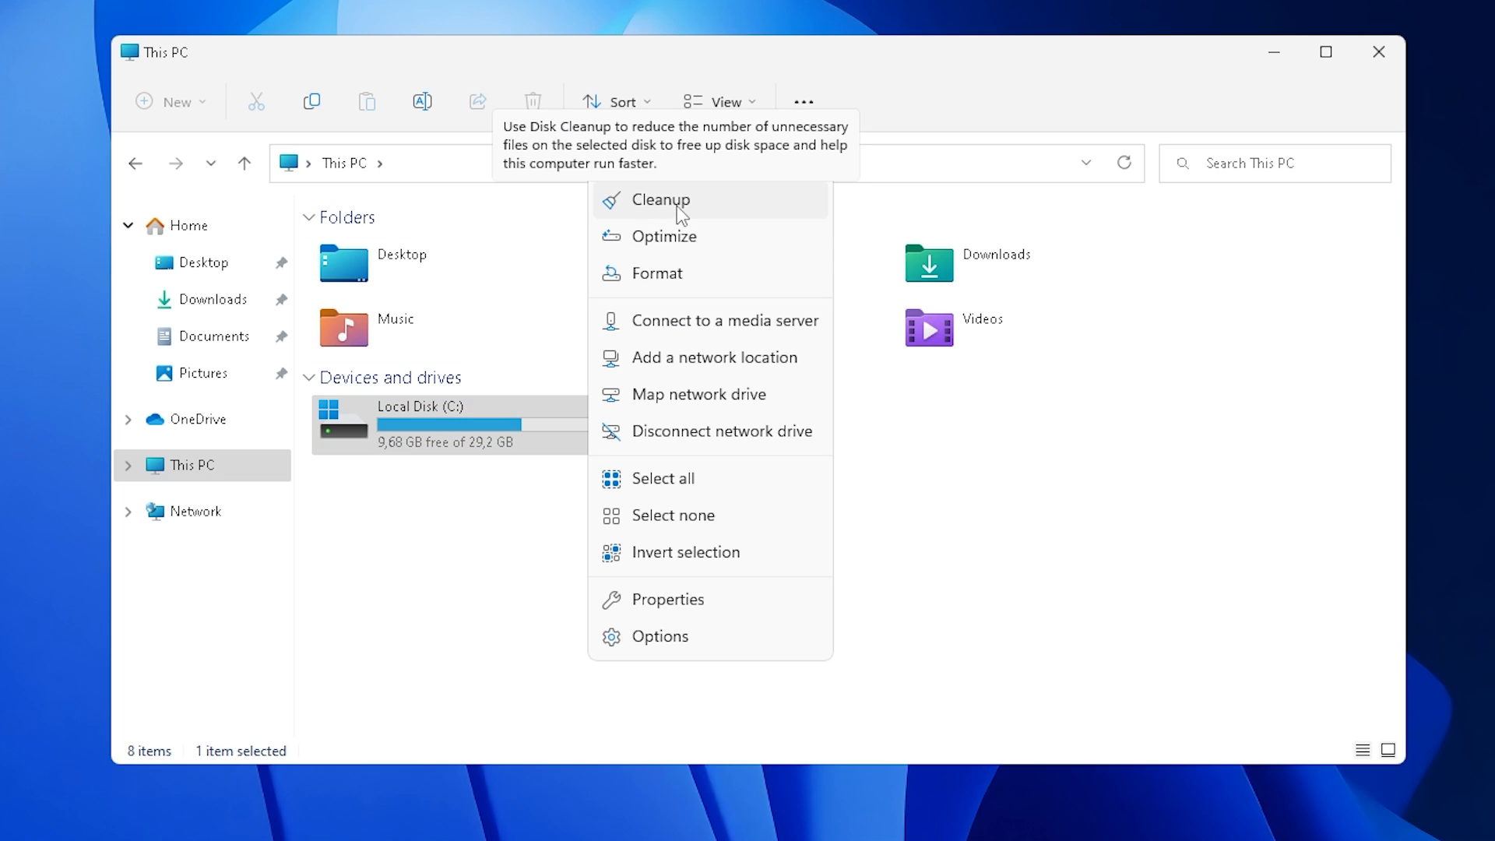
Step: Start Disk Cleanup on C: with system files included and tick every file category (85,3 MB)
{"action": "left_click", "coordinate": [657, 199]}
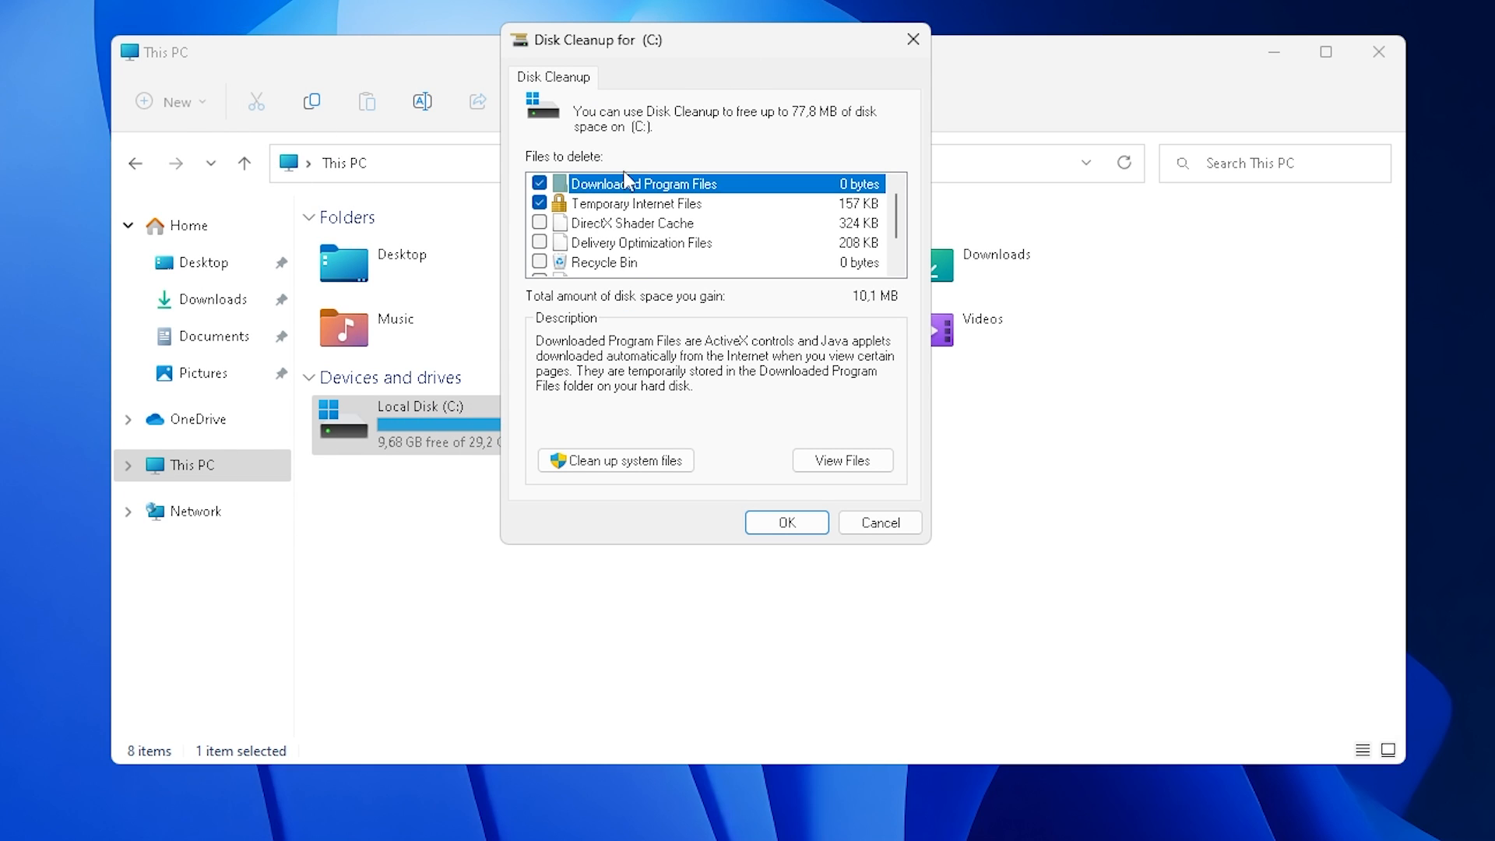
{"action": "left_click", "coordinate": [539, 222]}
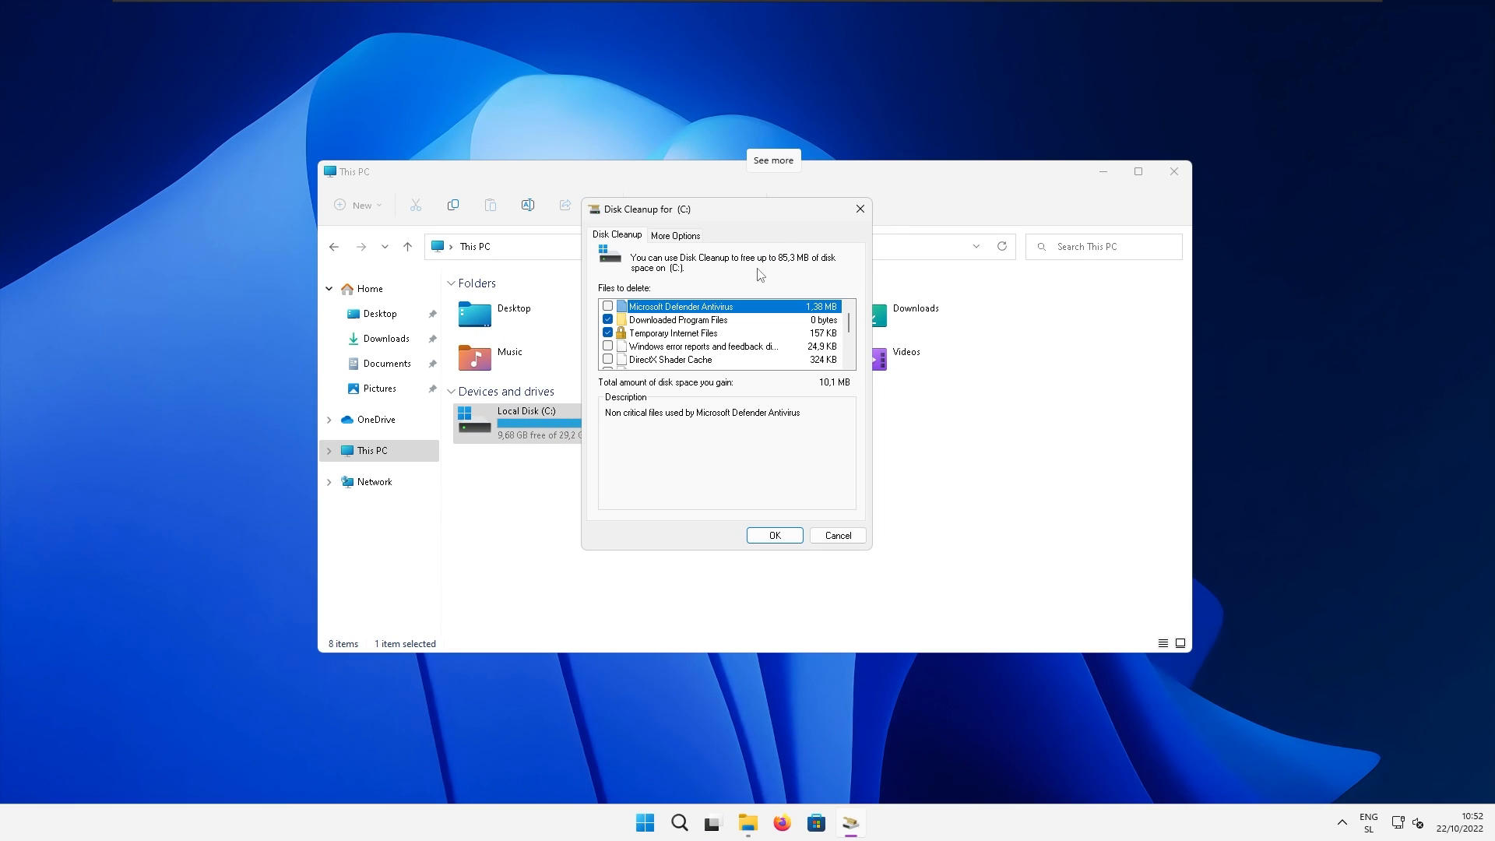
{"action": "left_click", "coordinate": [608, 360]}
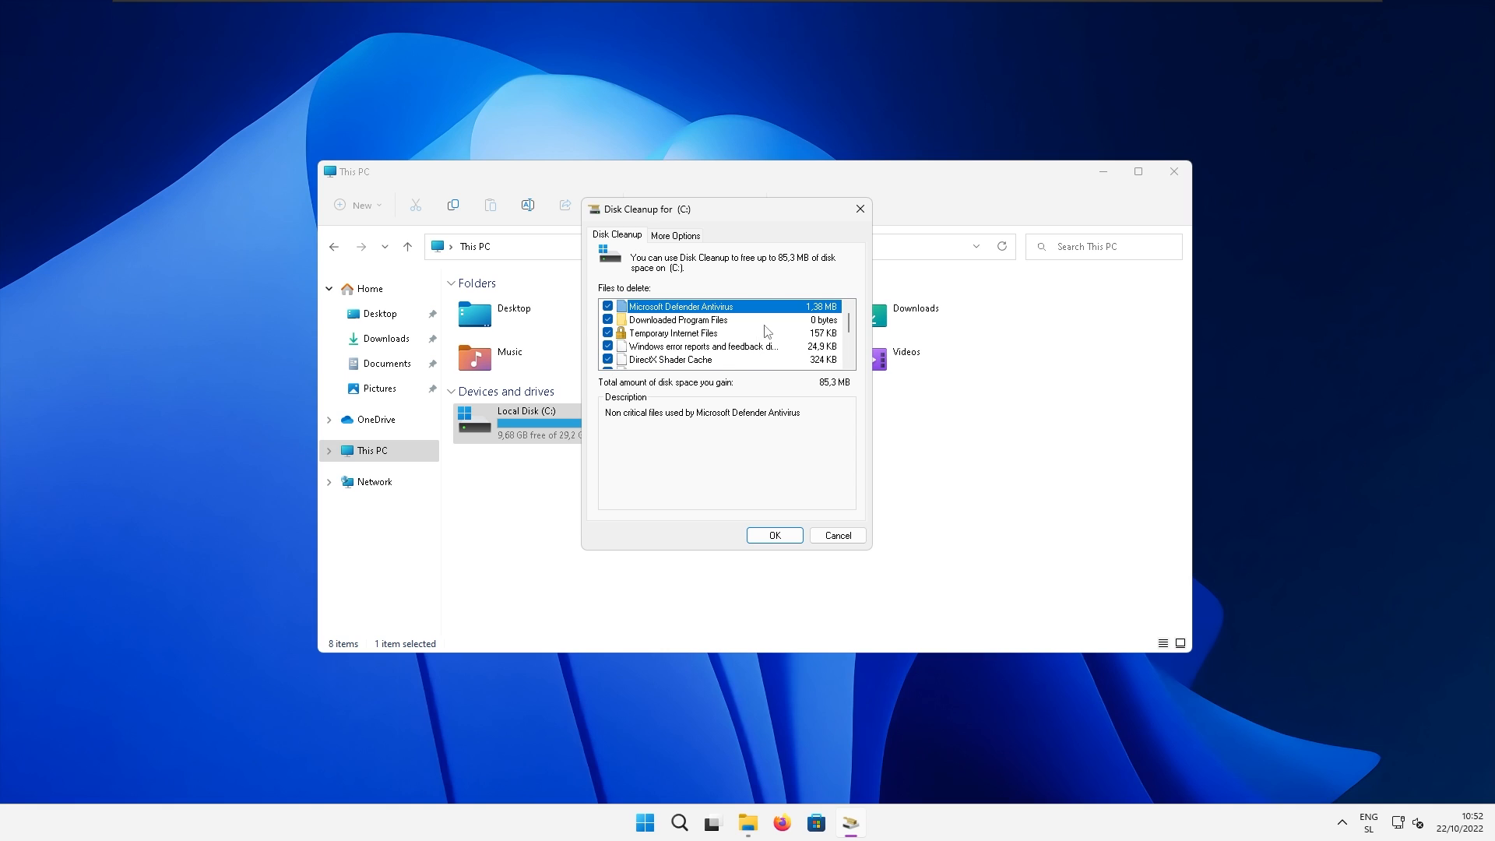
Step: Under More Options, delete all but the latest restore point and return to the file list
{"action": "left_click", "coordinate": [674, 235]}
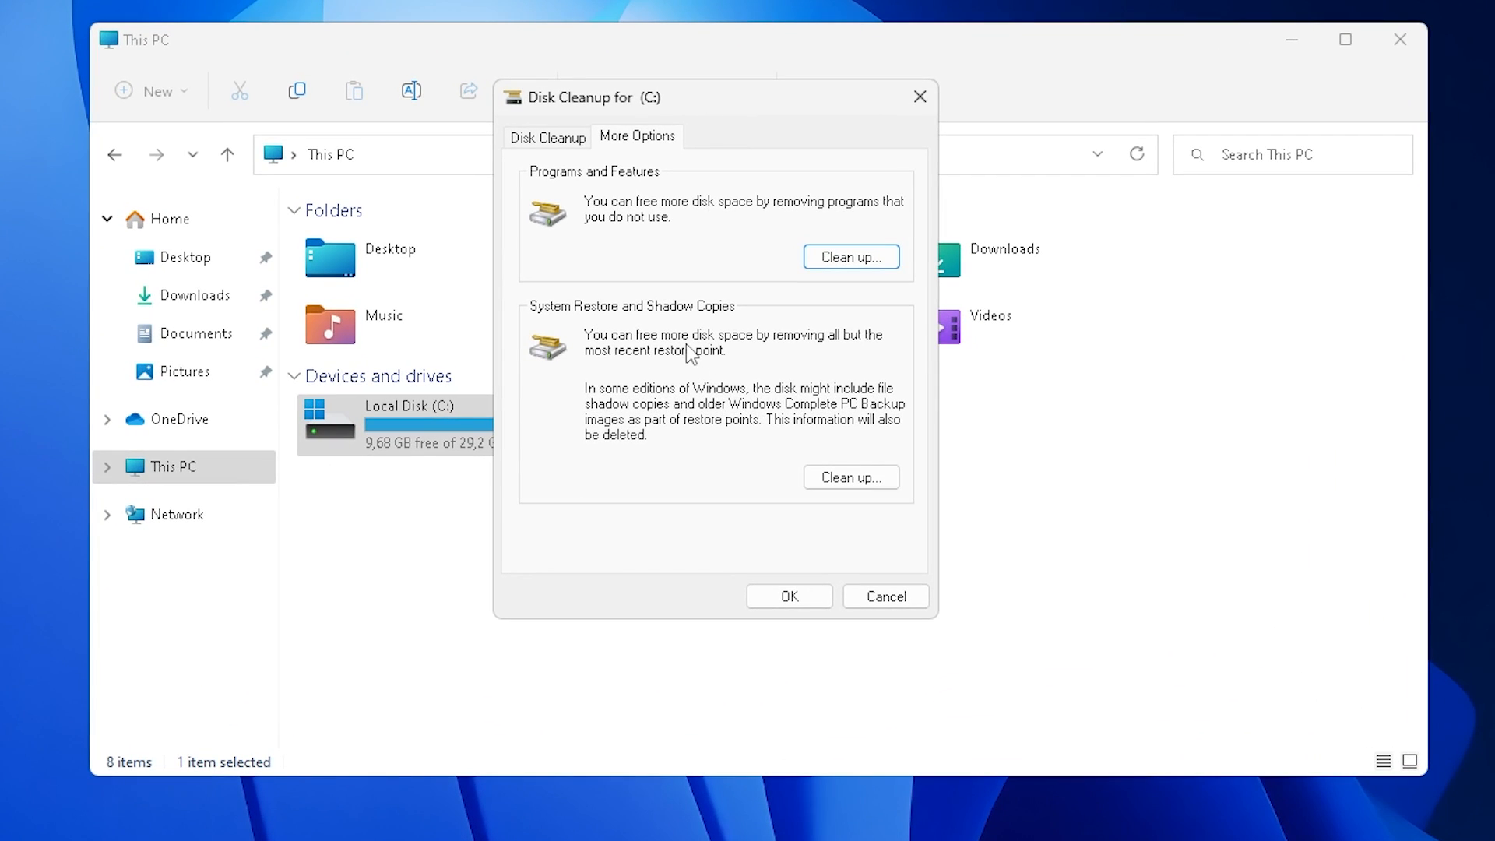
{"action": "left_click", "coordinate": [850, 476]}
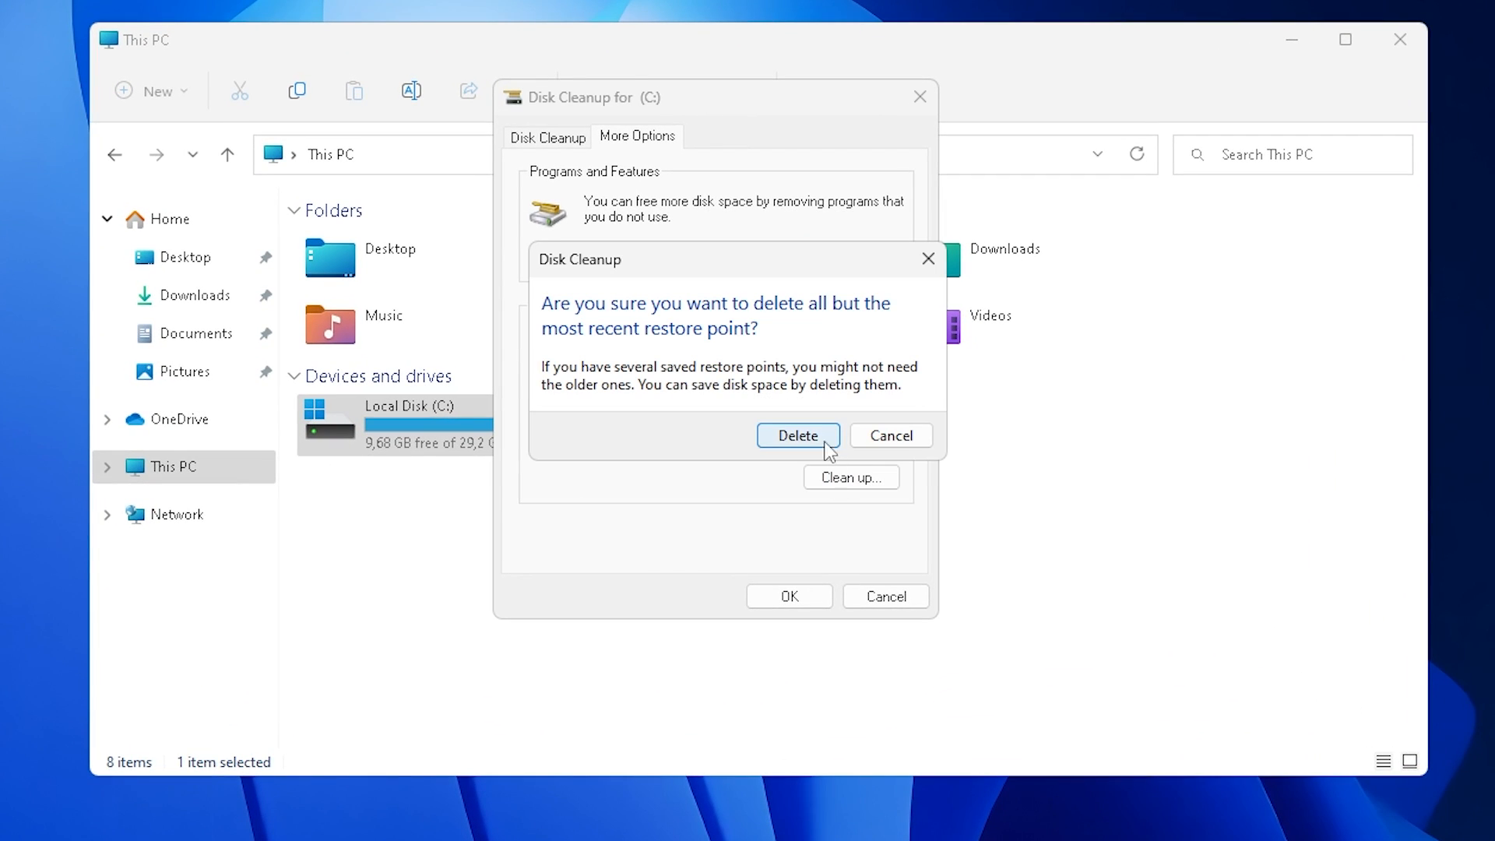
{"action": "left_click", "coordinate": [797, 436]}
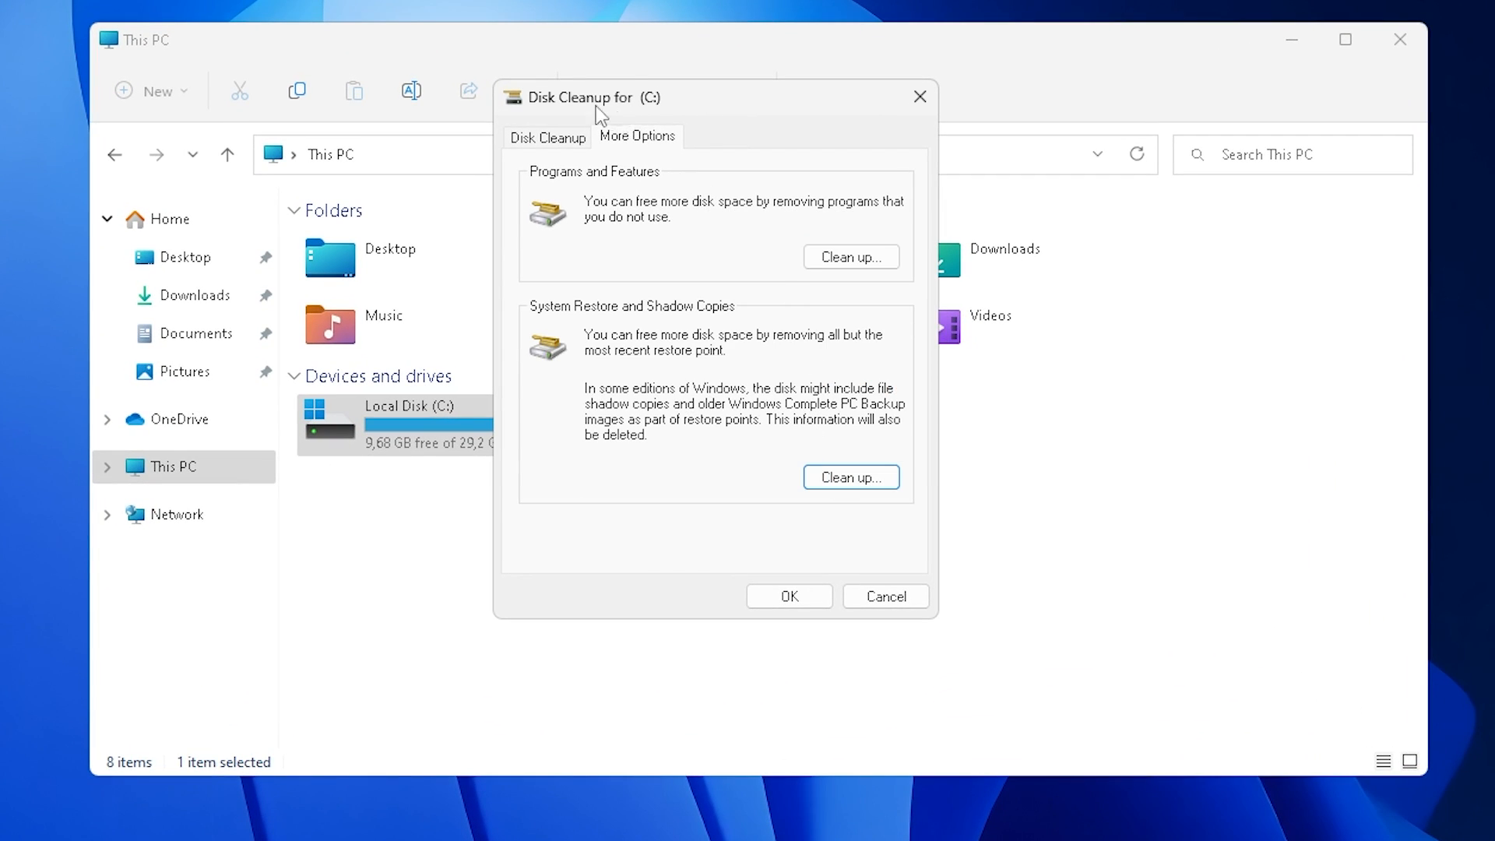
{"action": "left_click", "coordinate": [547, 138]}
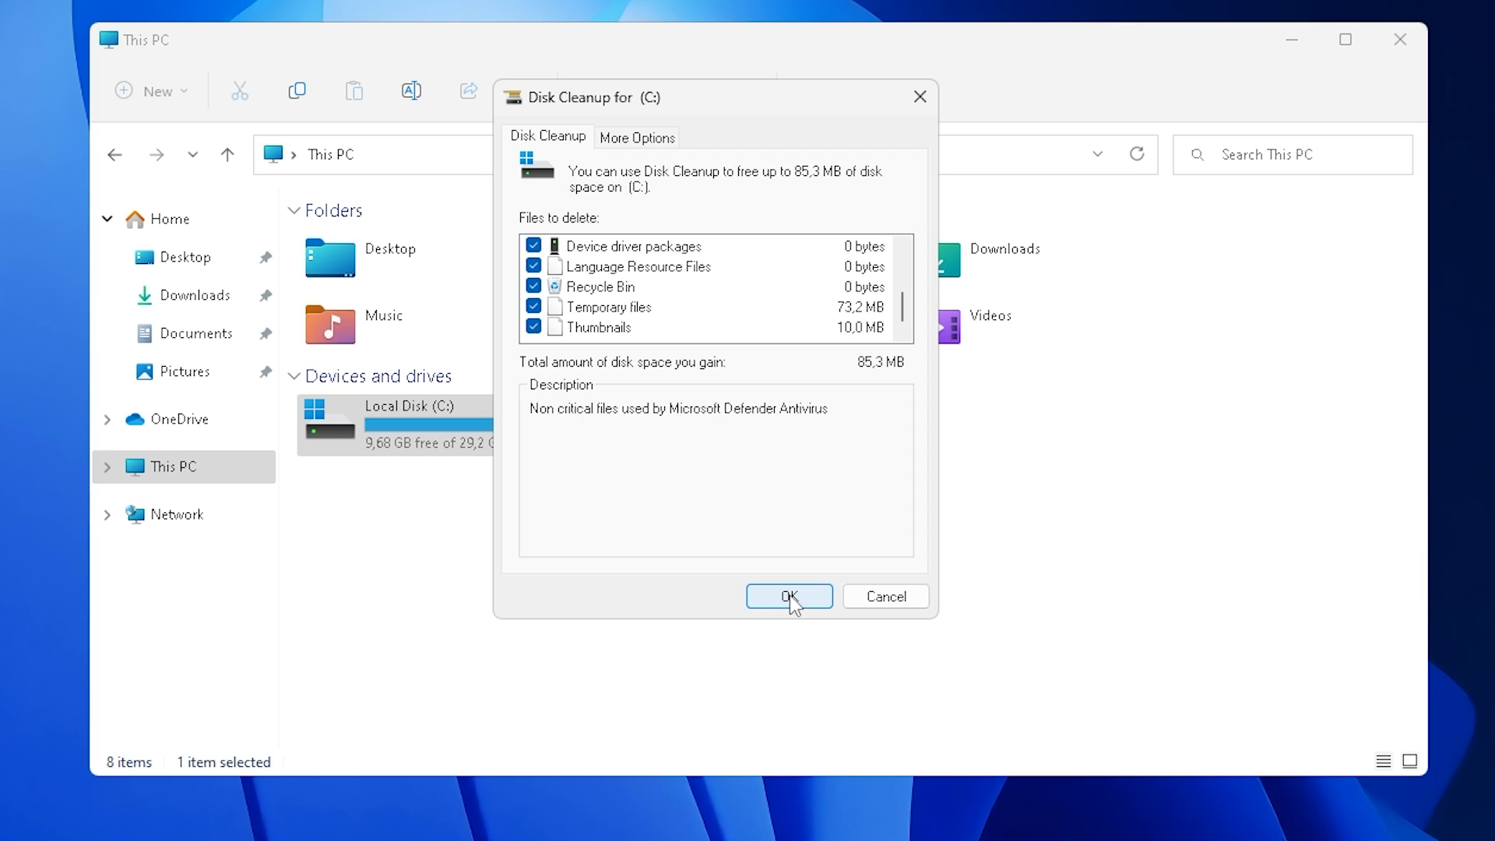
Step: Confirm the cleanup, then navigate to %temp% to reach the user's AppData Local Temp folder
{"action": "left_click", "coordinate": [788, 596]}
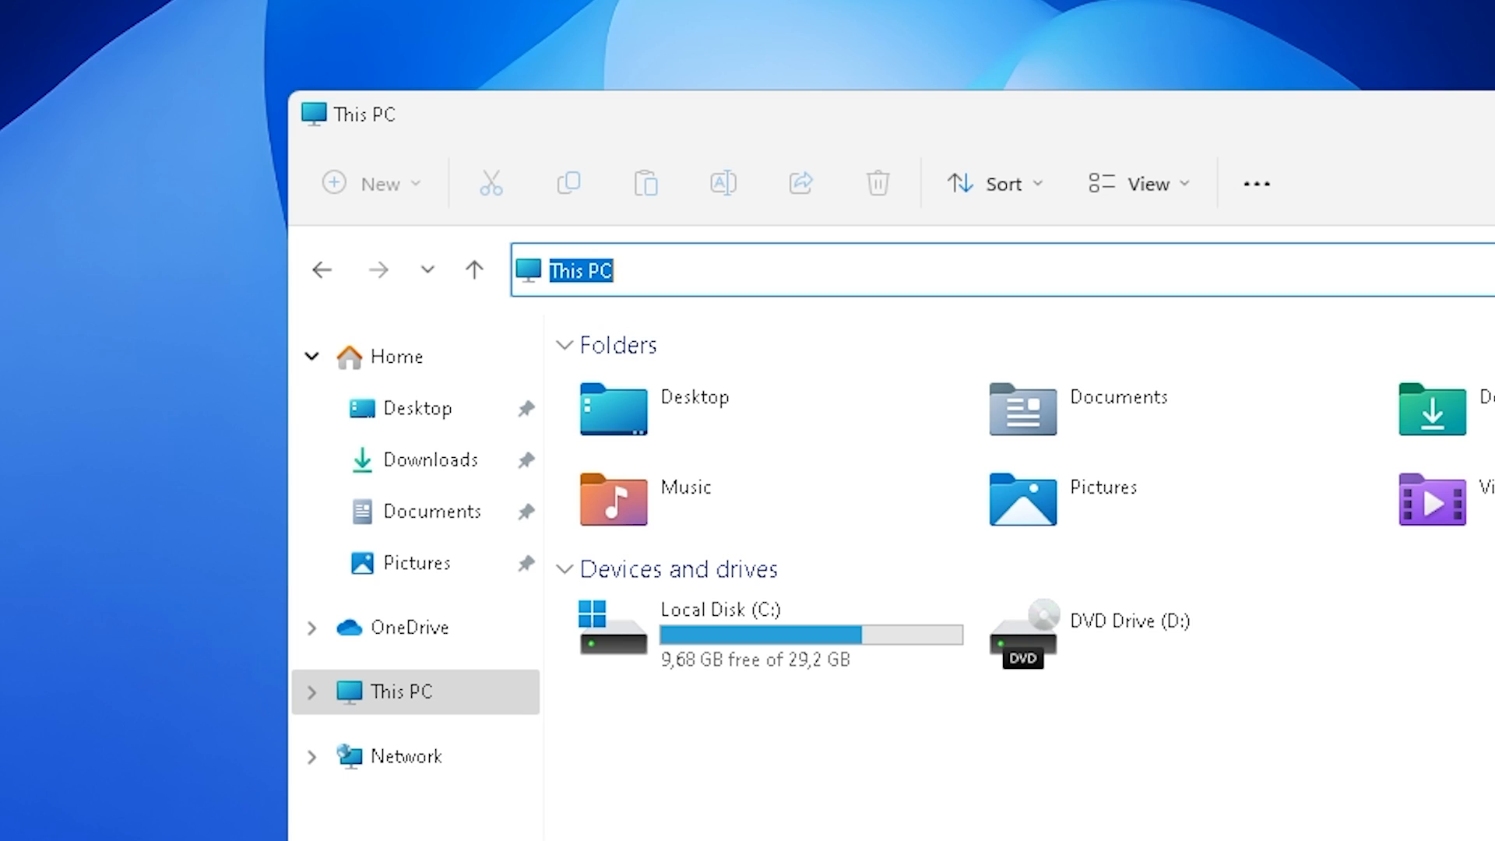
{"action": "type", "text": "%"}
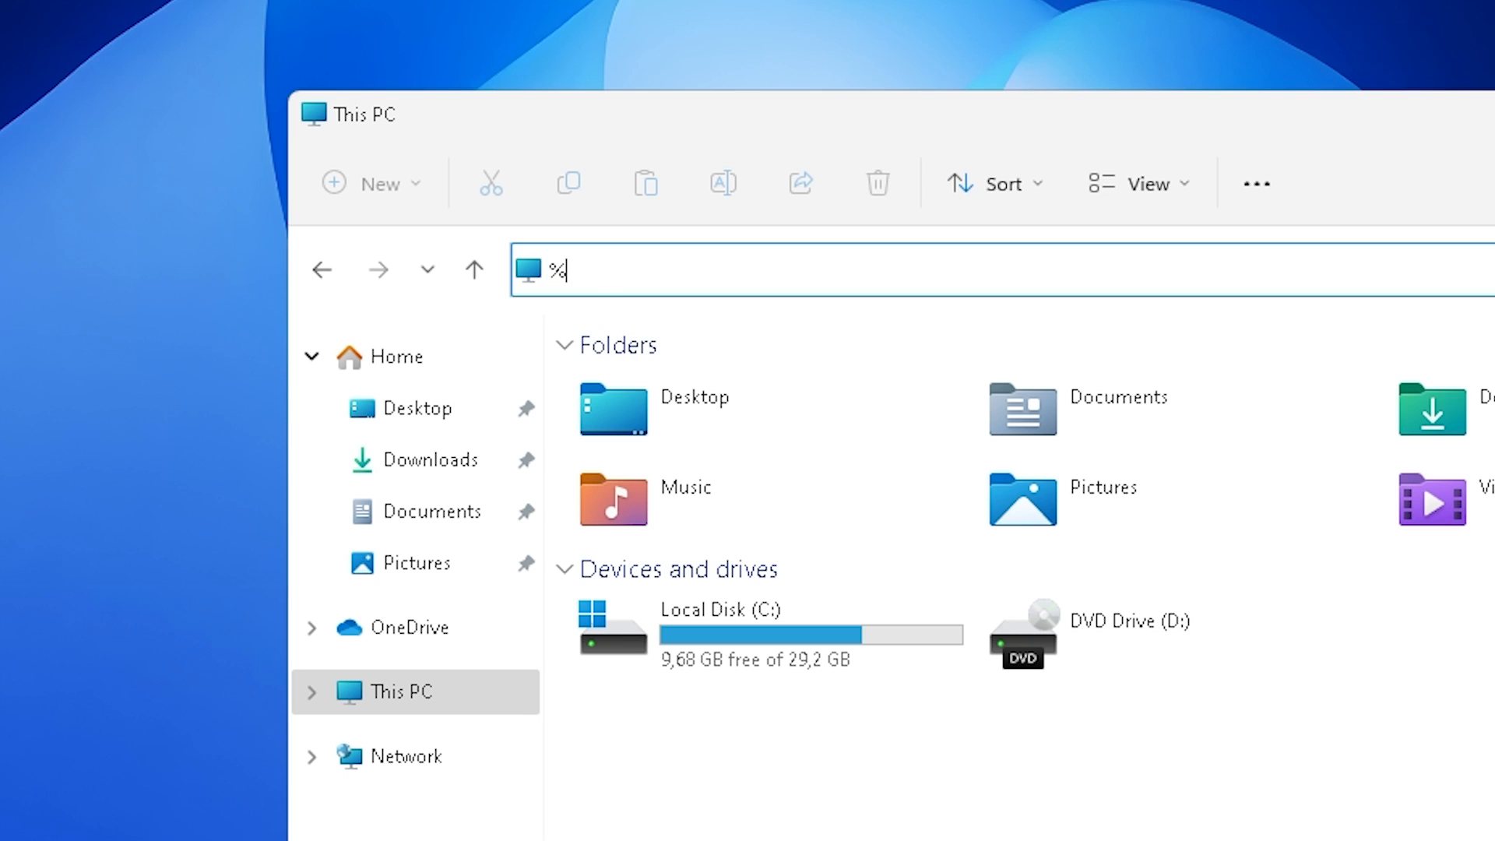
{"action": "type", "text": "temp%"}
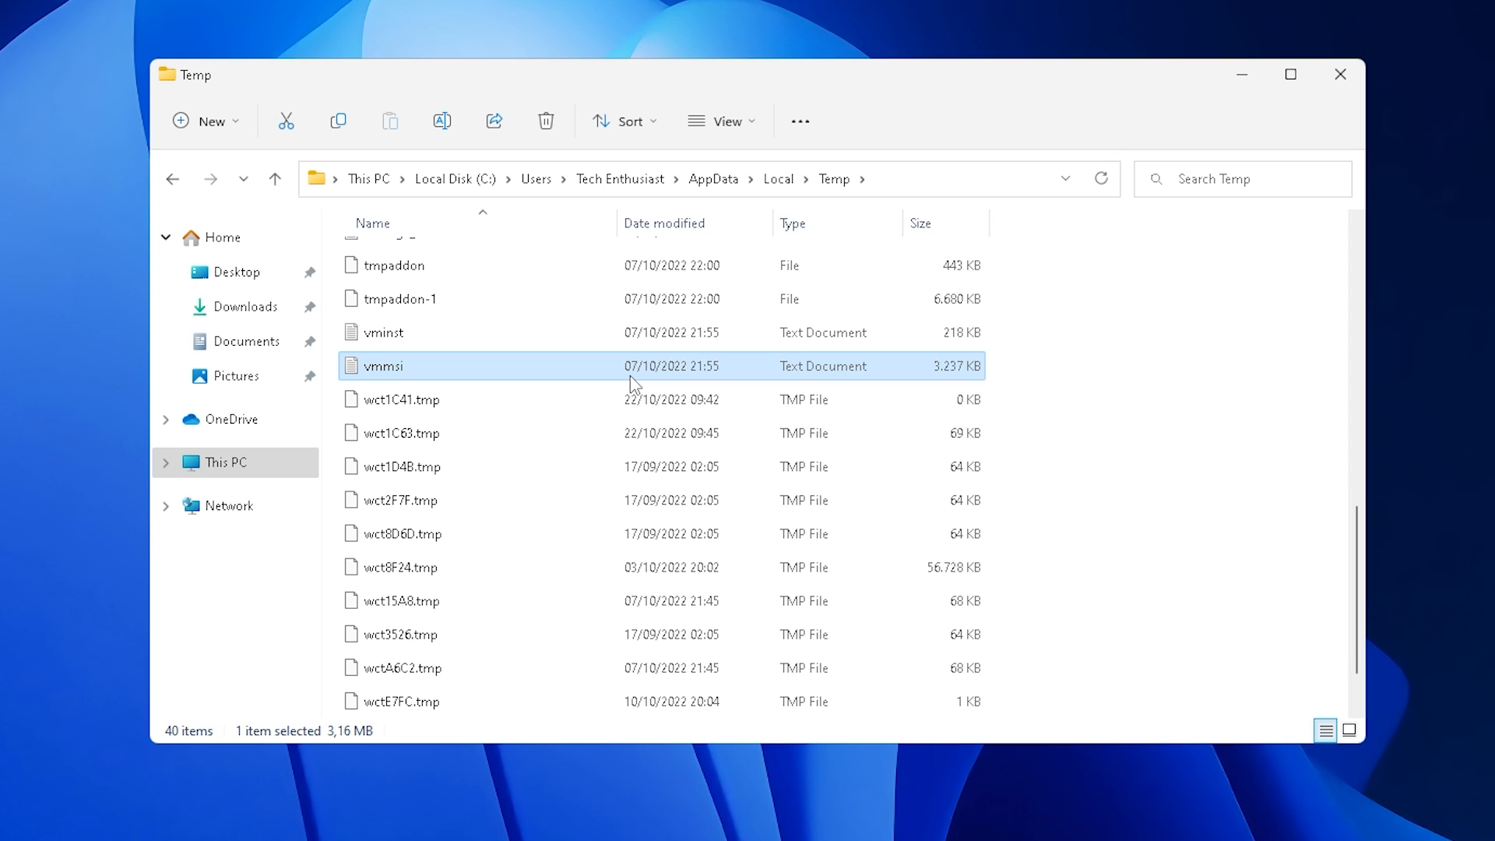
Step: Select all 40 Temp items, permanently delete them with admin permission for every item, and close the window
{"action": "key", "text": "ctrl+a"}
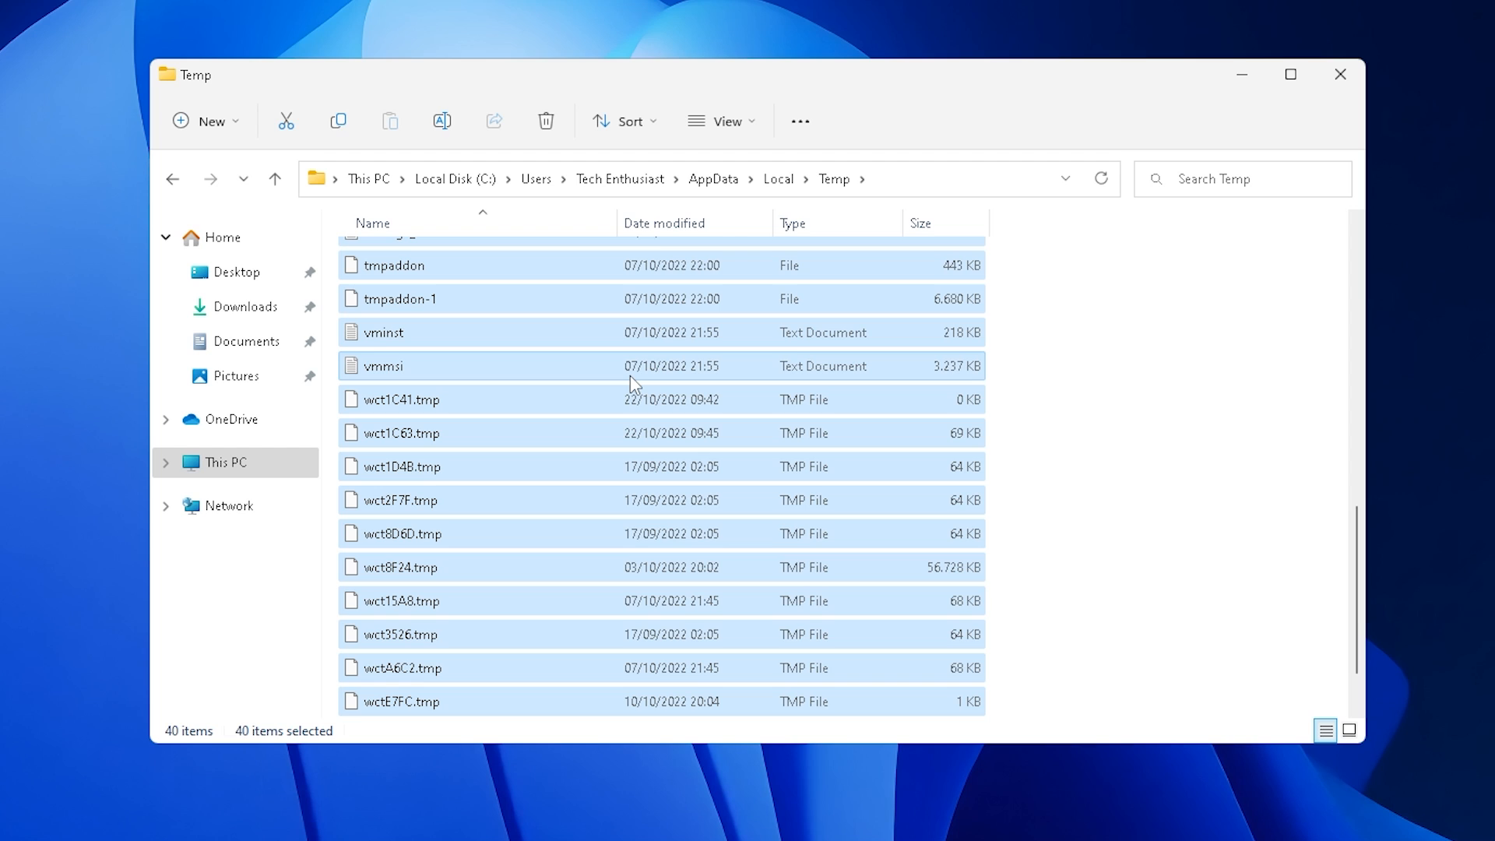
{"action": "left_click", "coordinate": [545, 120]}
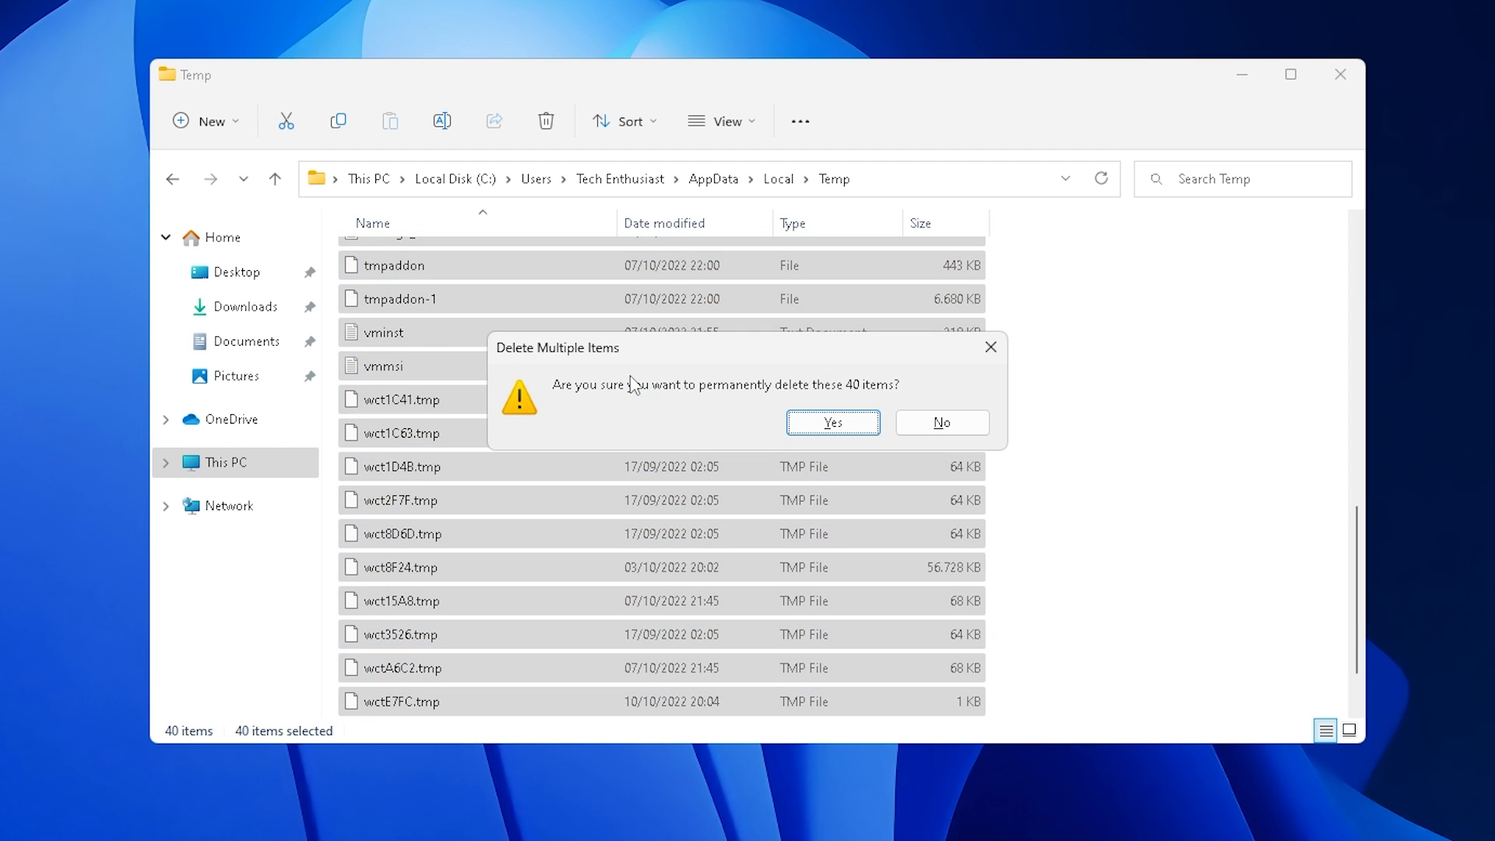
{"action": "mouse_move", "coordinate": [804, 374]}
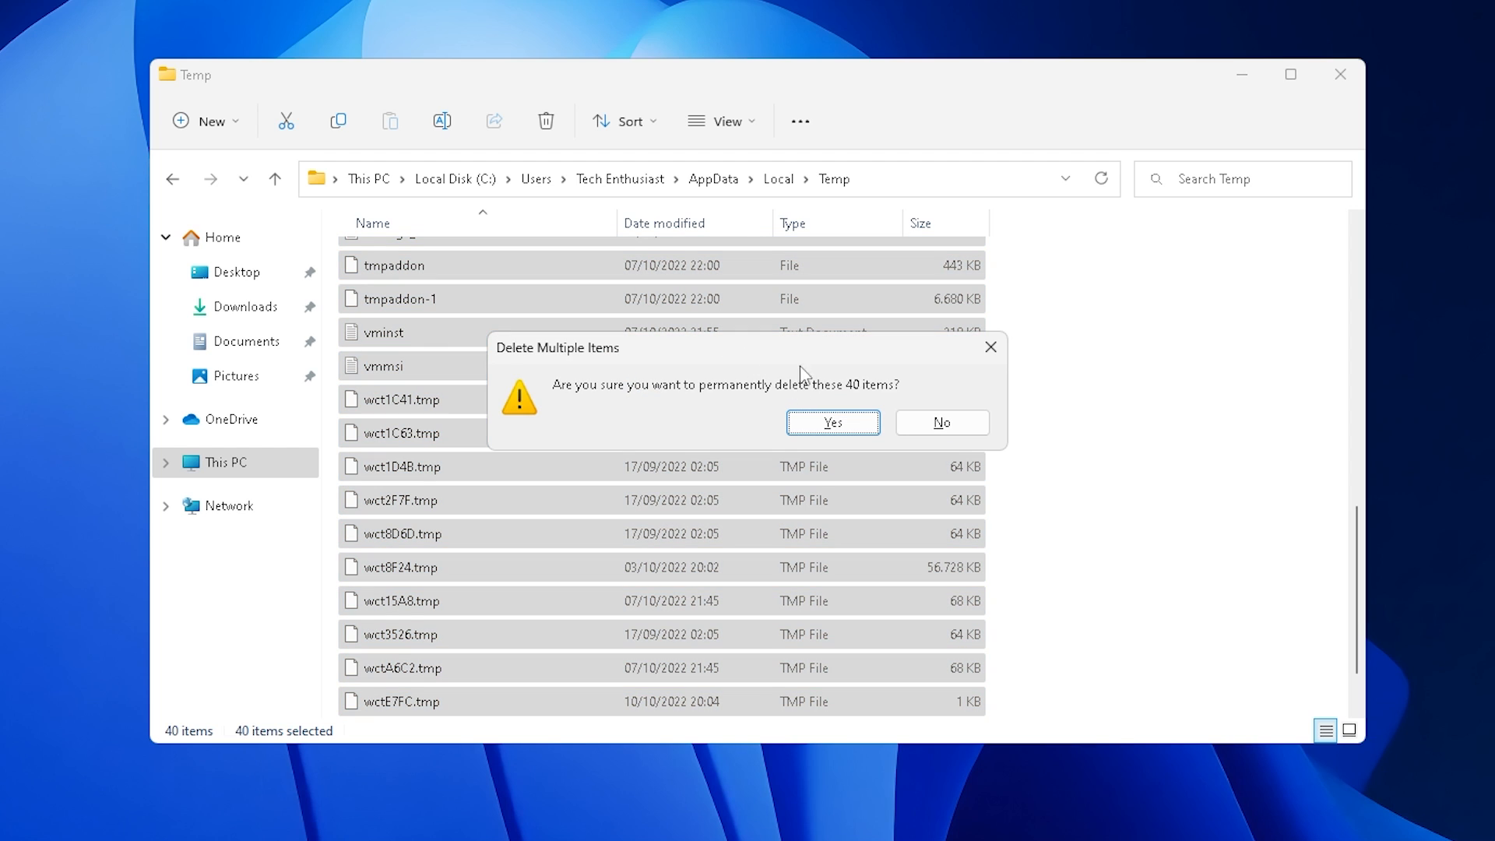
{"action": "left_click", "coordinate": [830, 422]}
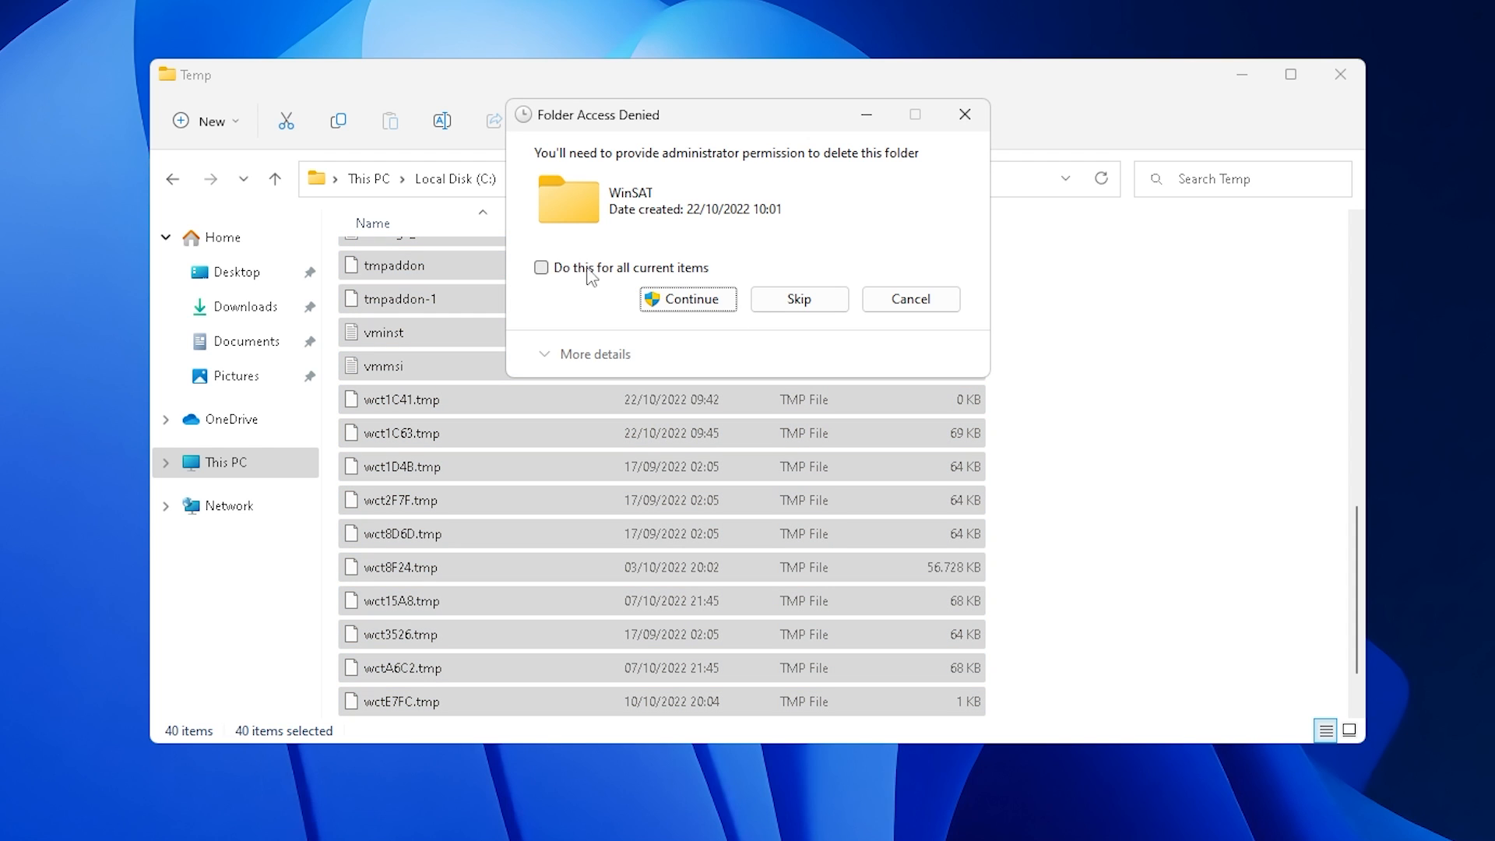
{"action": "left_click", "coordinate": [542, 268]}
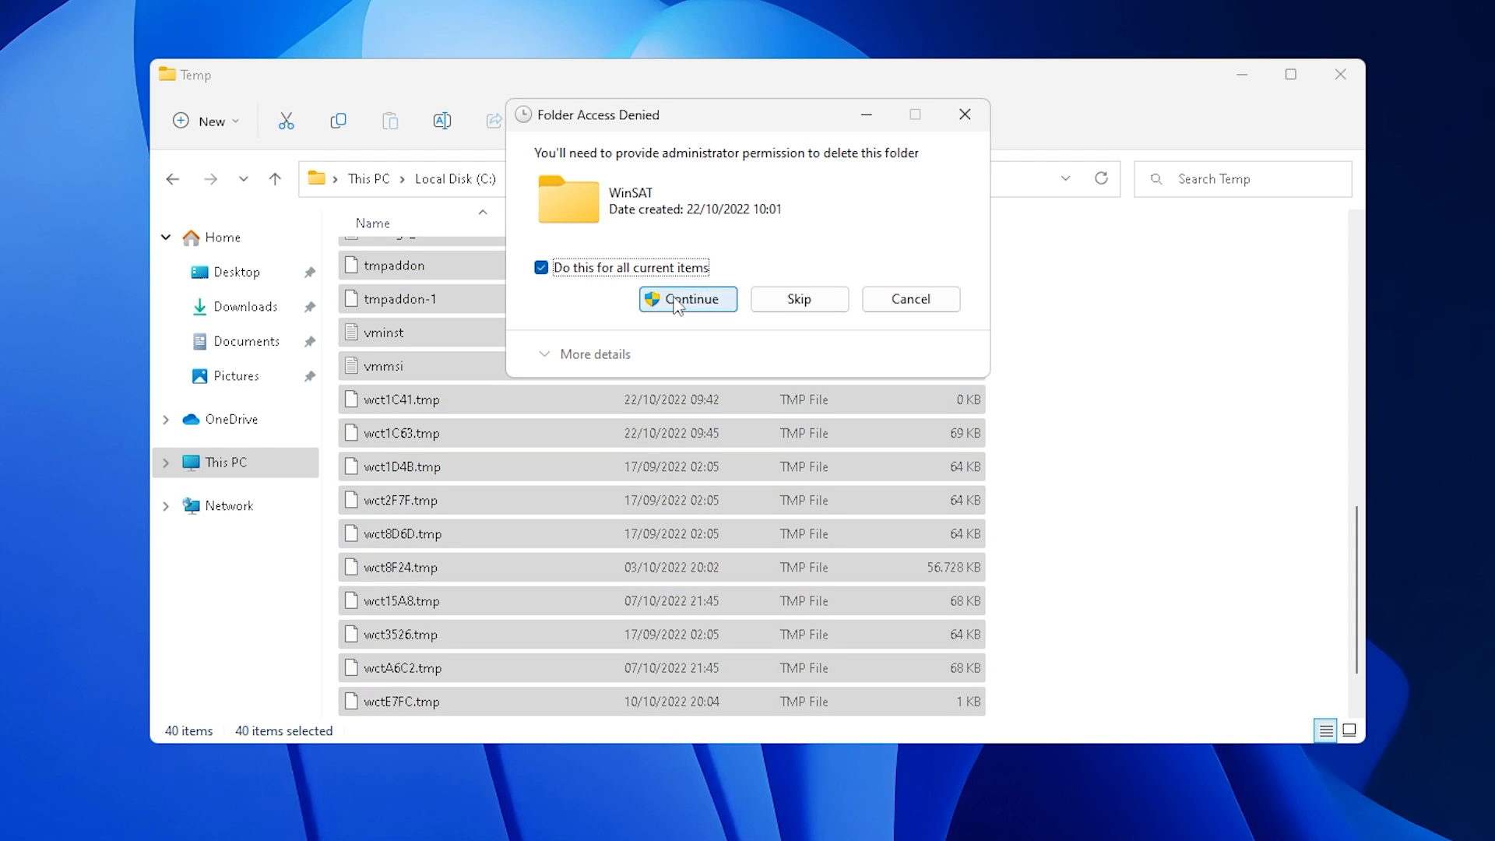
{"action": "left_click", "coordinate": [687, 299]}
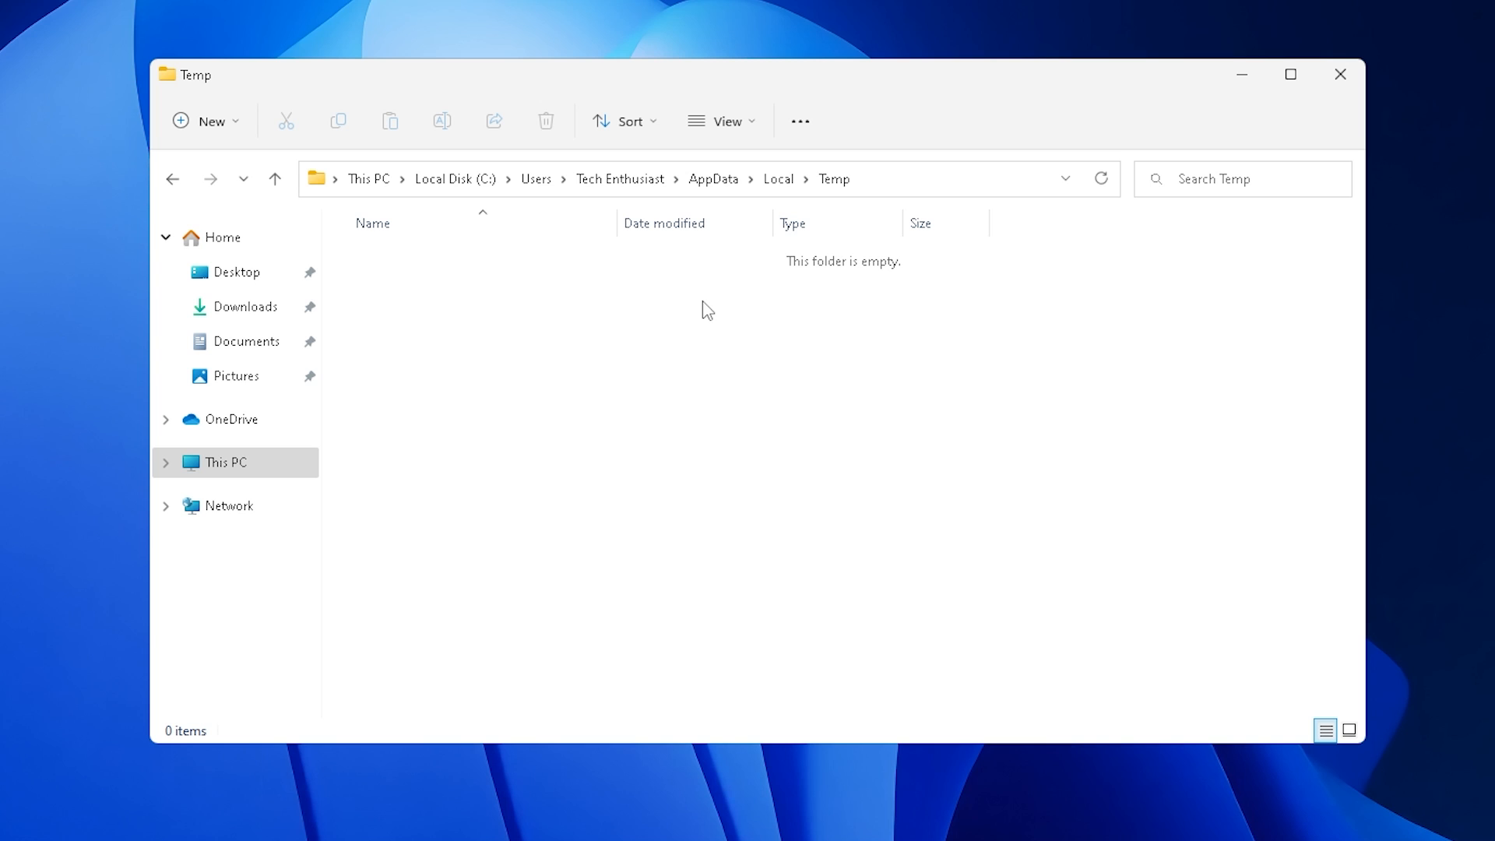
{"action": "left_click", "coordinate": [1340, 75]}
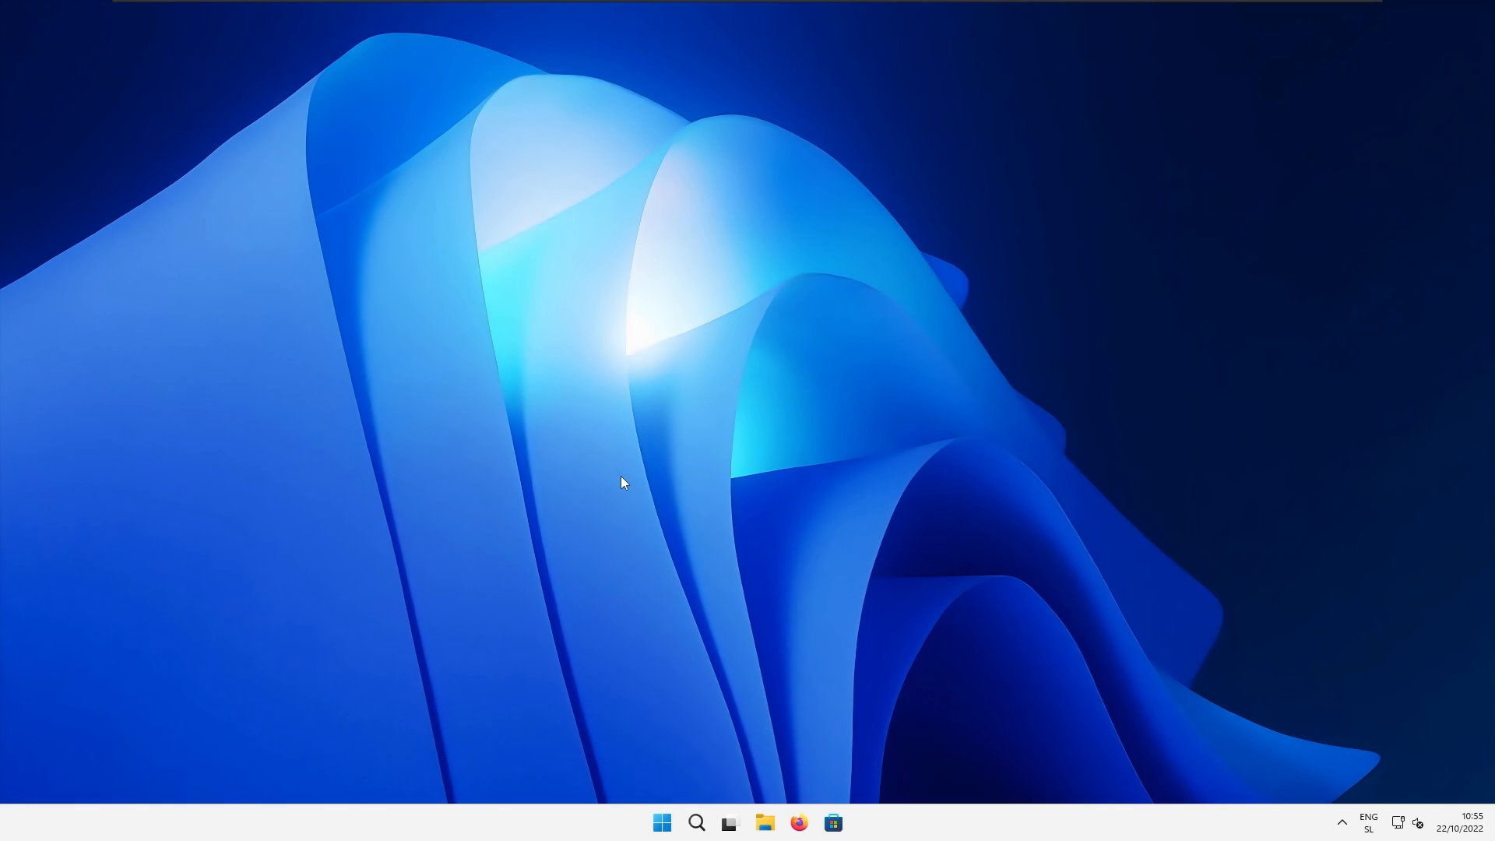
{"action": "mouse_move", "coordinate": [690, 725]}
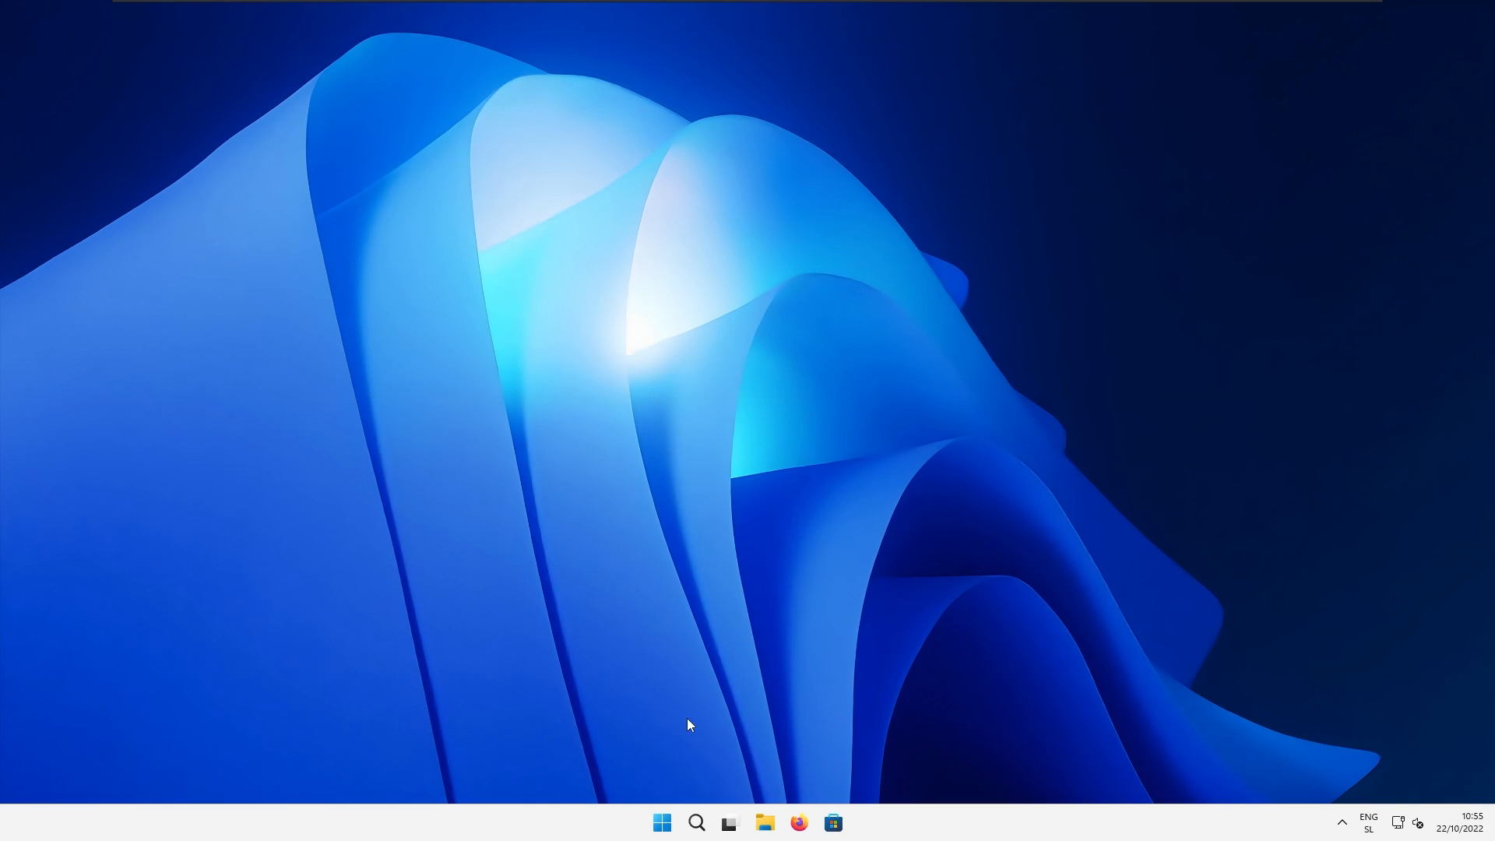
Step: From Start, reach Settings > Installed apps and uninstall an unused Xbox app, confirming the prompt
{"action": "left_click", "coordinate": [661, 822]}
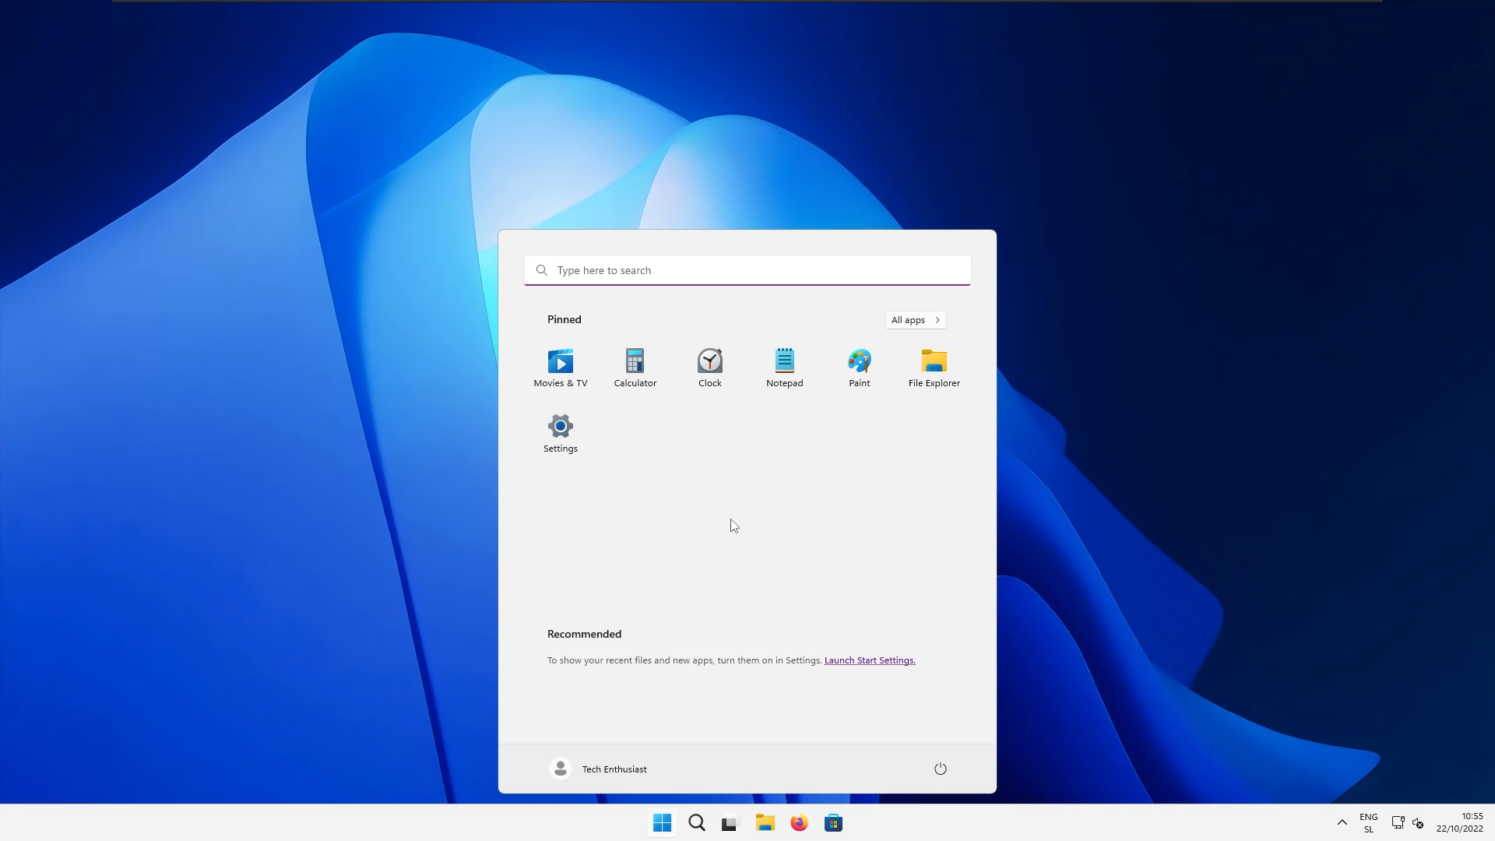
{"action": "mouse_move", "coordinate": [648, 447]}
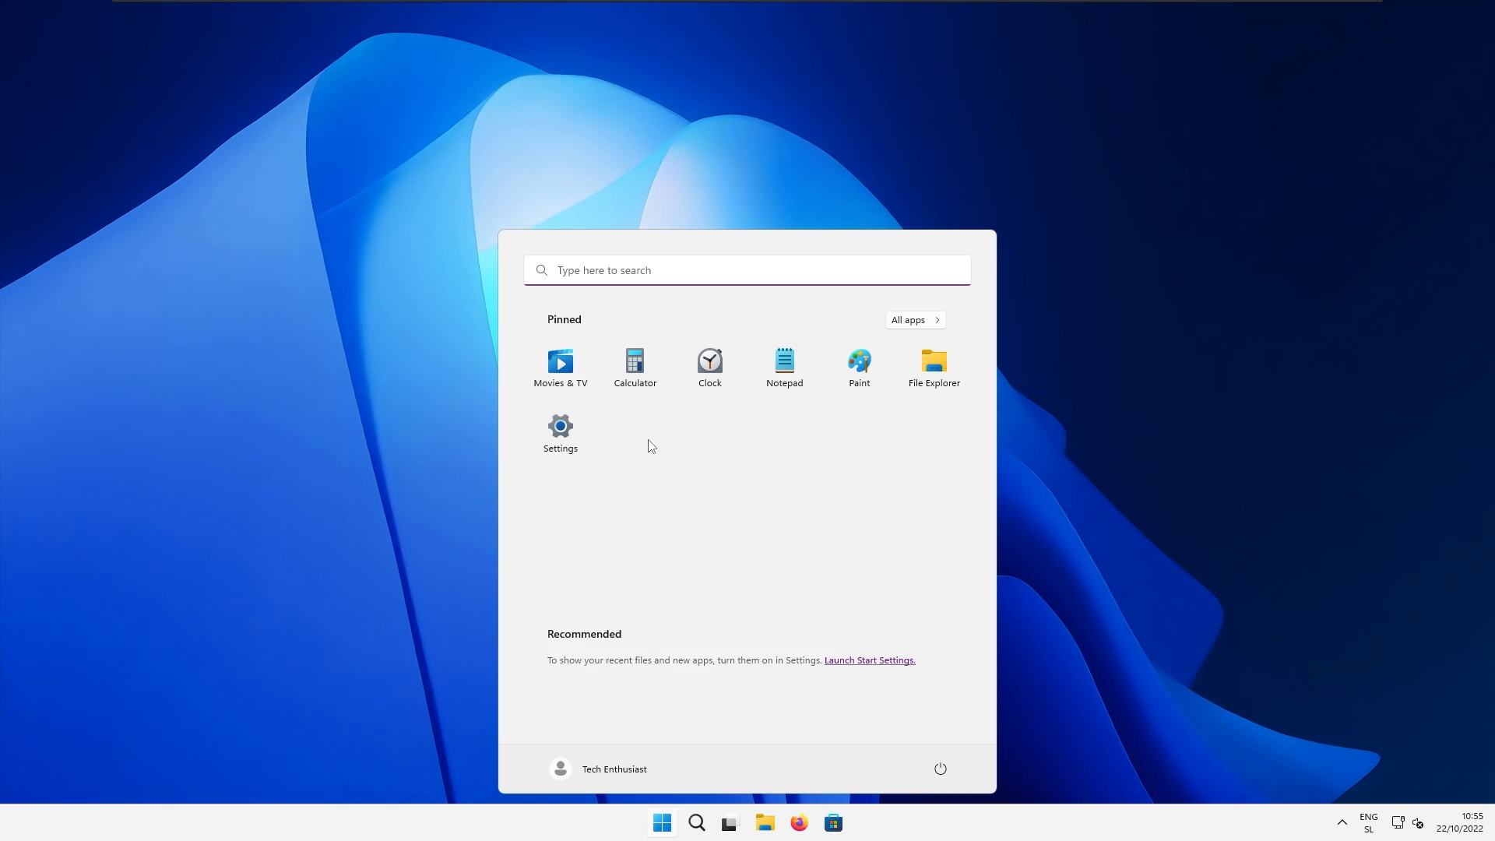
{"action": "left_click", "coordinate": [560, 427]}
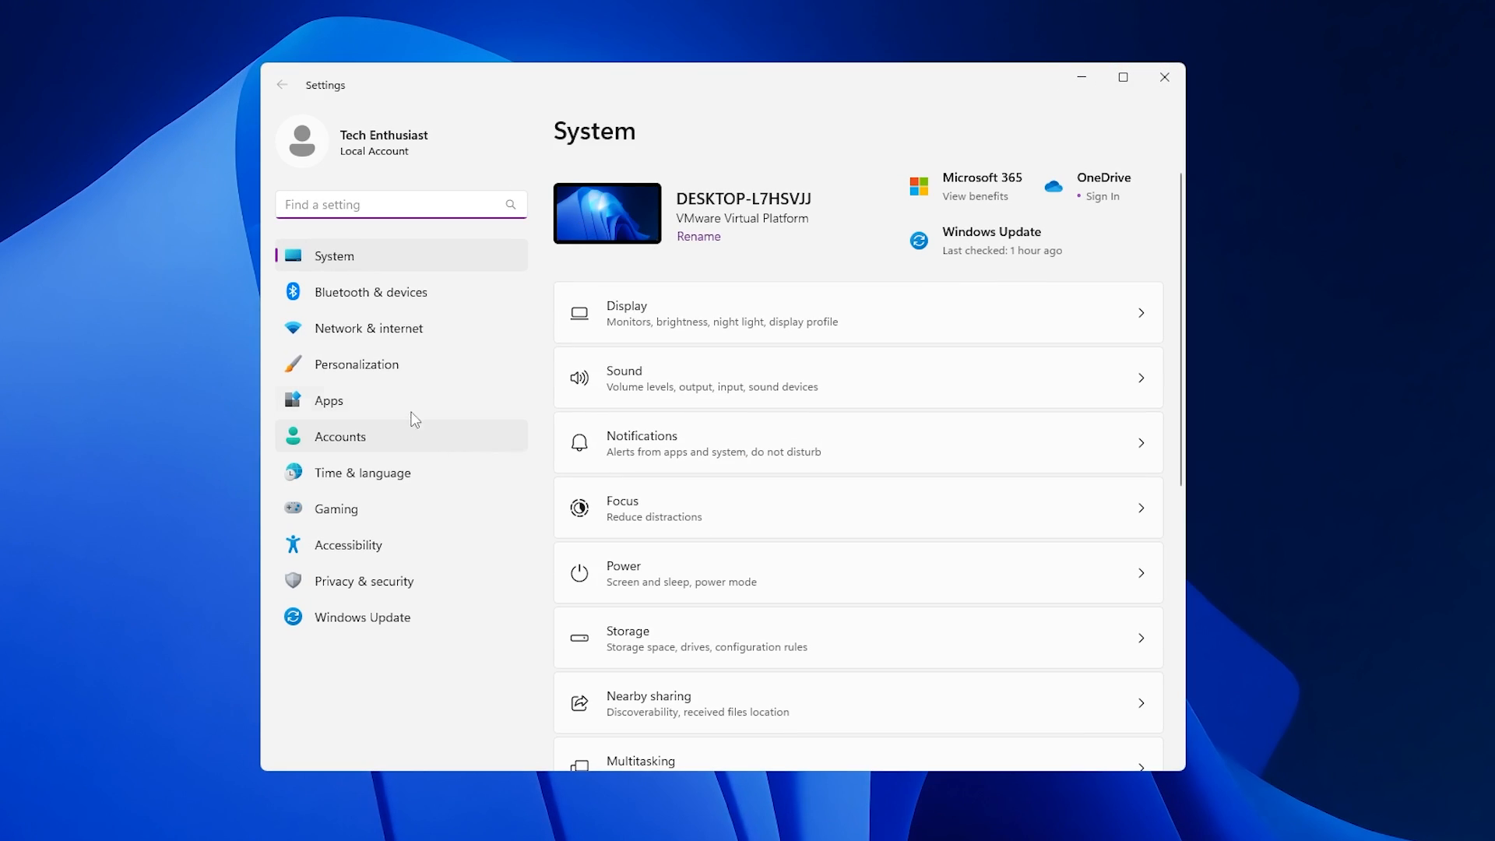
{"action": "left_click", "coordinate": [328, 401]}
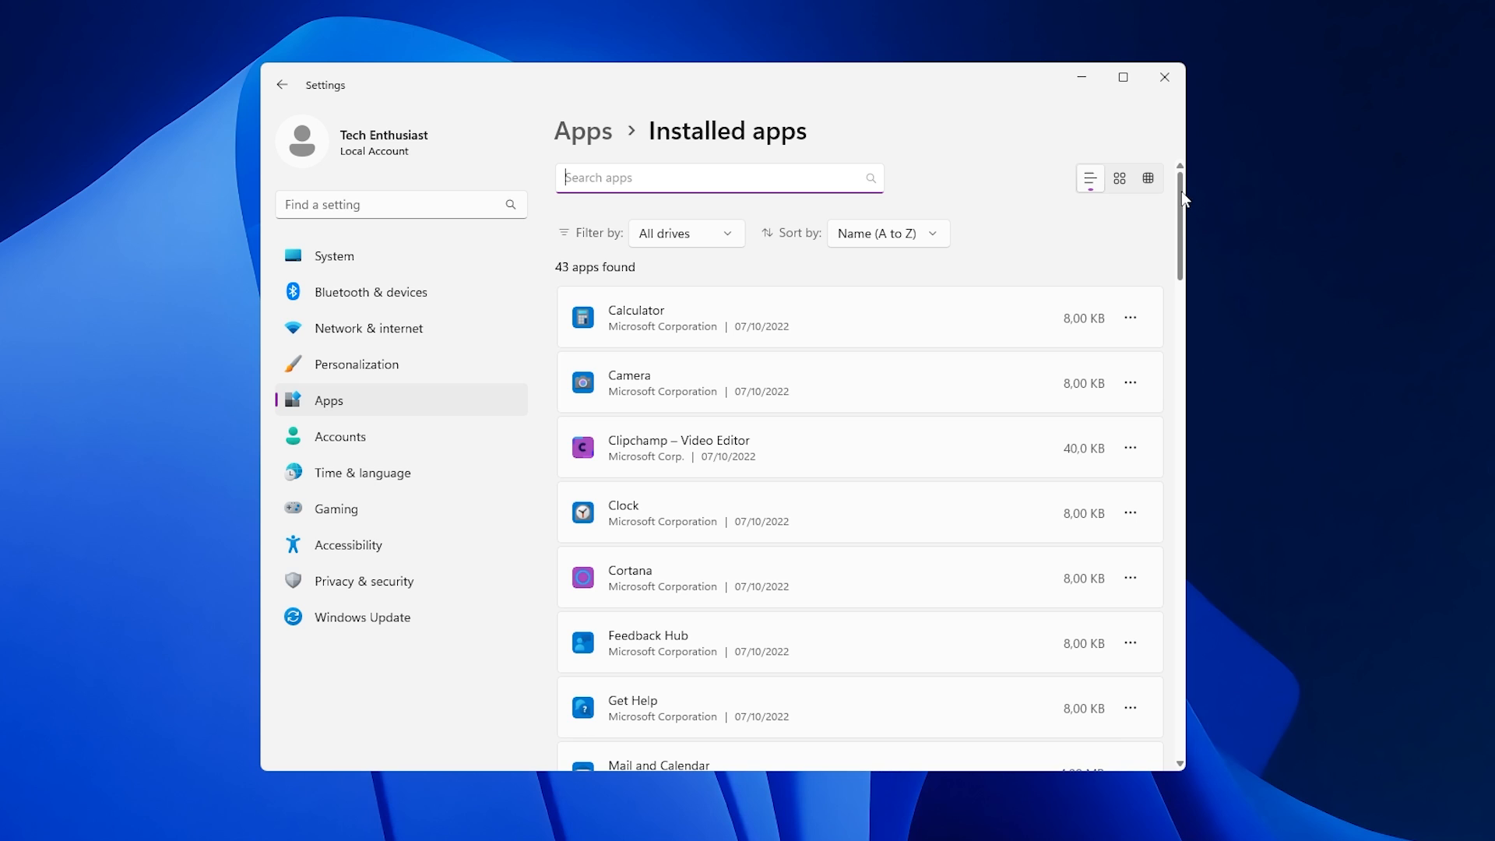
{"action": "scroll", "scroll_direction": "down", "scroll_amount": 3}
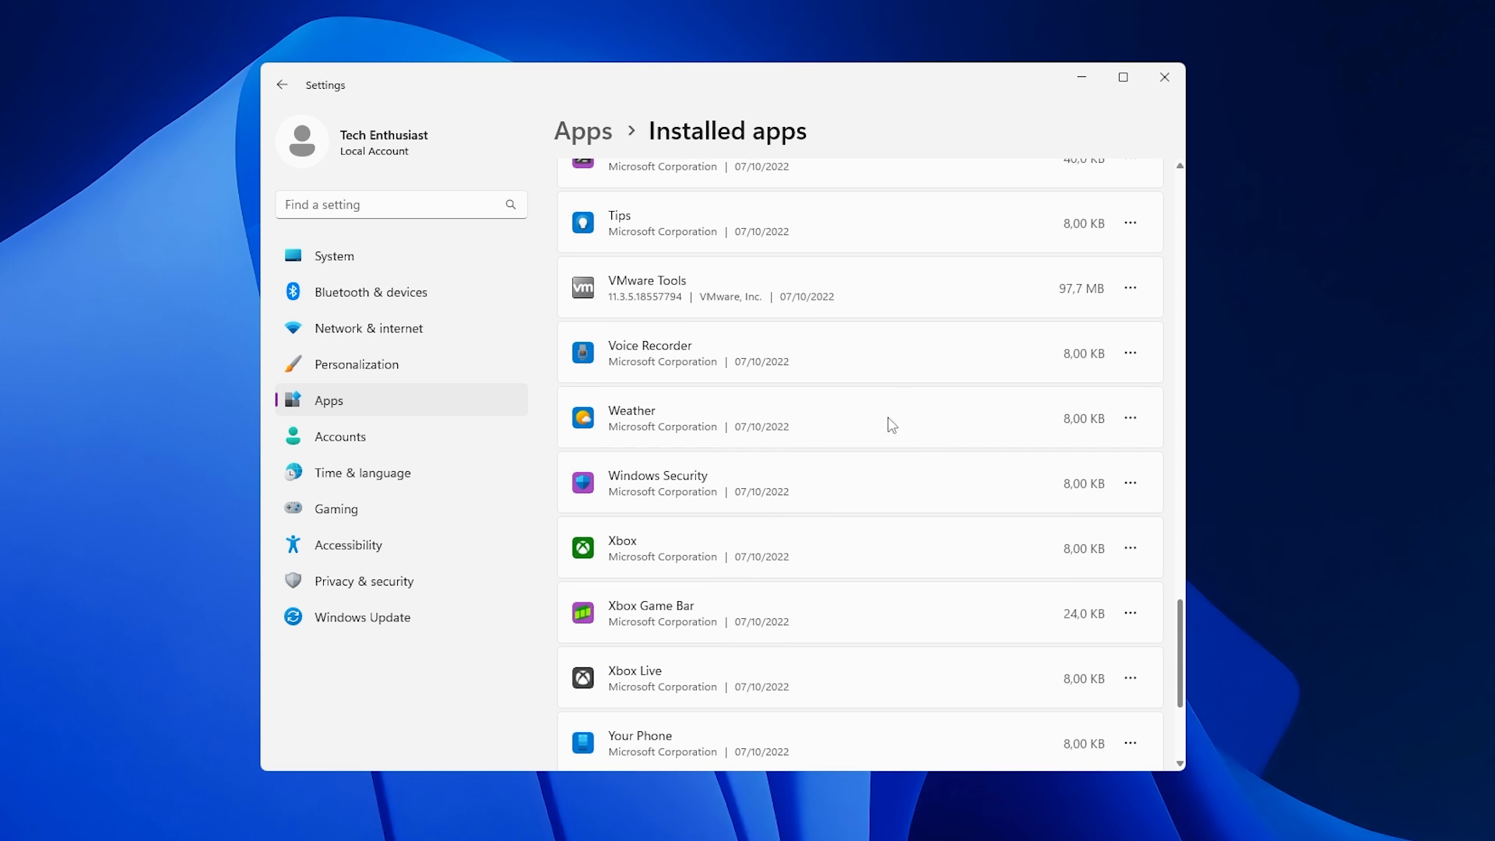
{"action": "left_click", "coordinate": [1131, 365]}
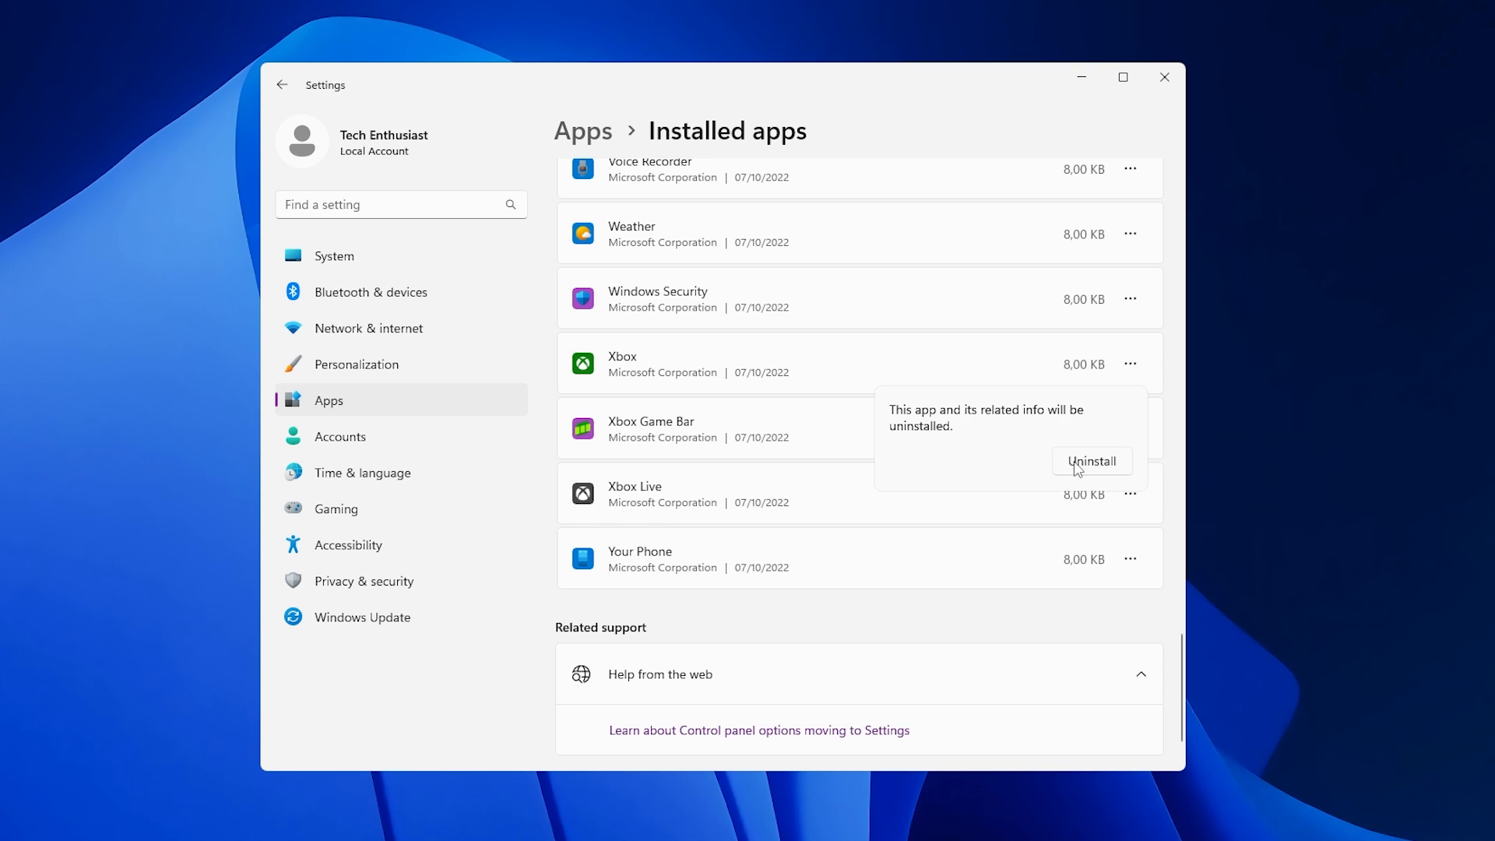
{"action": "left_click", "coordinate": [1092, 461]}
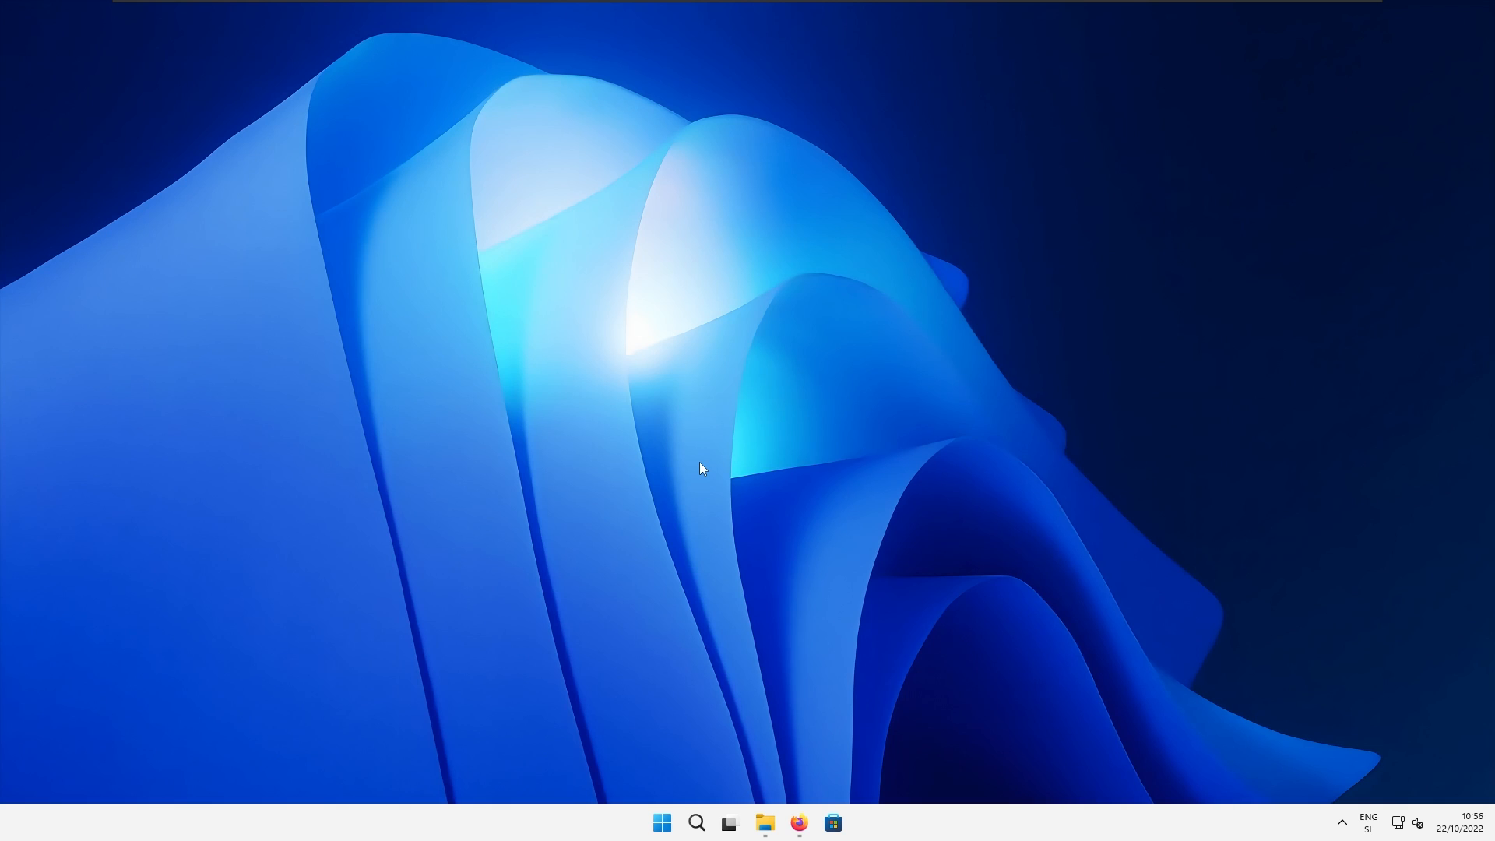
{"action": "mouse_move", "coordinate": [832, 683]}
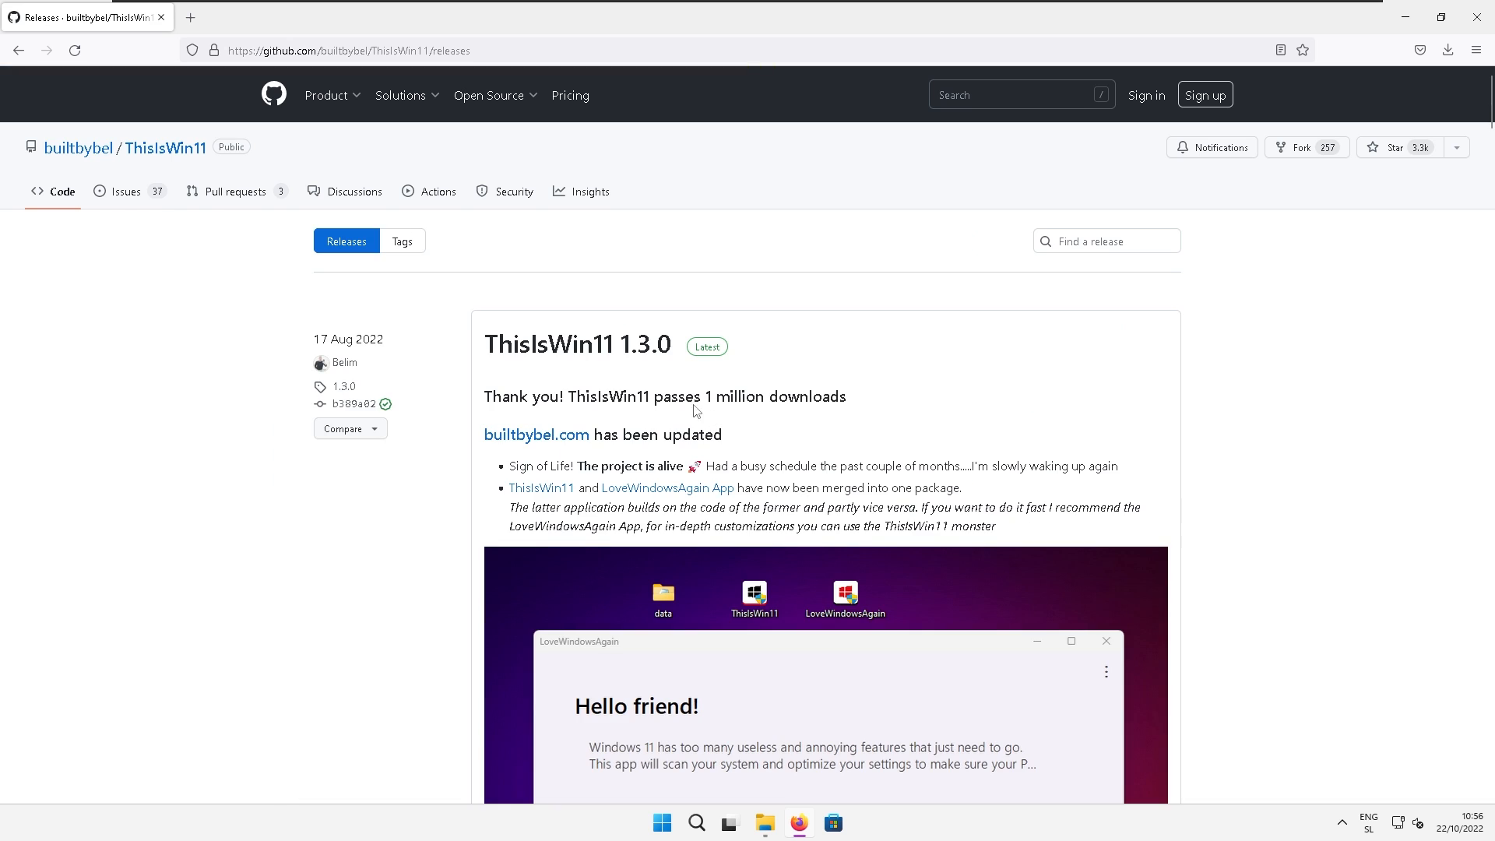
Step: Scroll the ThisIsWin11 GitHub releases page down to the 1.3.0 assets
{"action": "scroll", "scroll_direction": "down", "scroll_amount": 3}
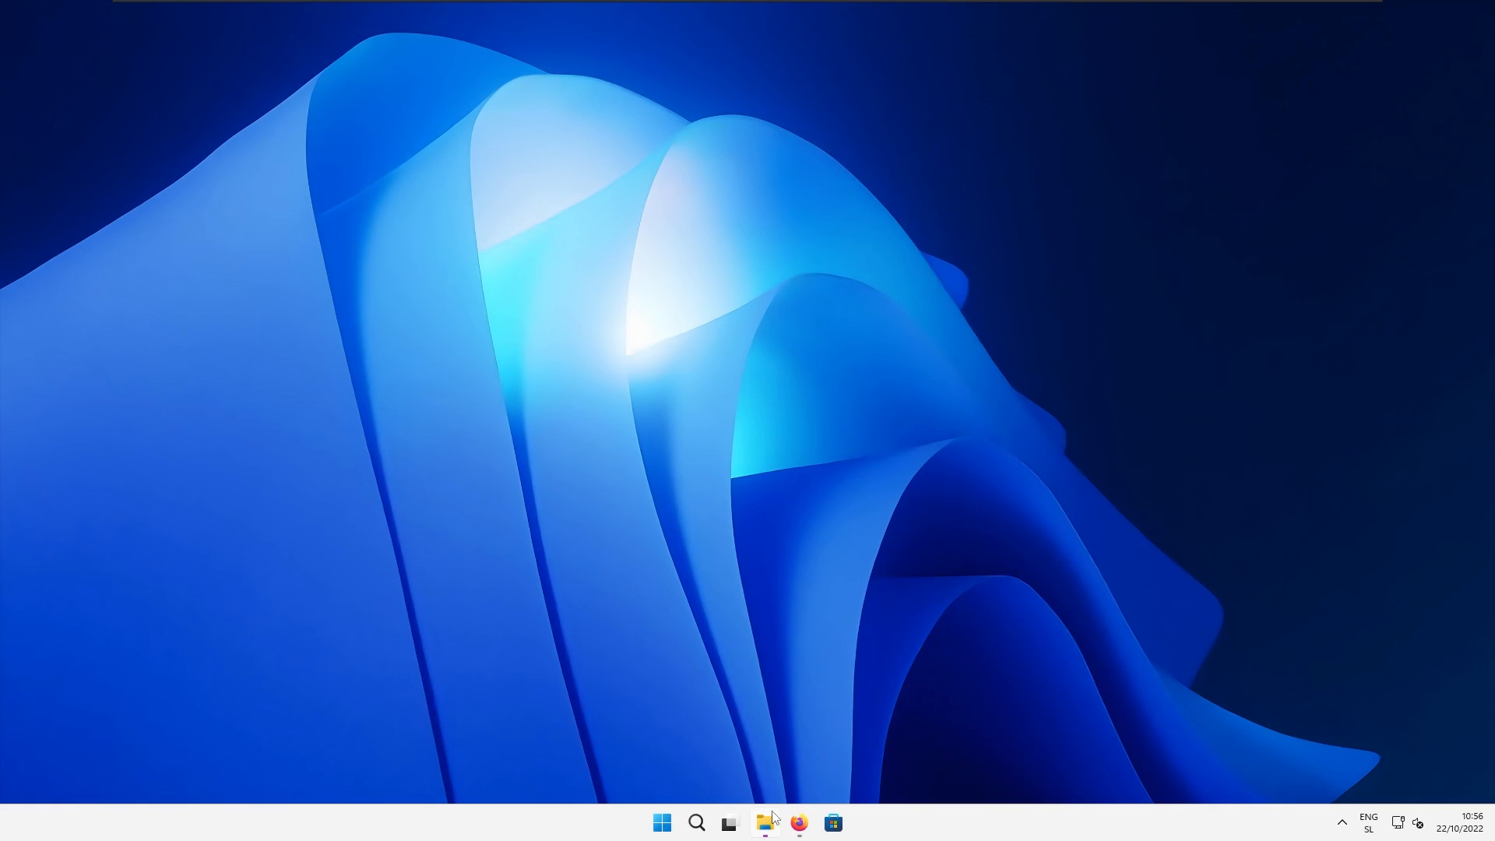
Step: Extract TIW11.zip from Downloads into the TIW11 folder
{"action": "left_click", "coordinate": [767, 822]}
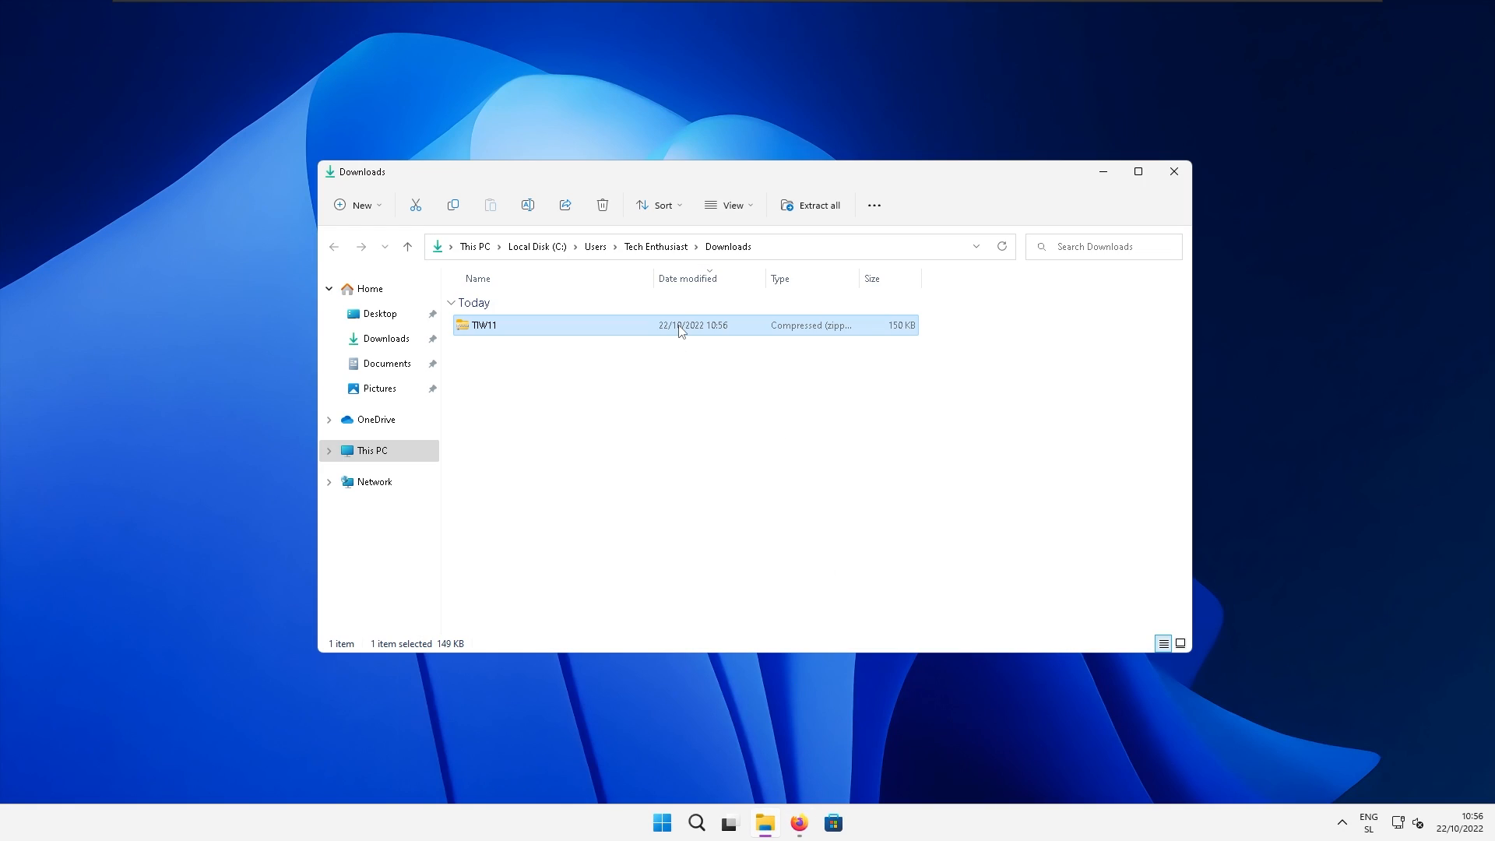
{"action": "left_click", "coordinate": [816, 204]}
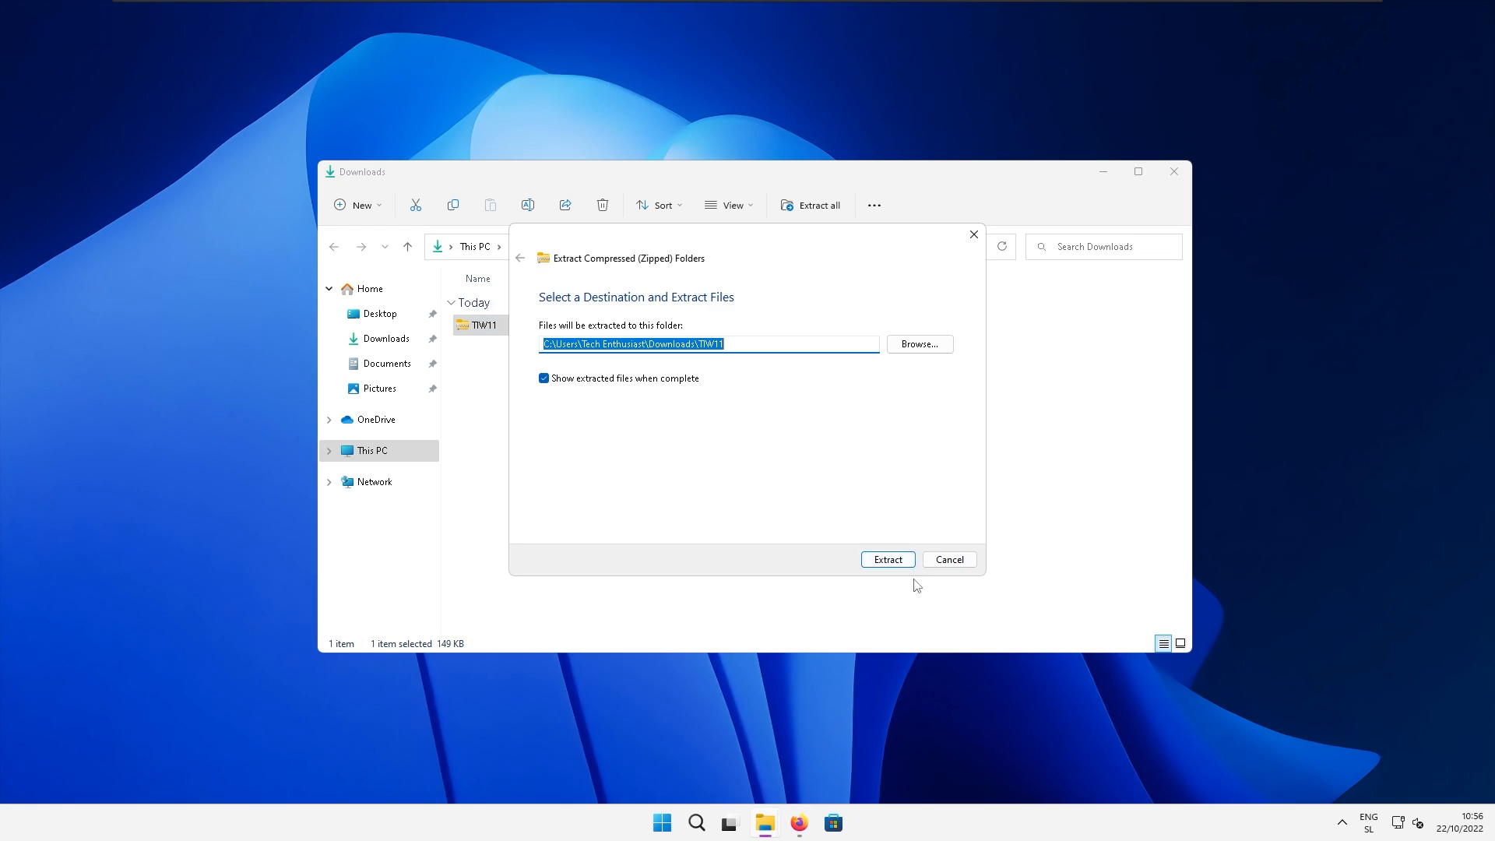
{"action": "left_click", "coordinate": [886, 560]}
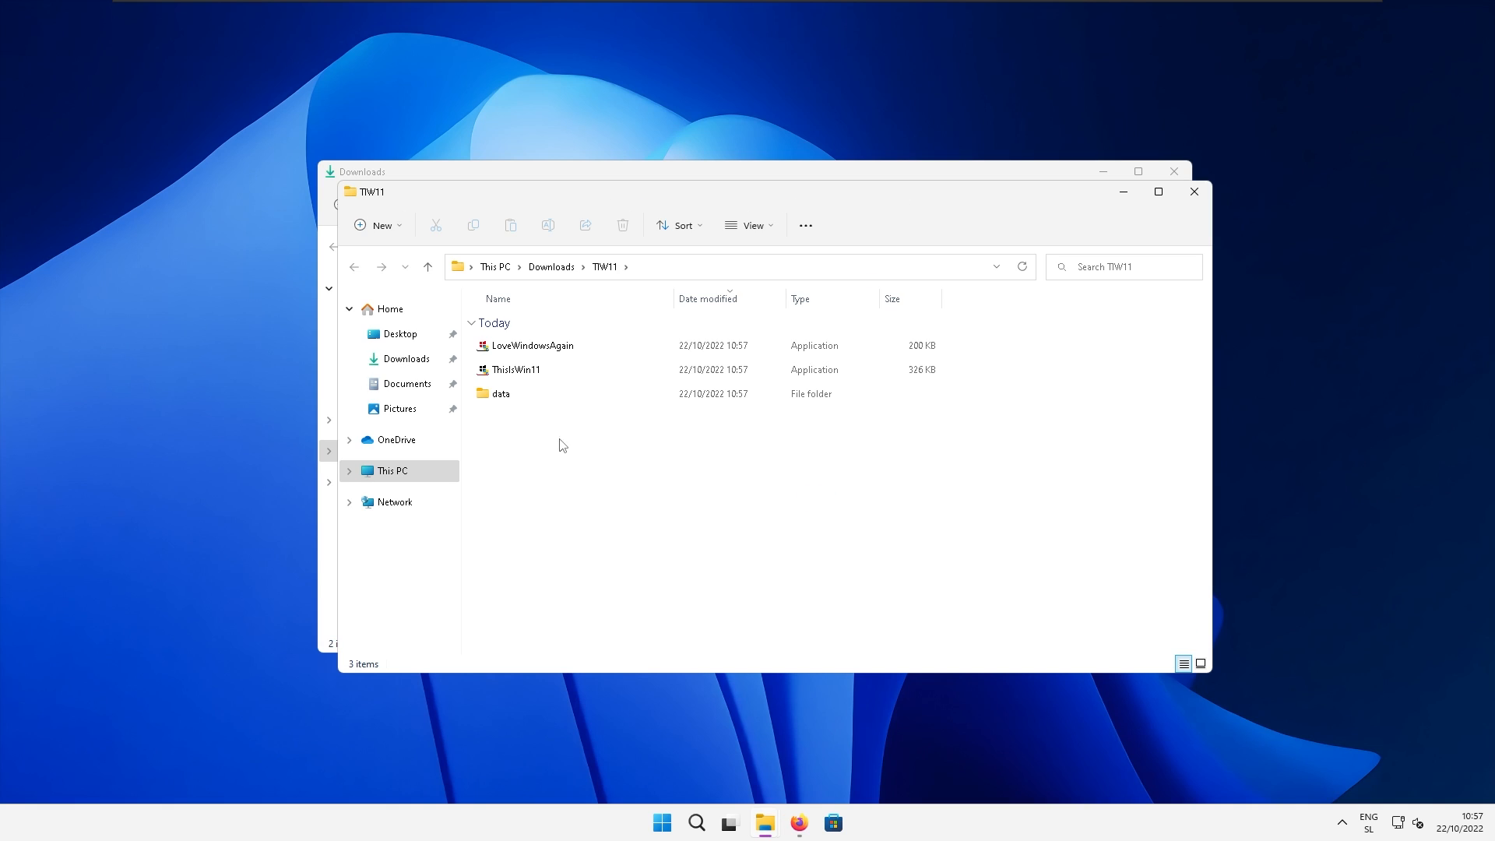
{"action": "left_click", "coordinate": [517, 369]}
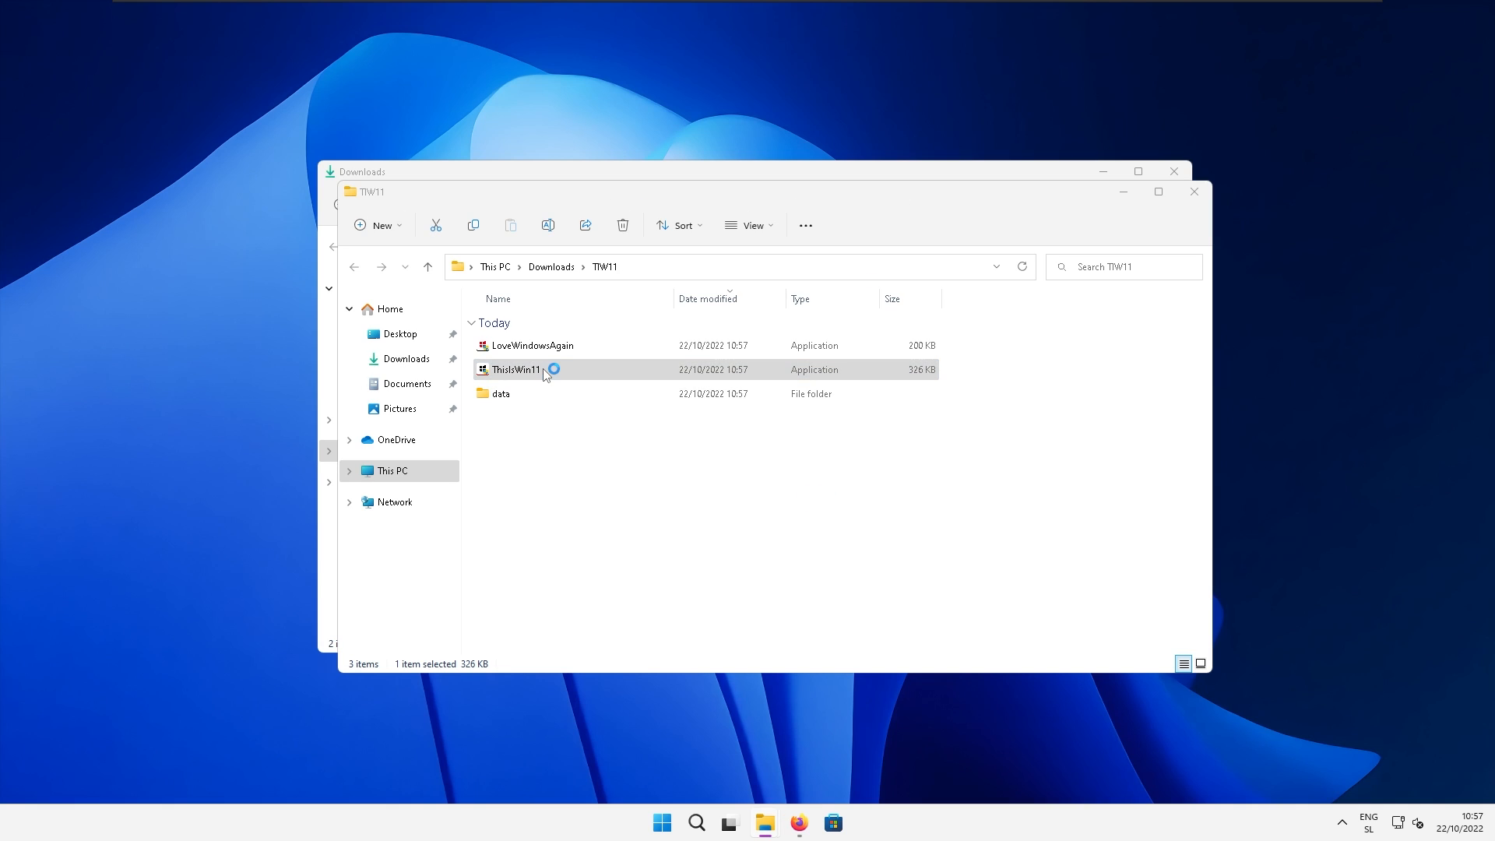
Step: Launch ThisIsWin11.exe, running it anyway past the SmartScreen warning and answering the admin prompt
{"action": "double_click", "coordinate": [518, 369]}
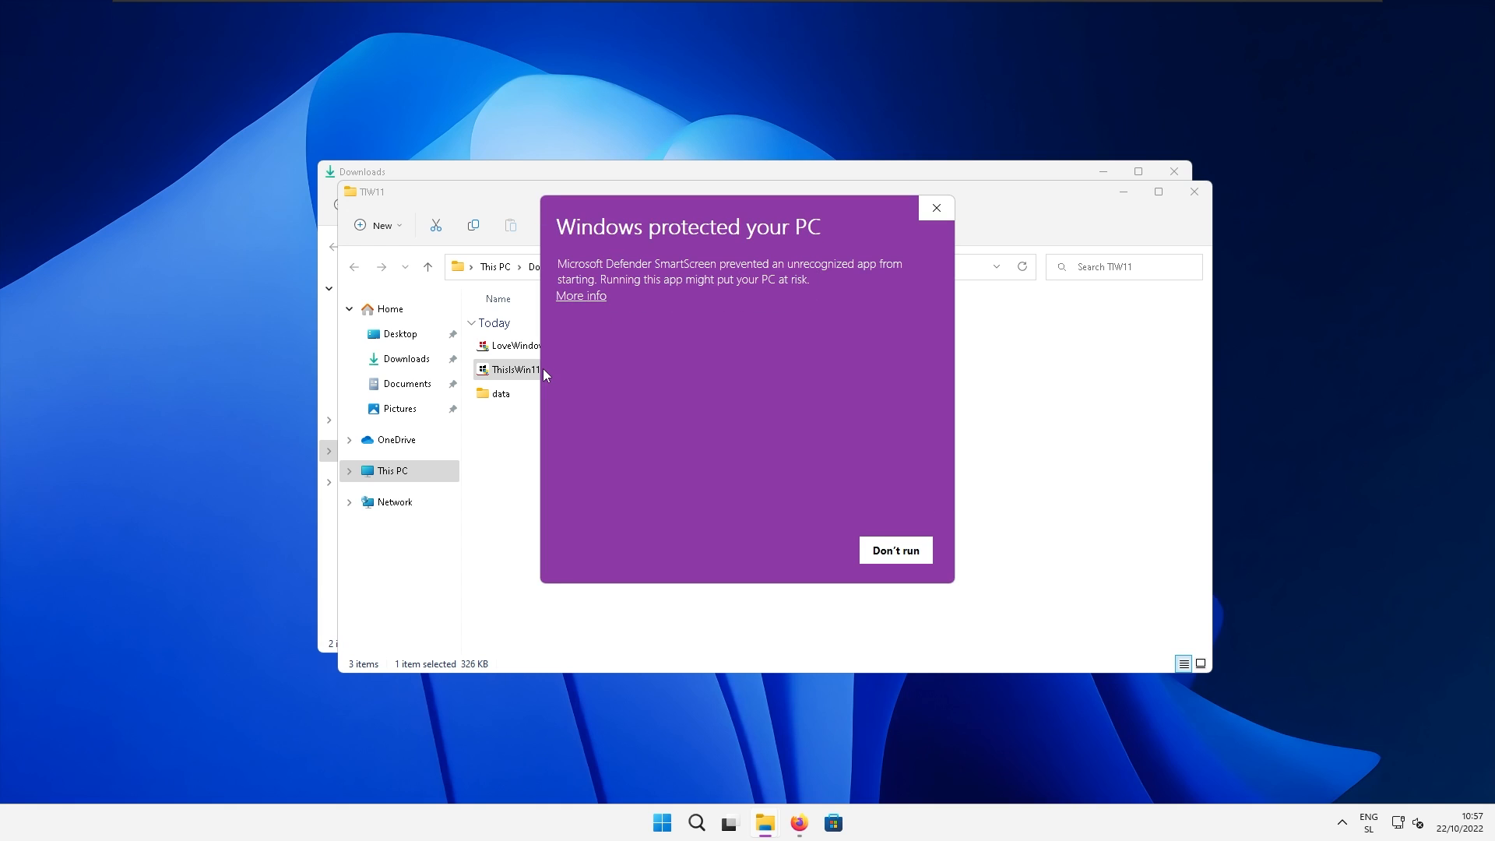
{"action": "left_click", "coordinate": [580, 295]}
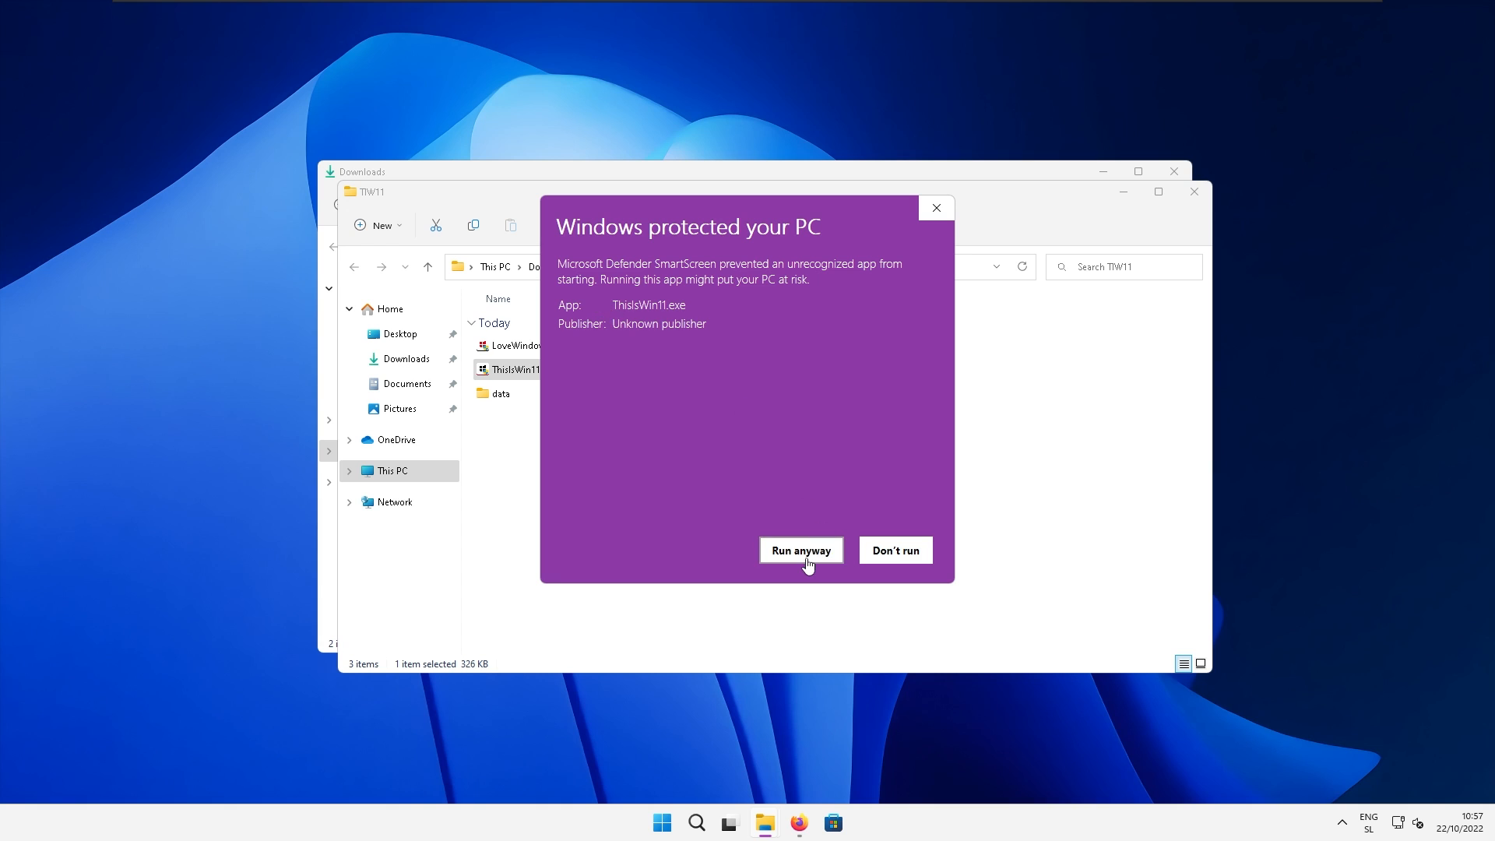
{"action": "left_click", "coordinate": [801, 550]}
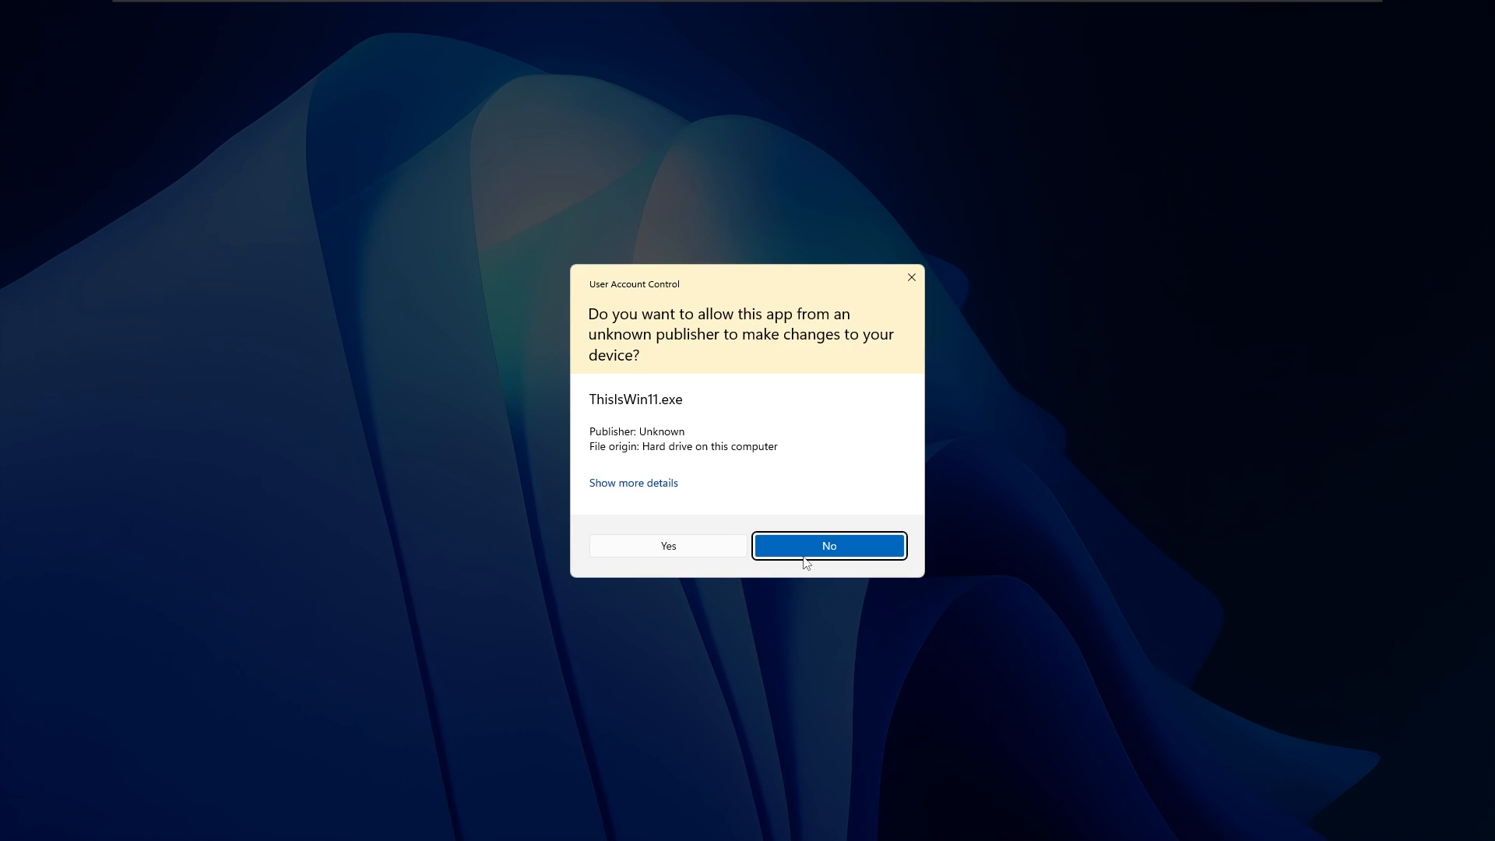
{"action": "mouse_move", "coordinate": [736, 515]}
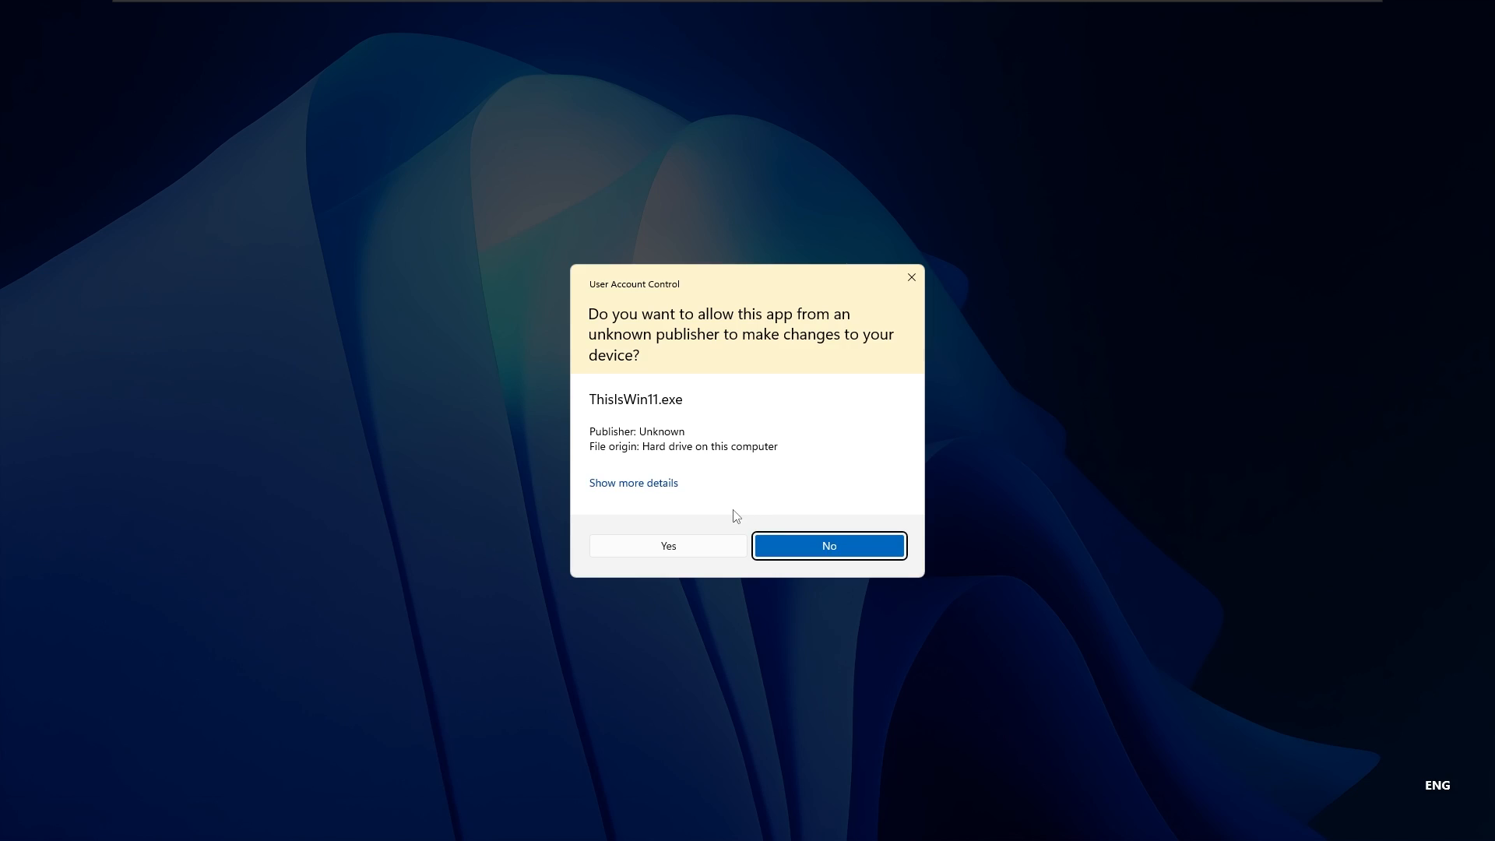
{"action": "left_click", "coordinate": [827, 545]}
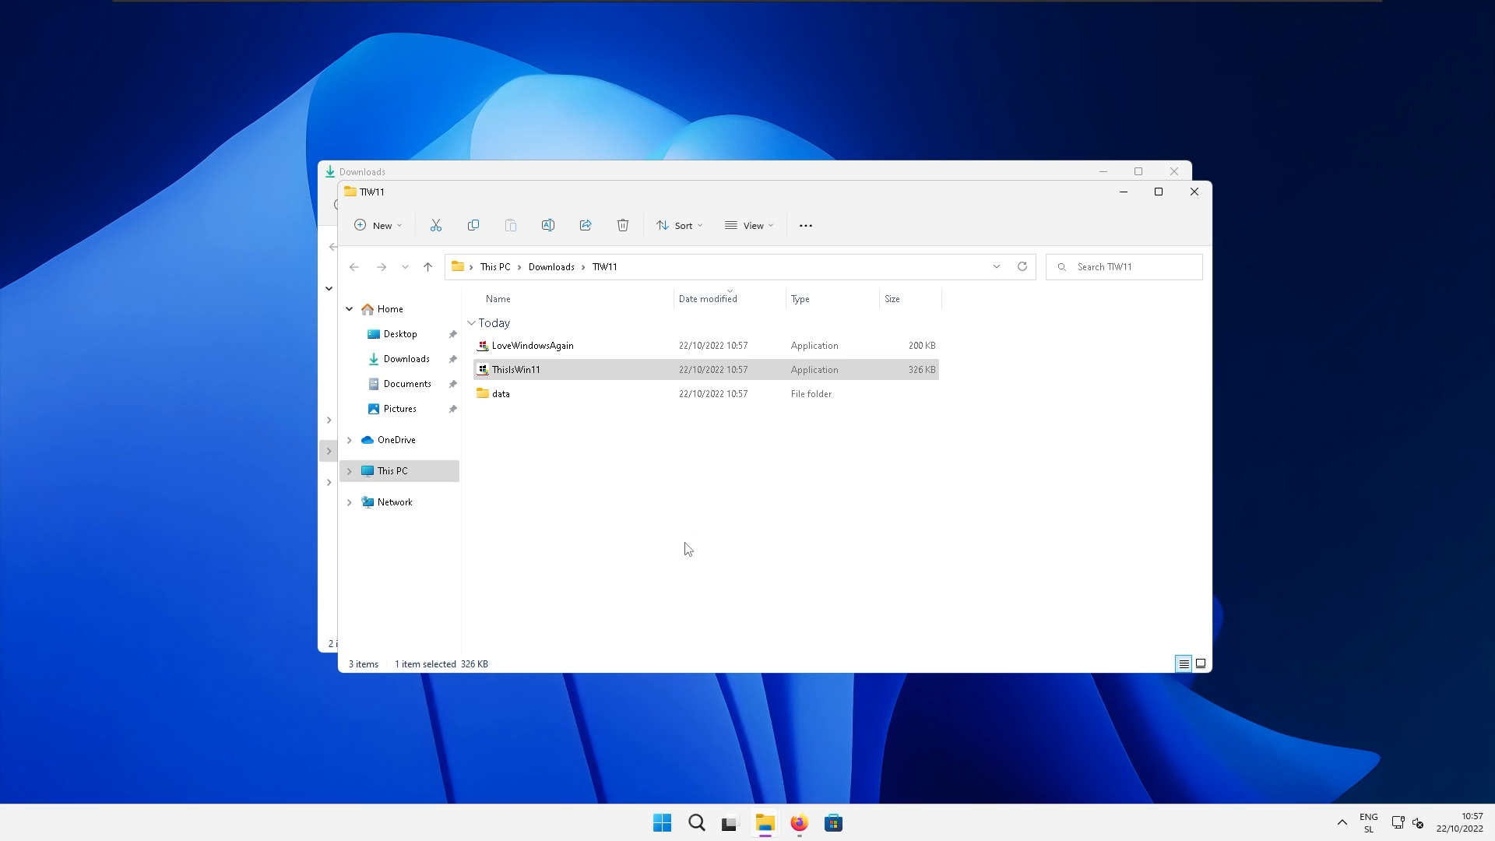
Step: In ThisIsWin11's Automate Privacy scripts, tick Disable Services and Remove telemetry and run them, confirming Yes
{"action": "double_click", "coordinate": [516, 369]}
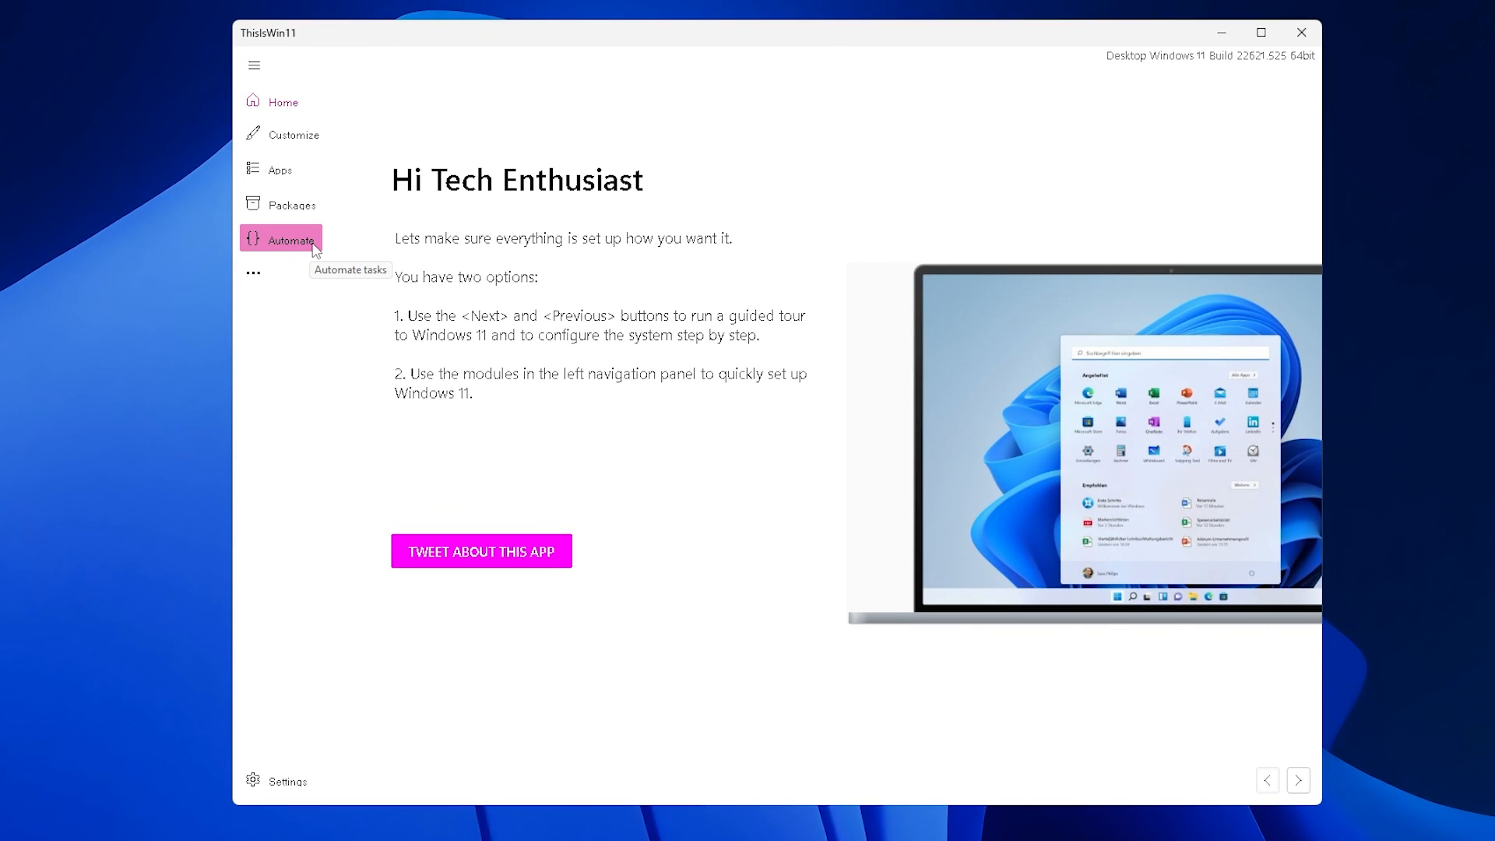
{"action": "left_click", "coordinate": [292, 239]}
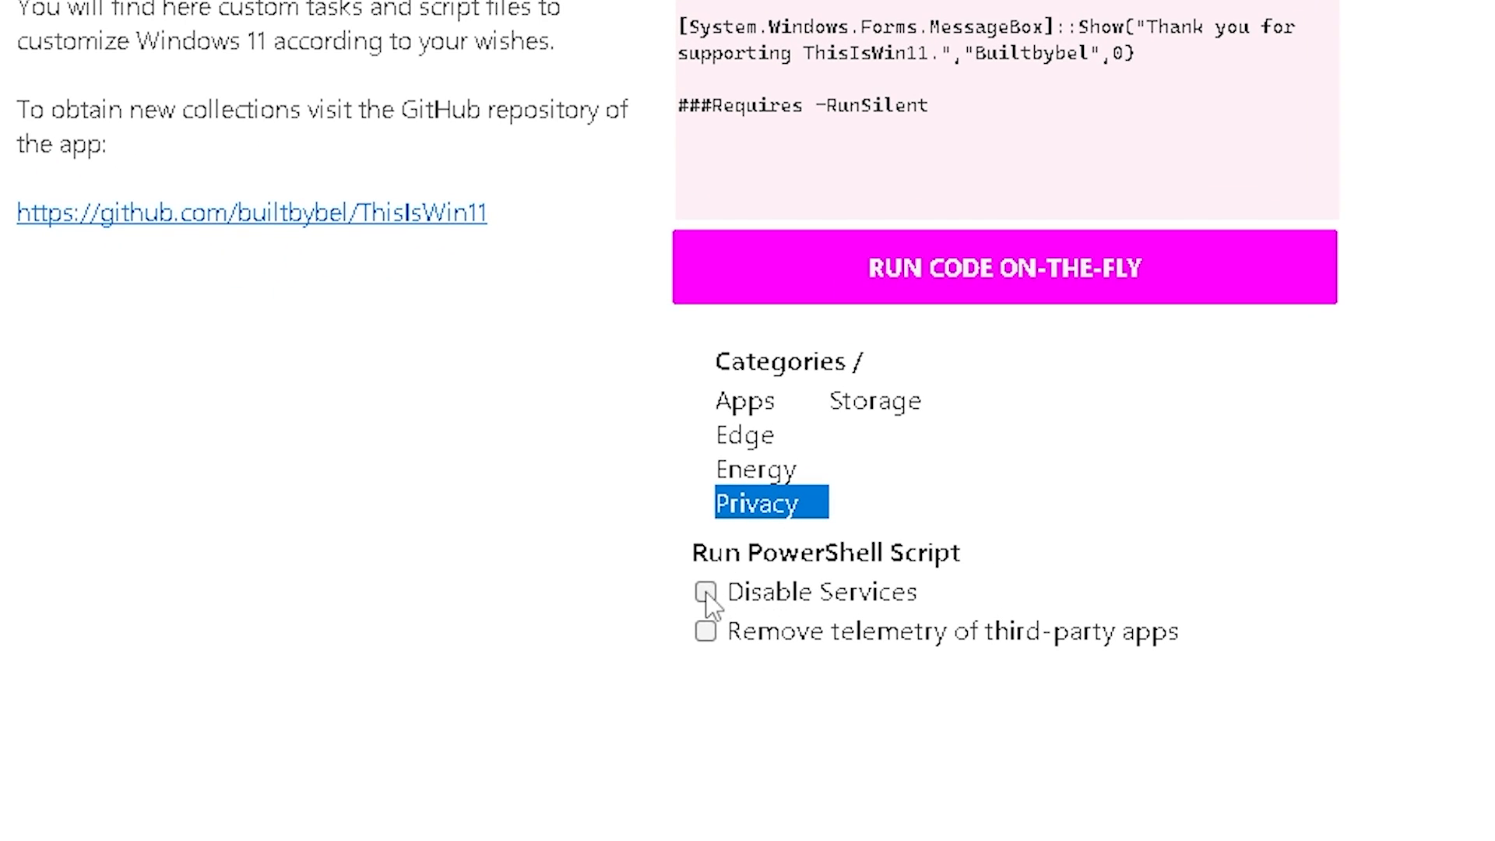
{"action": "left_click", "coordinate": [705, 592]}
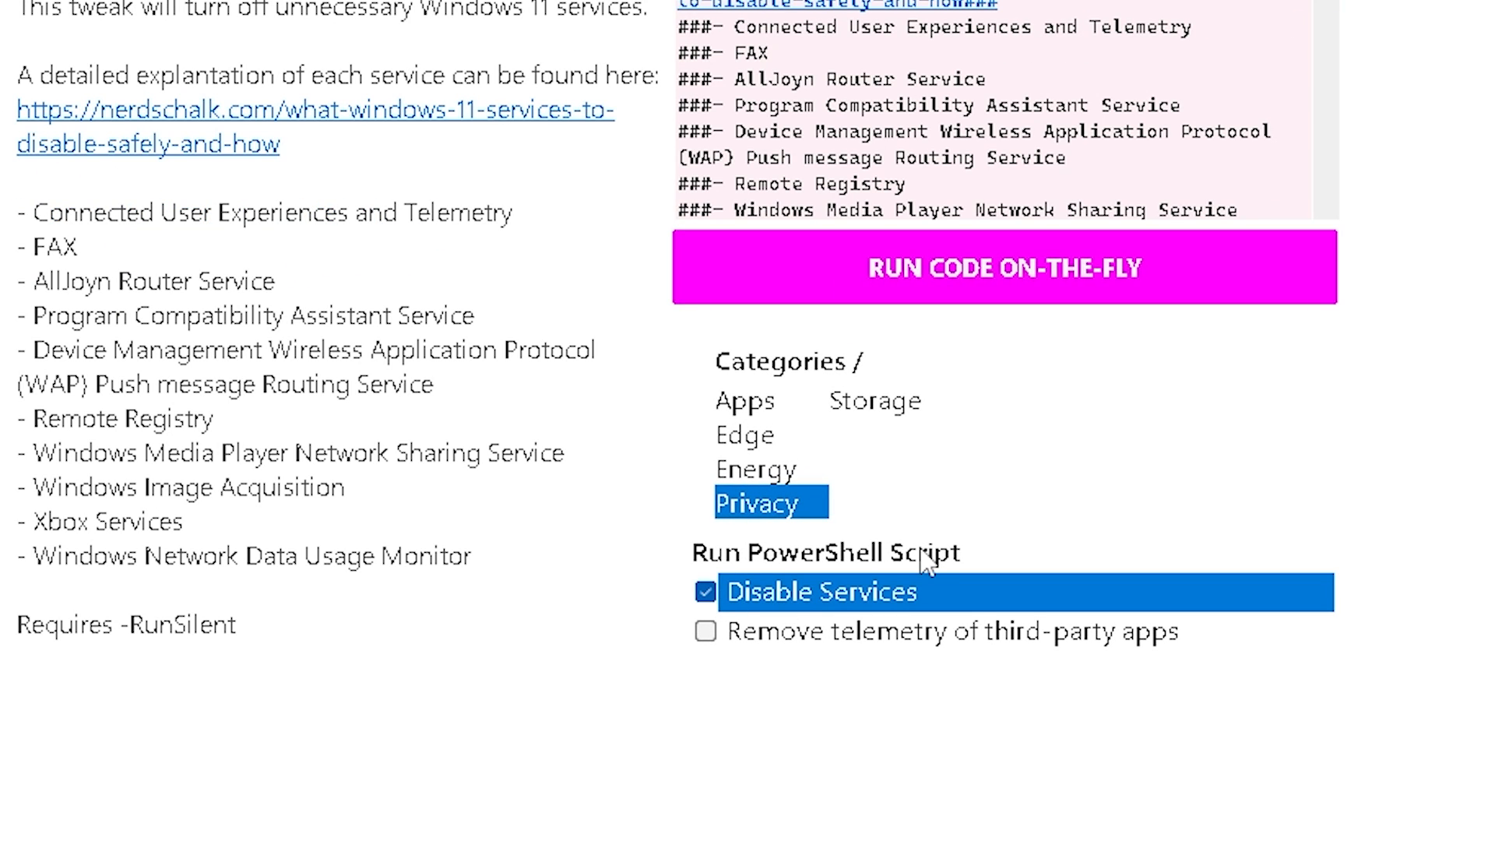
{"action": "mouse_move", "coordinate": [780, 665]}
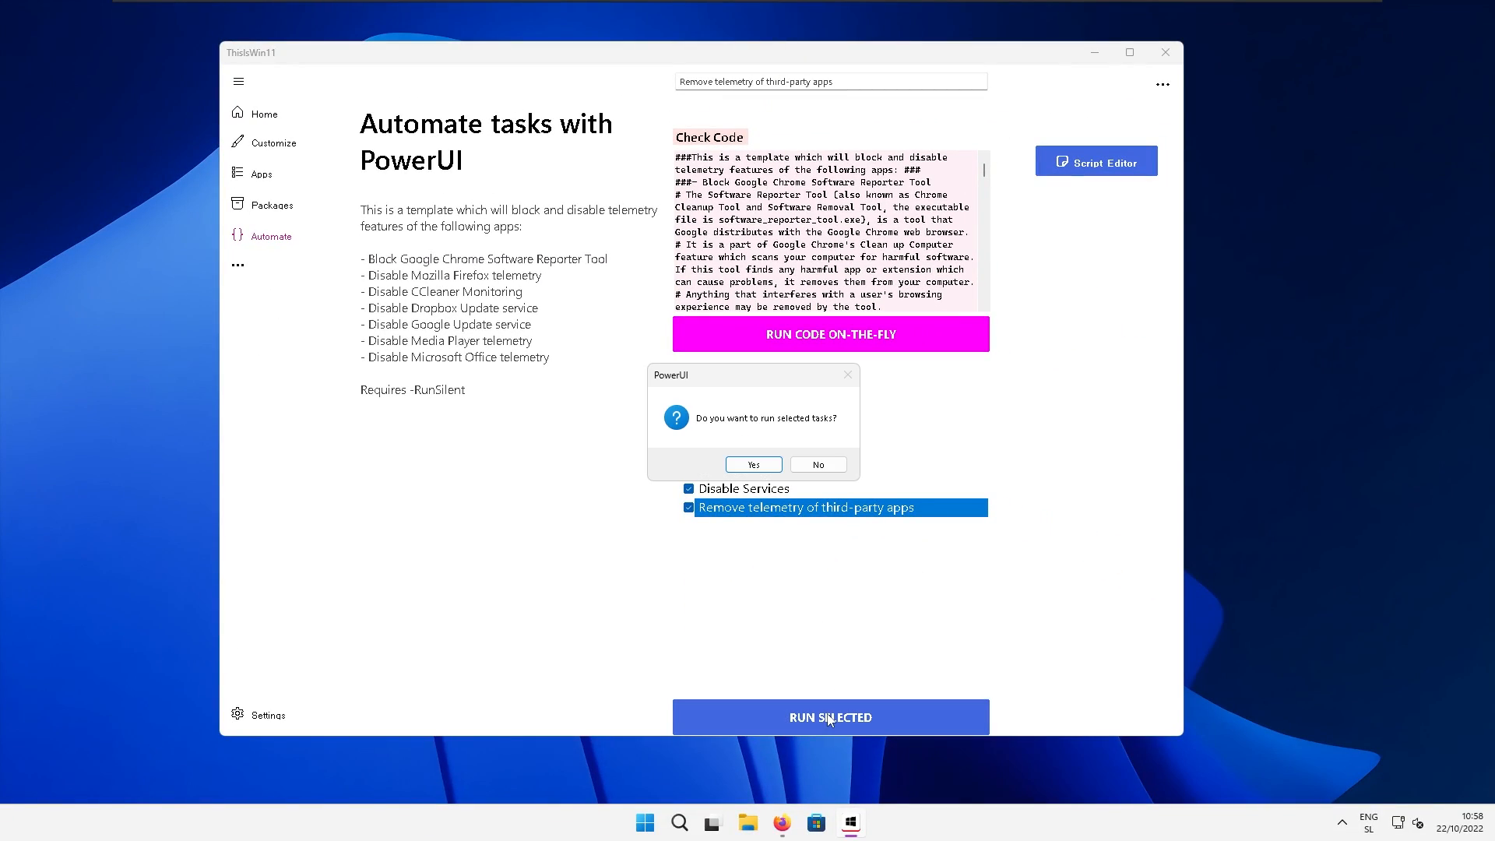
{"action": "left_click", "coordinate": [753, 465]}
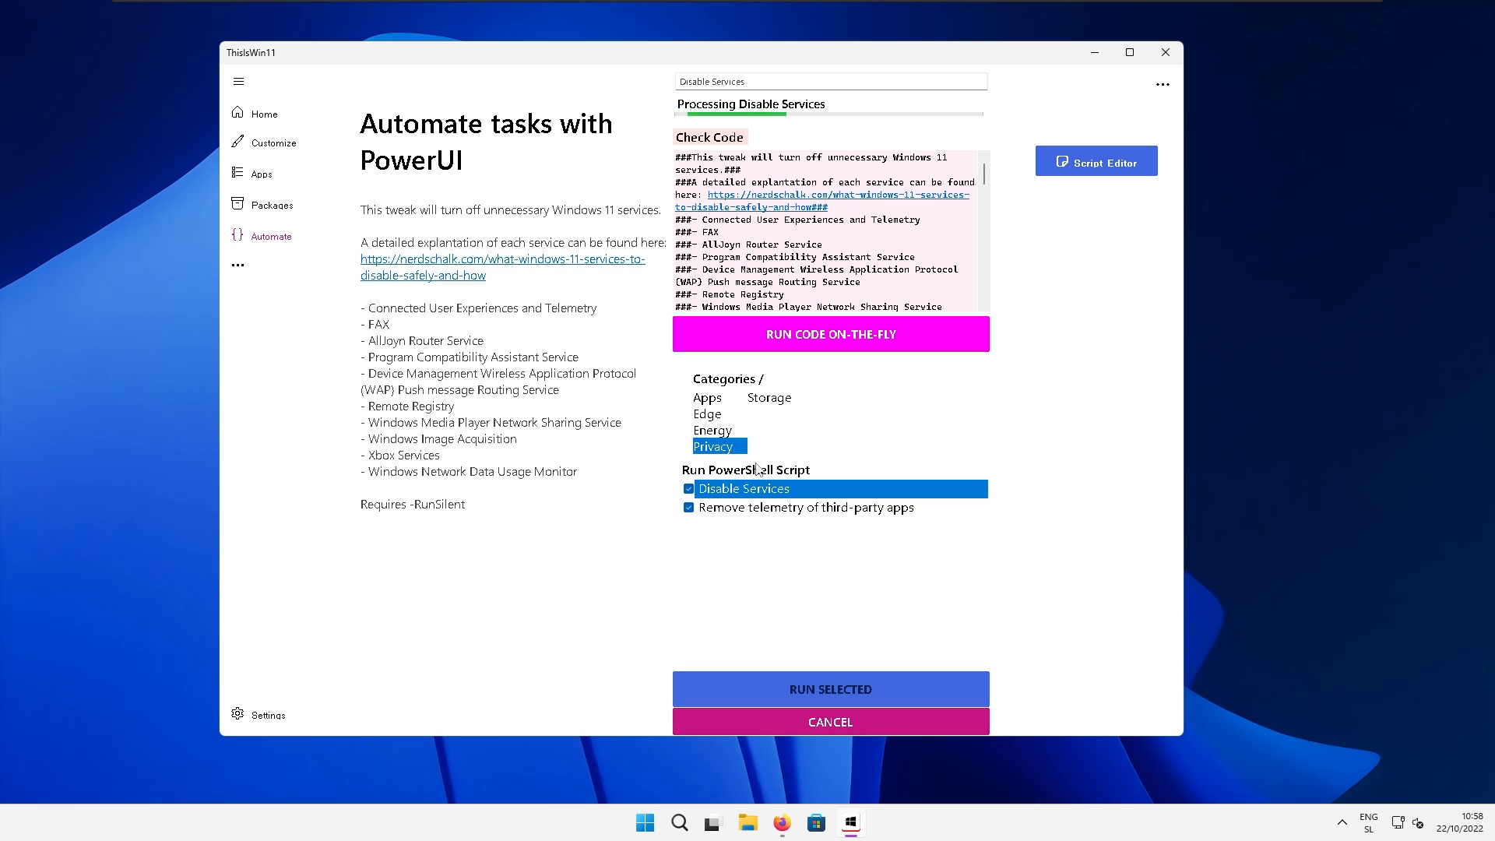
{"action": "left_click", "coordinate": [805, 508]}
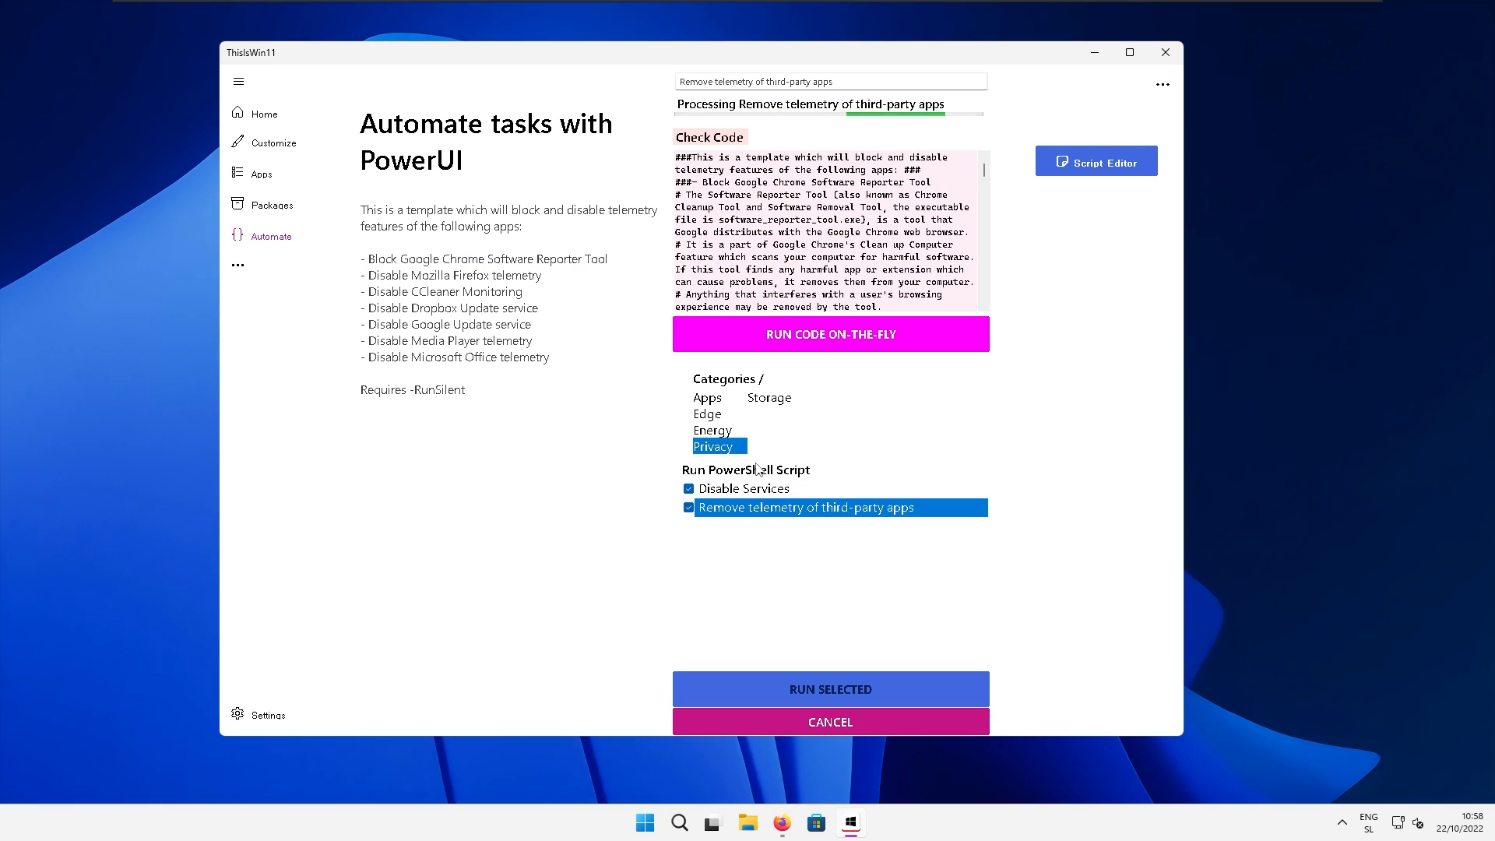